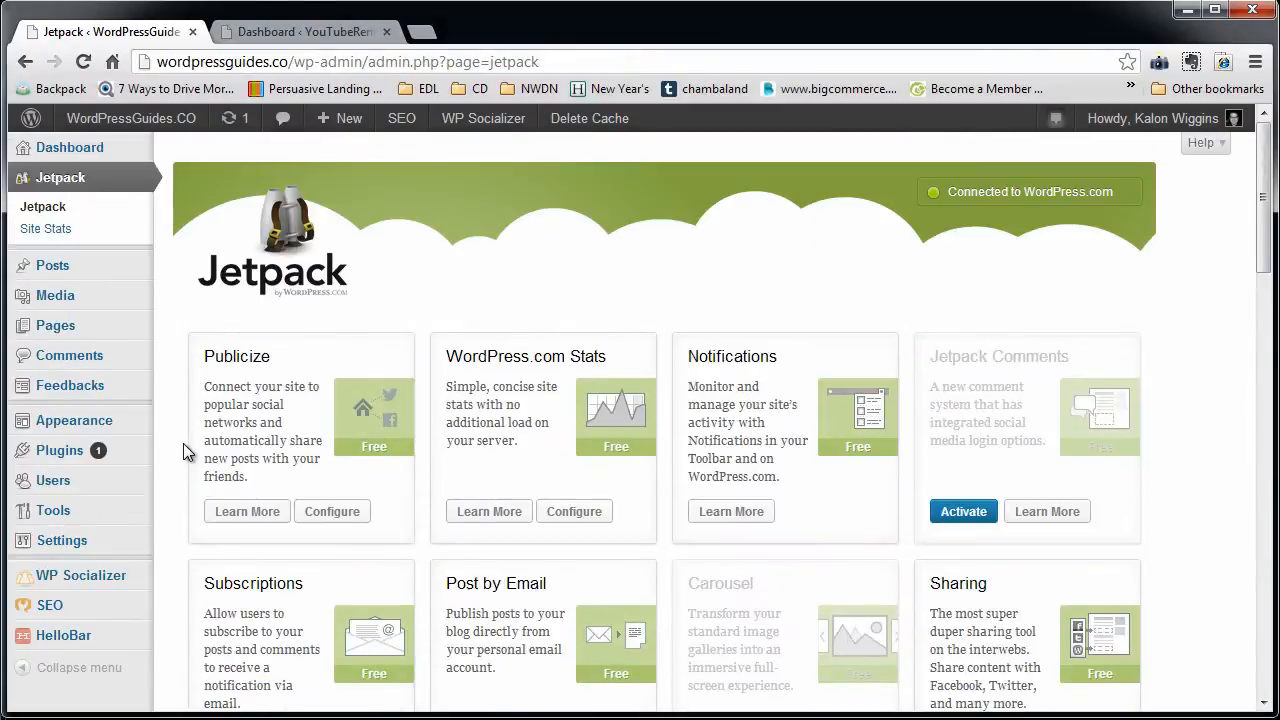
mouse_move(360, 310)
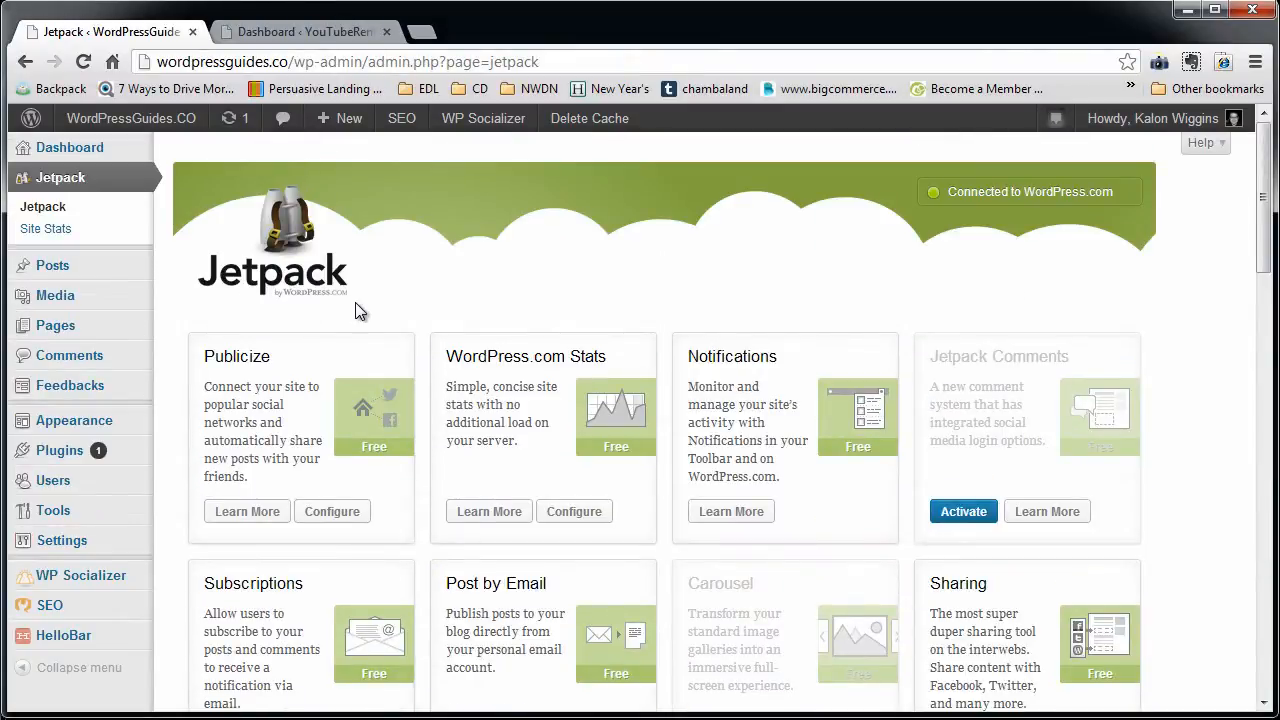
mouse_move(318, 295)
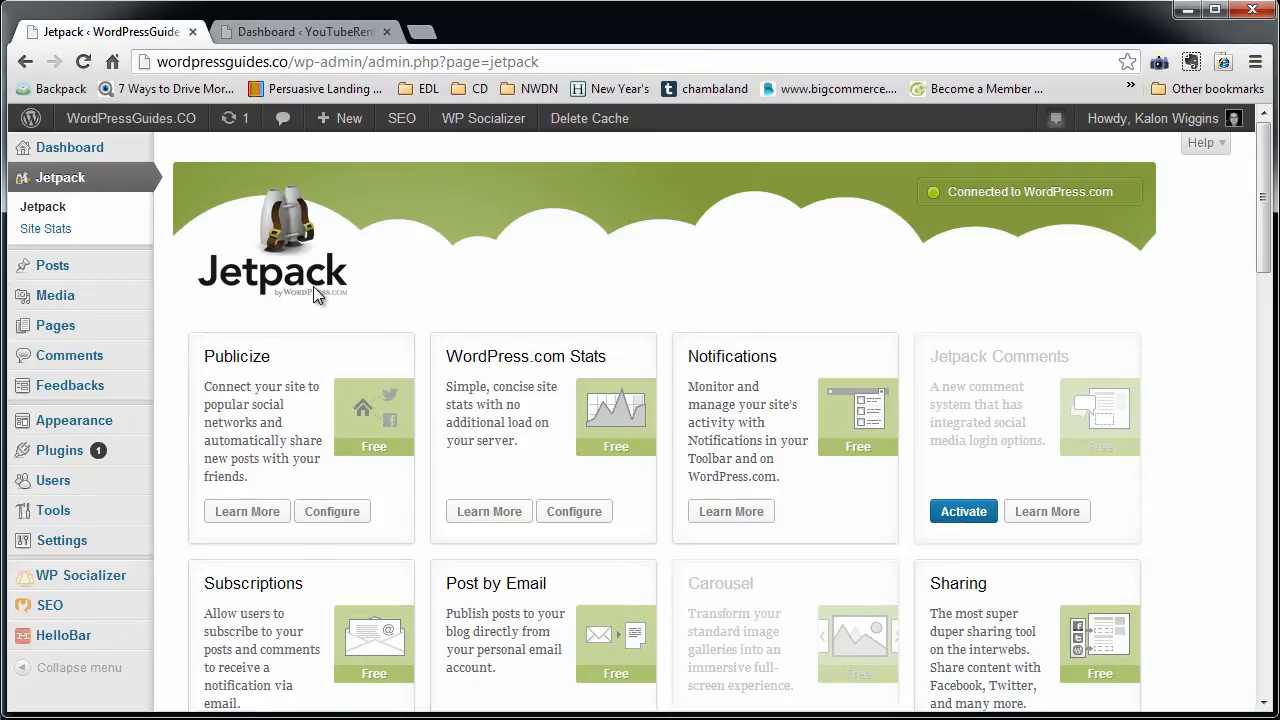
Scroll to Extra Sidebar Widgets details and highlight the Image Widget description.
scroll("down", 3)
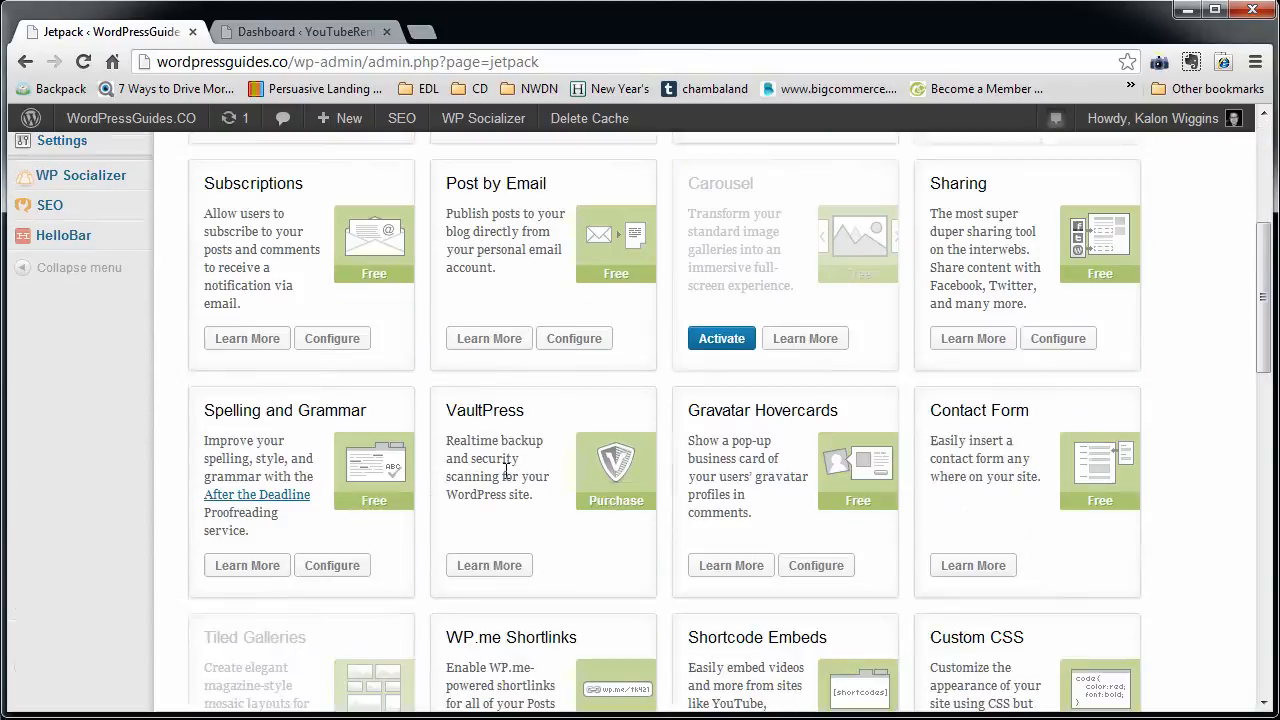
scroll("down", 3)
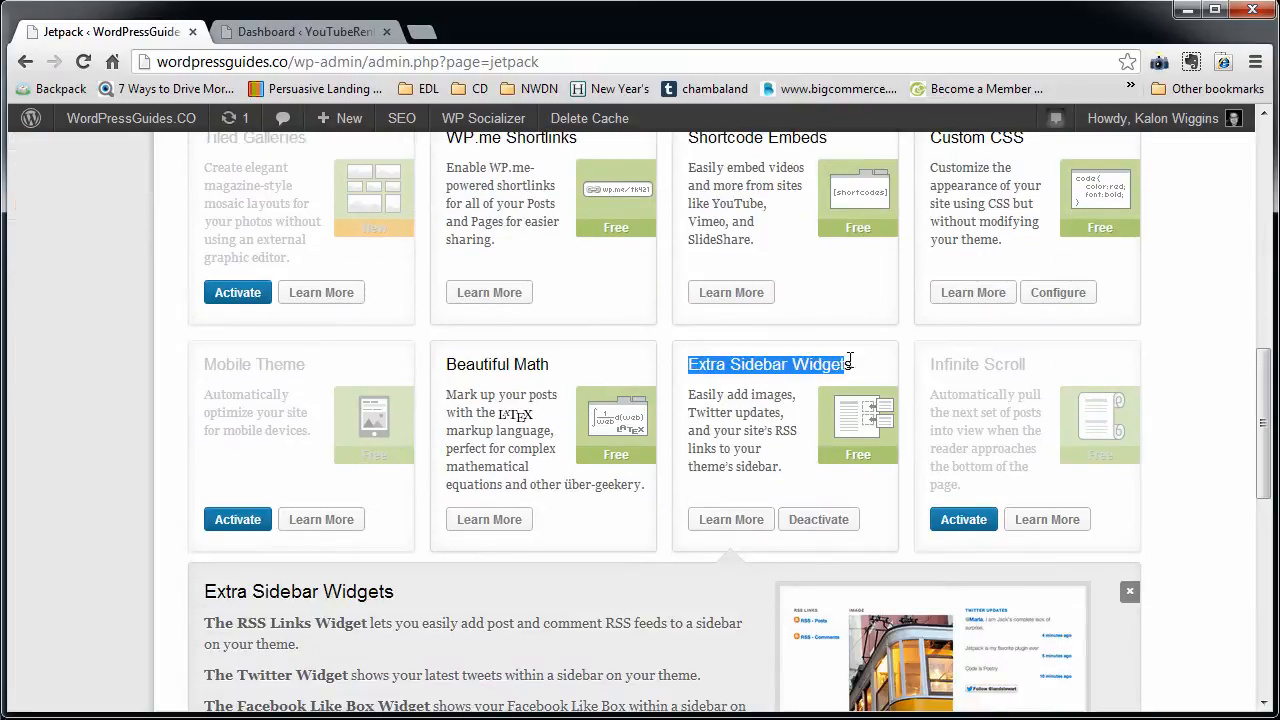
mouse_move(855, 365)
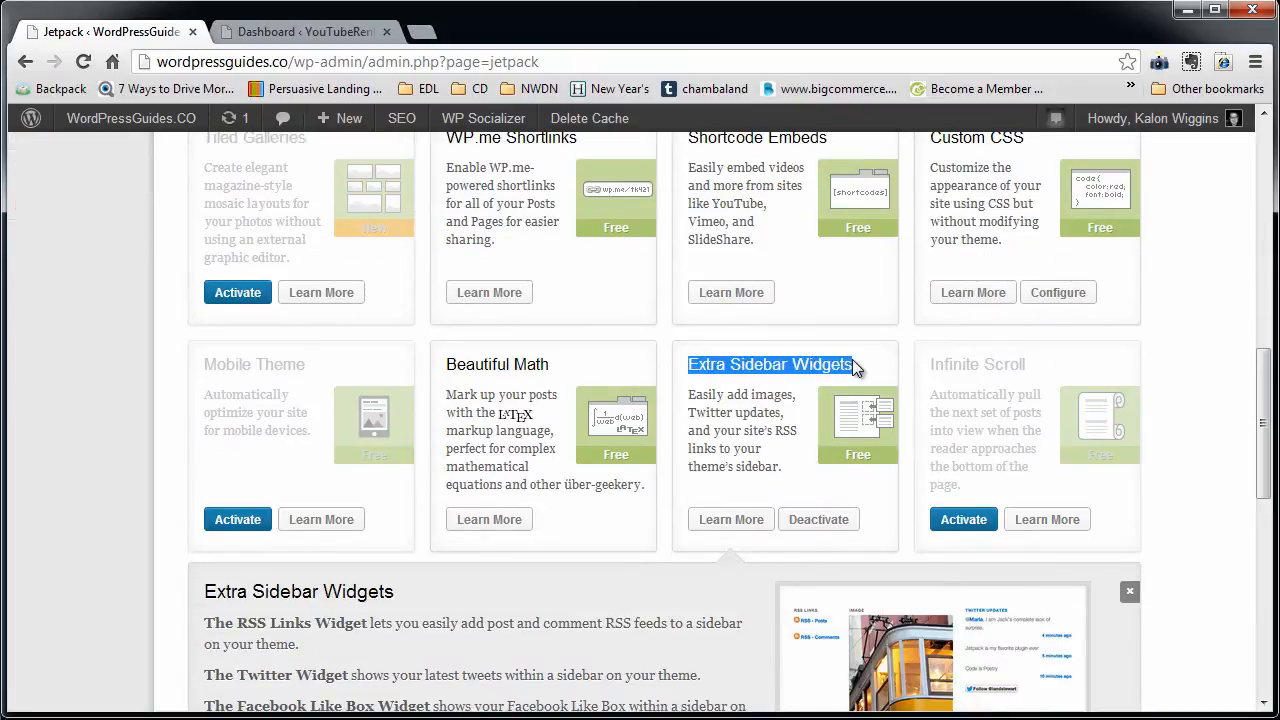
scroll("down", 3)
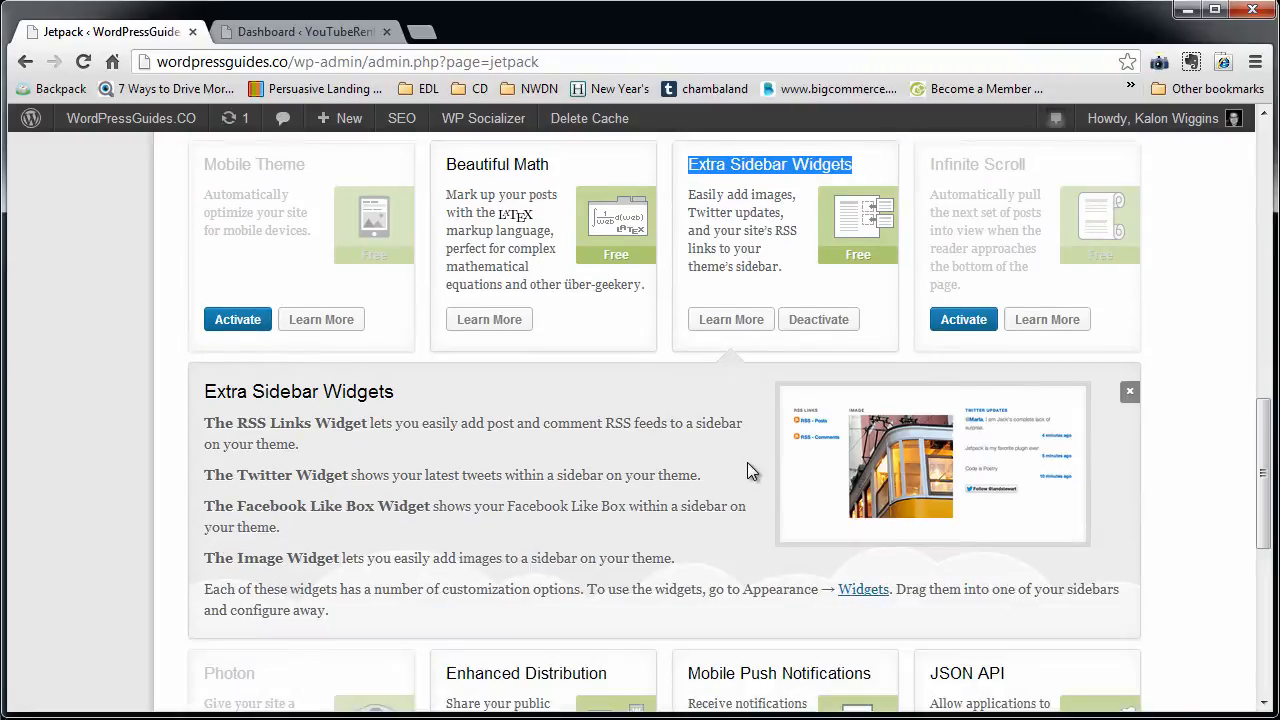
mouse_move(676, 531)
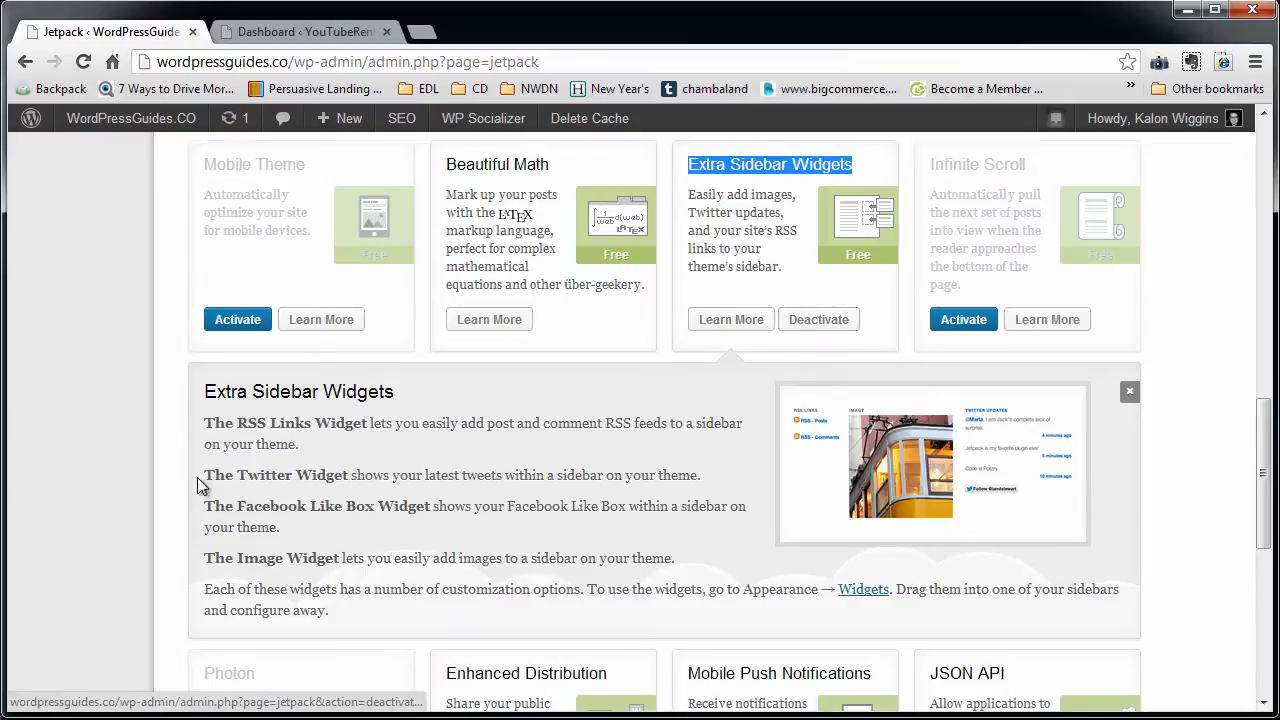
double_click(285, 422)
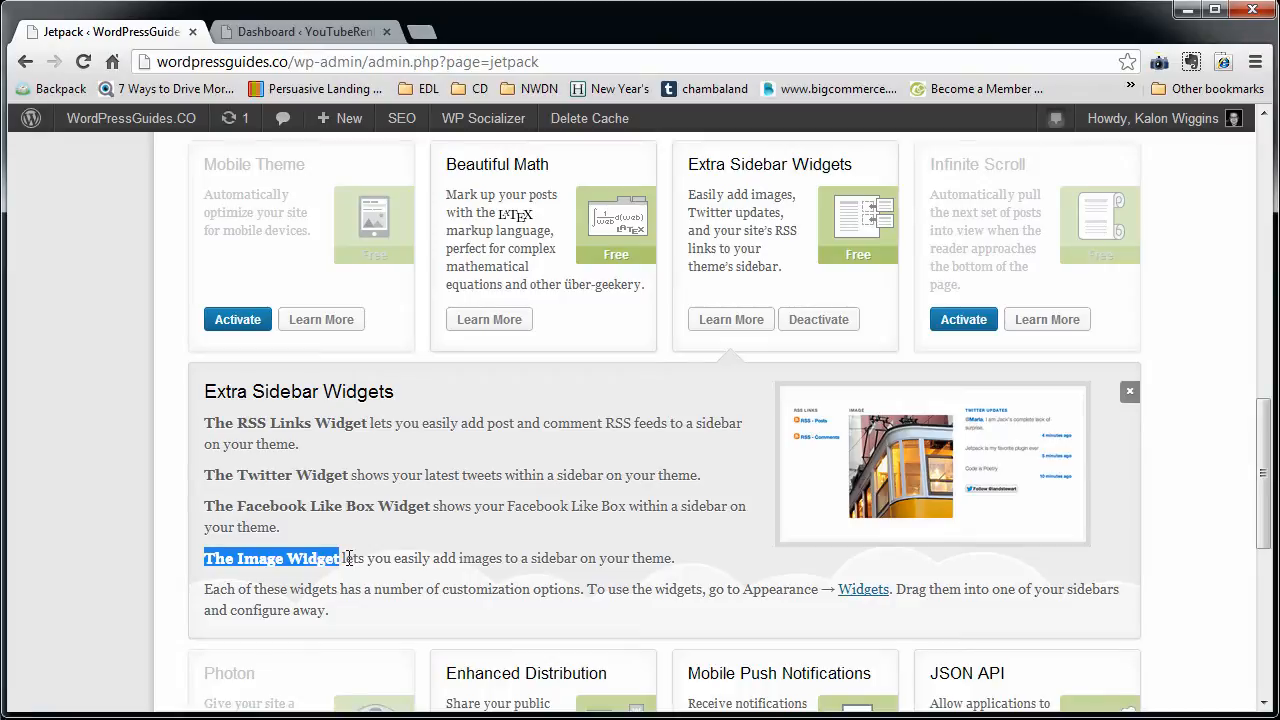
mouse_move(400, 588)
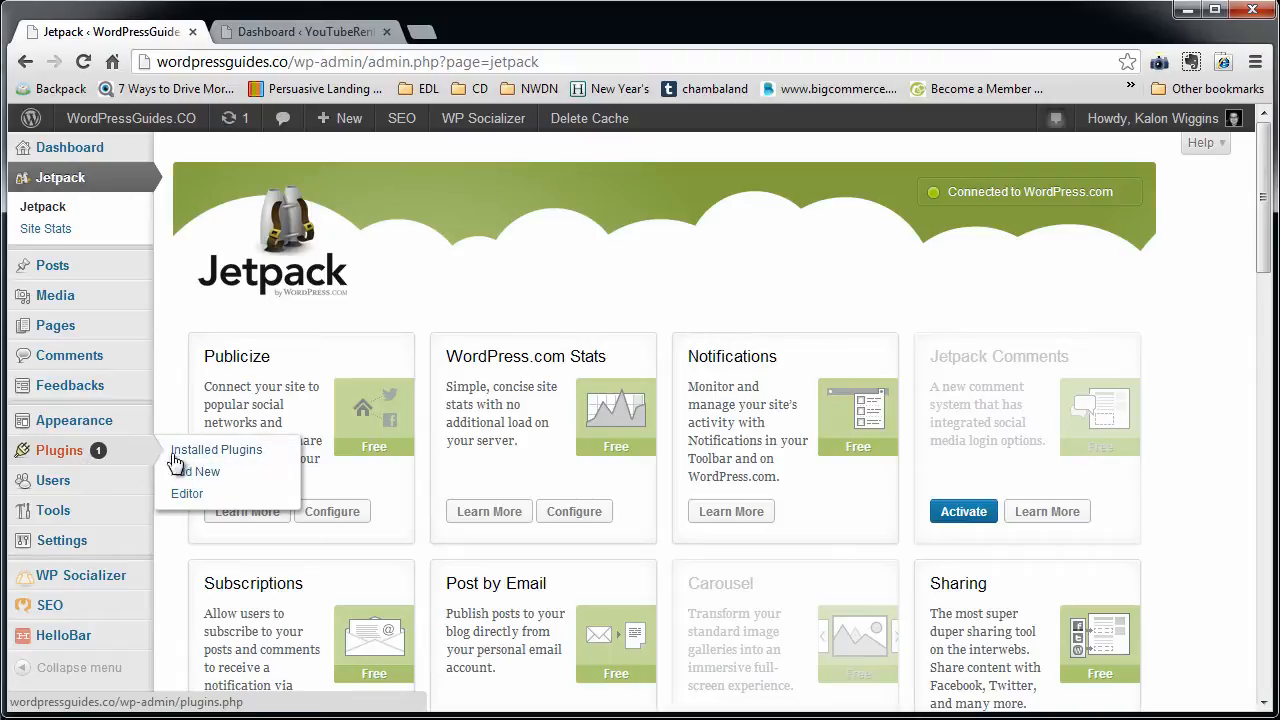
left_click(203, 472)
type("jetpack")
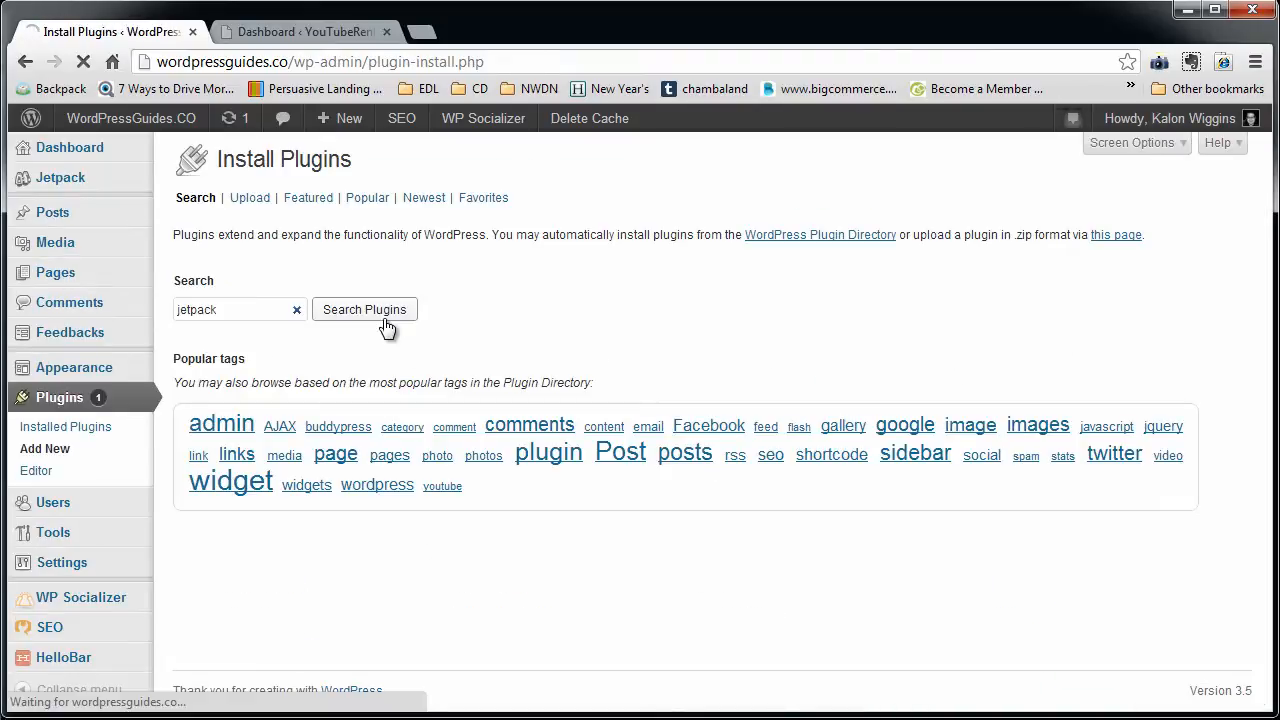
left_click(364, 309)
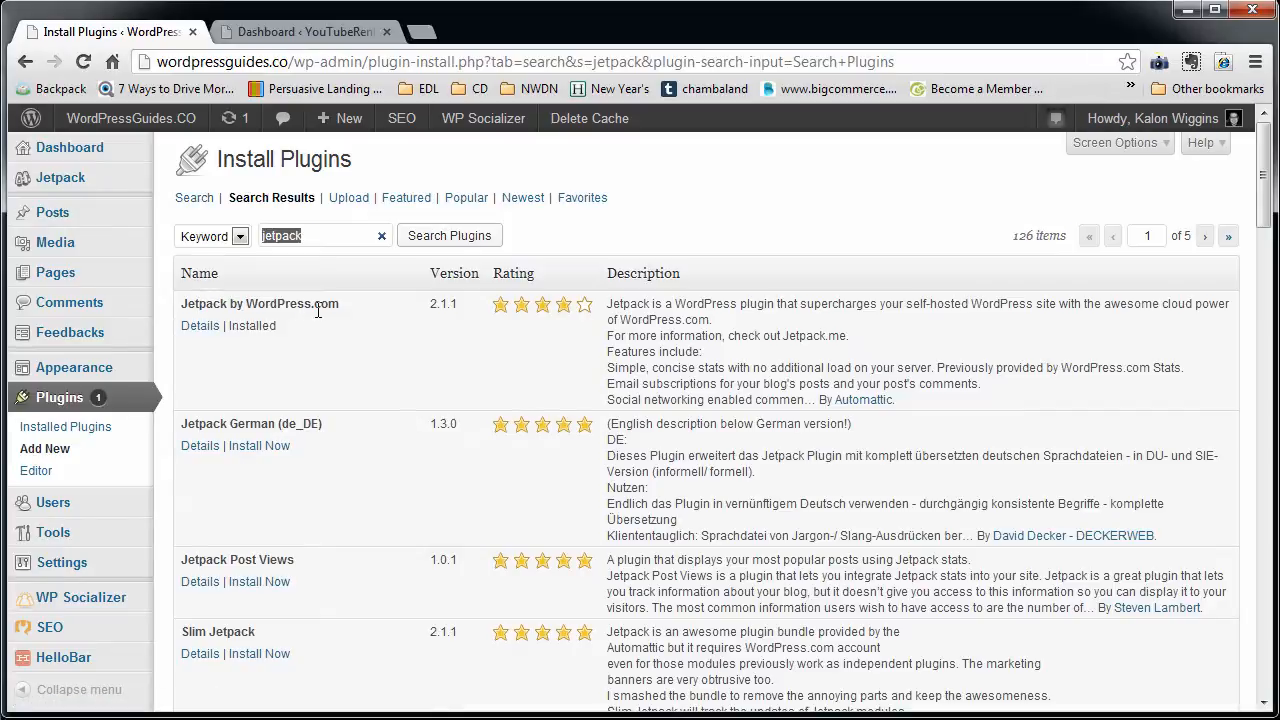
mouse_move(178, 436)
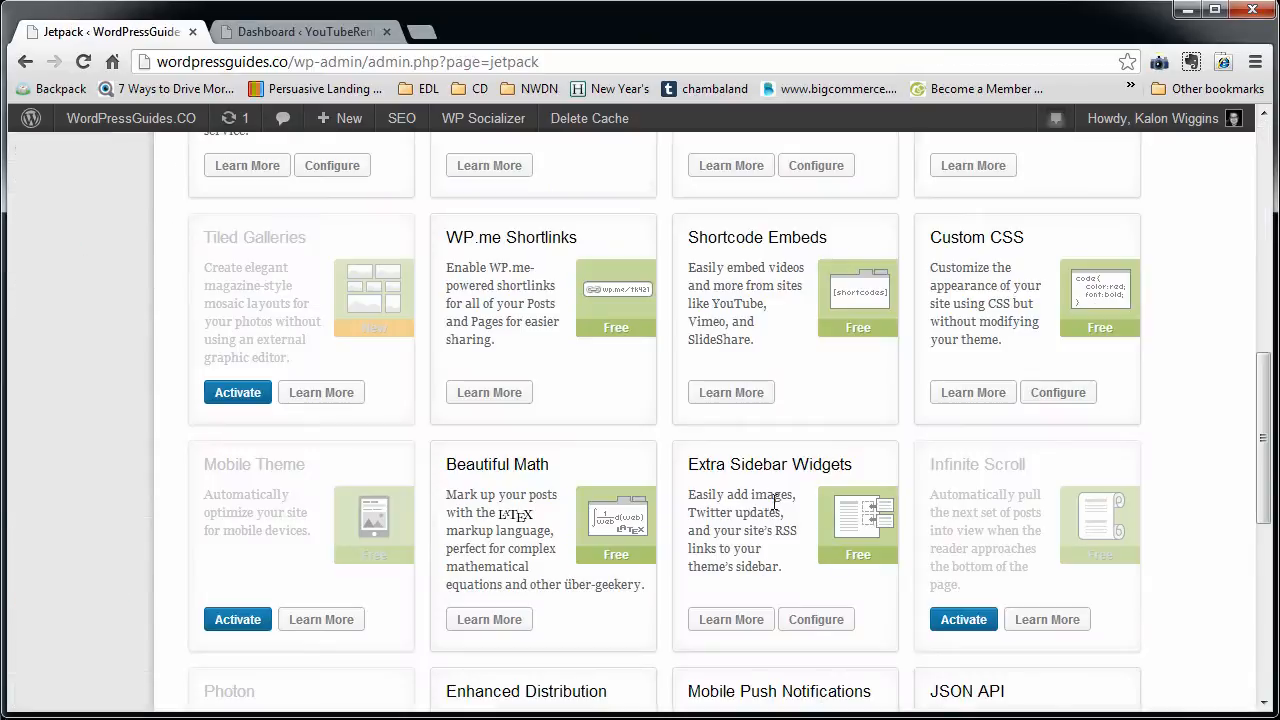
scroll("down", 3)
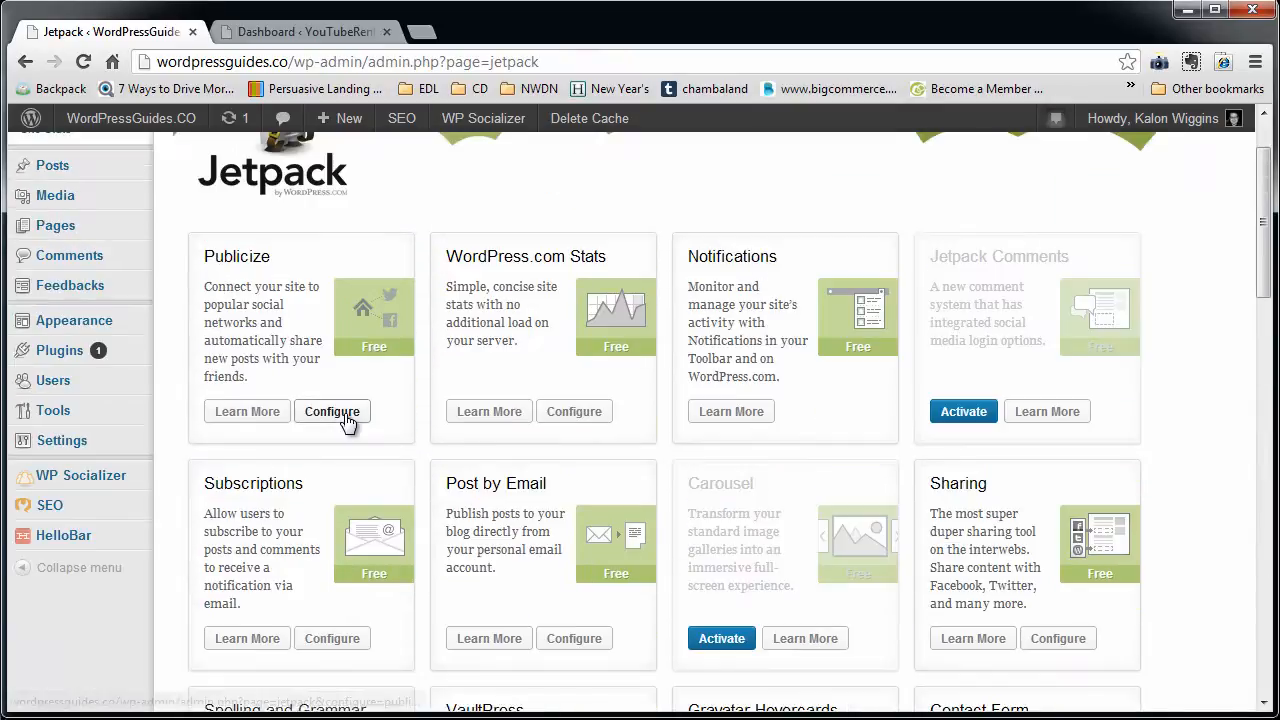
mouse_move(73, 320)
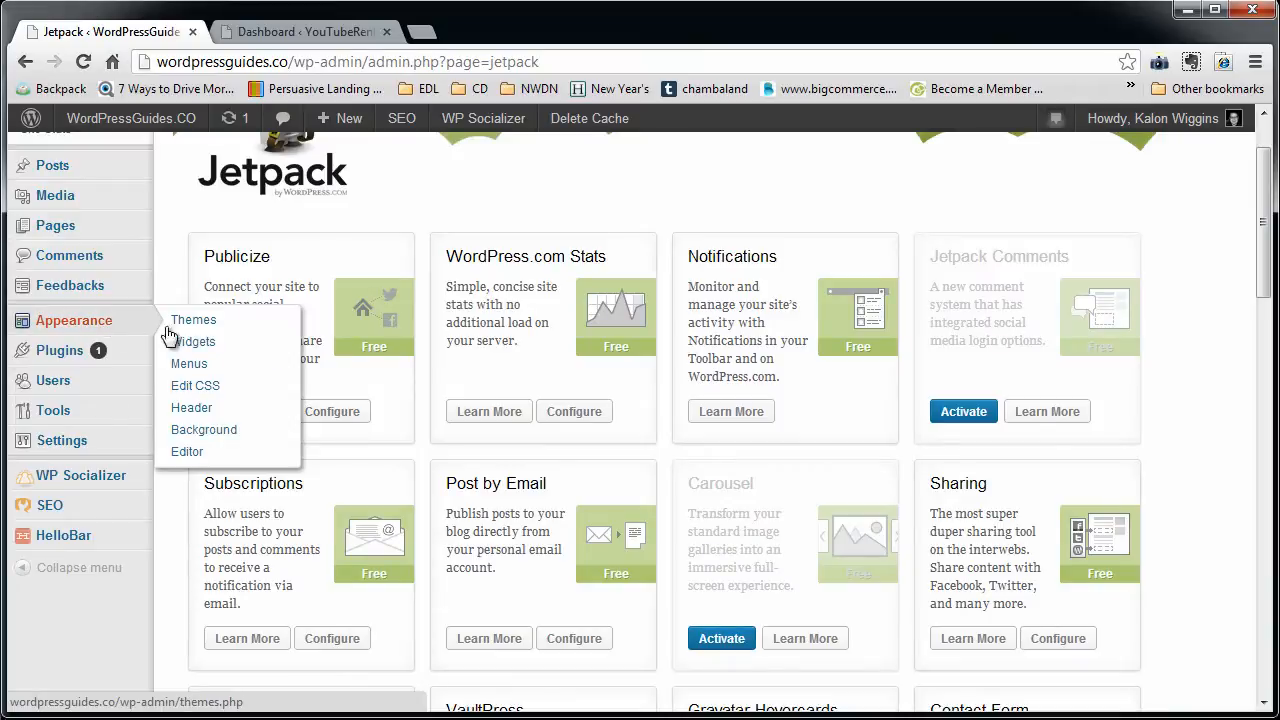
Swap the Main Sidebar's old Image (Jetpack) widget for a new one titled 'Image Title'.
left_click(195, 341)
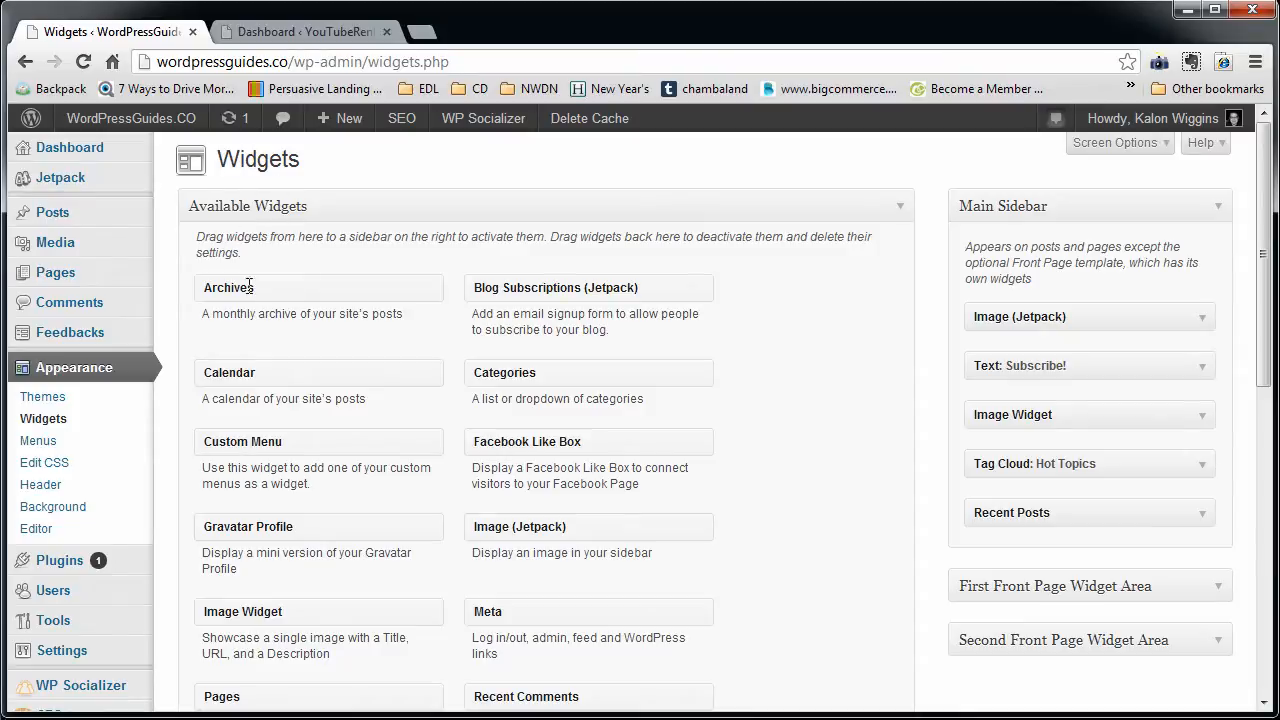
mouse_move(557, 557)
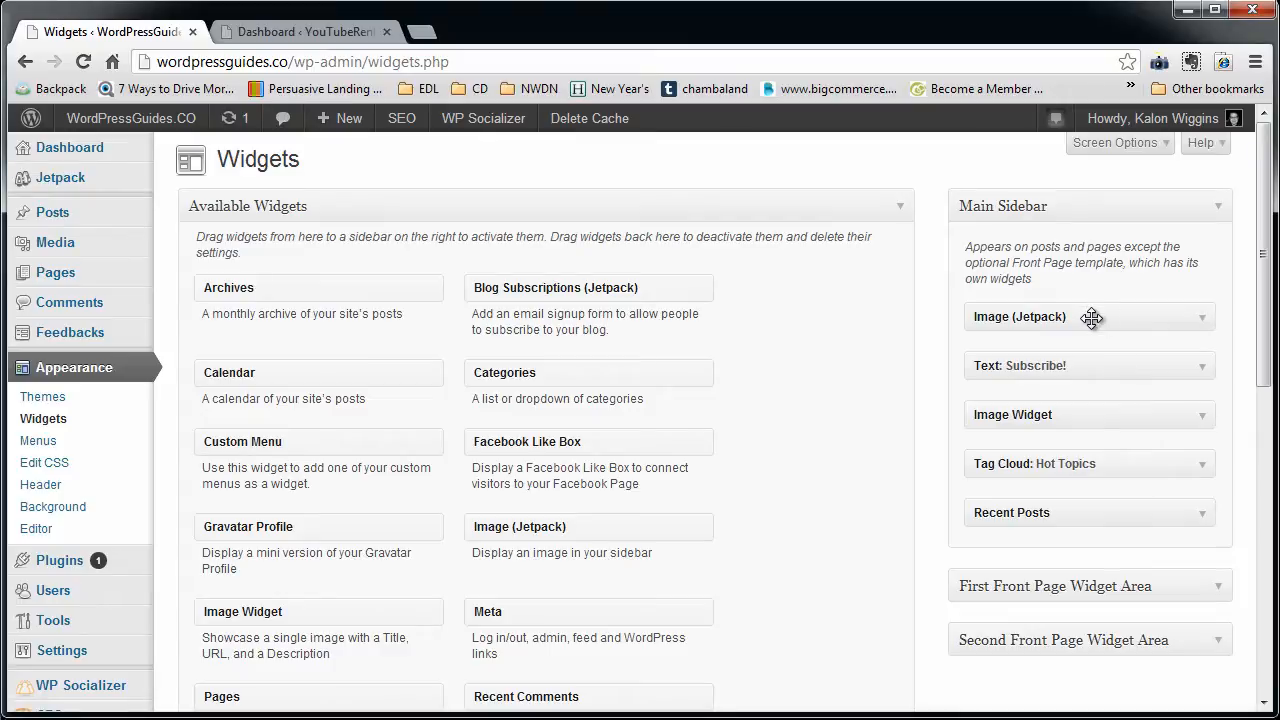
left_click(1088, 317)
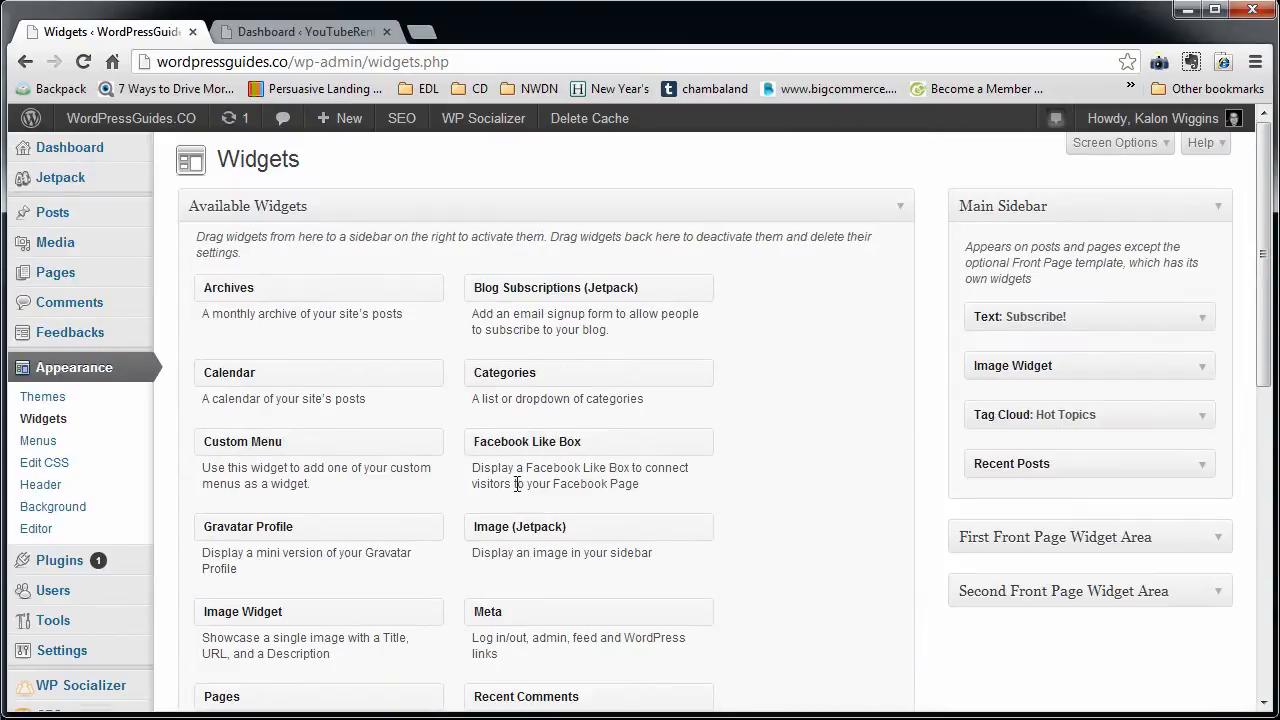
mouse_move(568, 539)
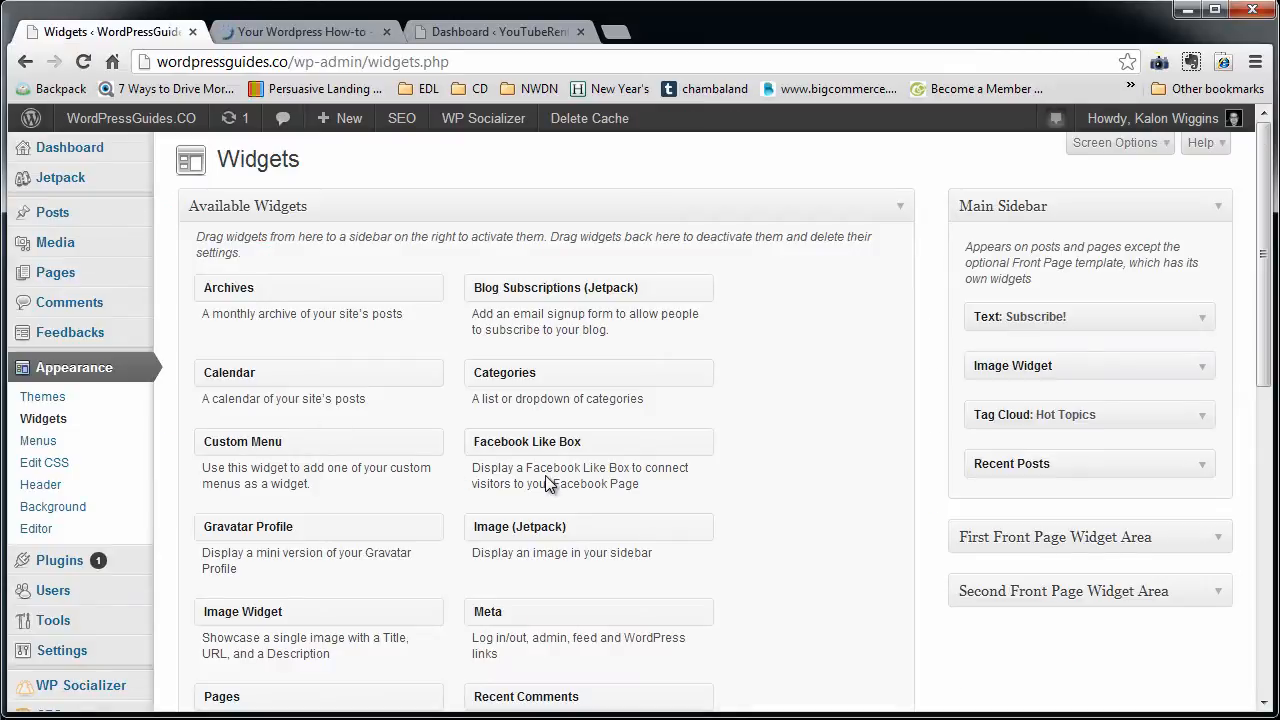
mouse_move(1072, 320)
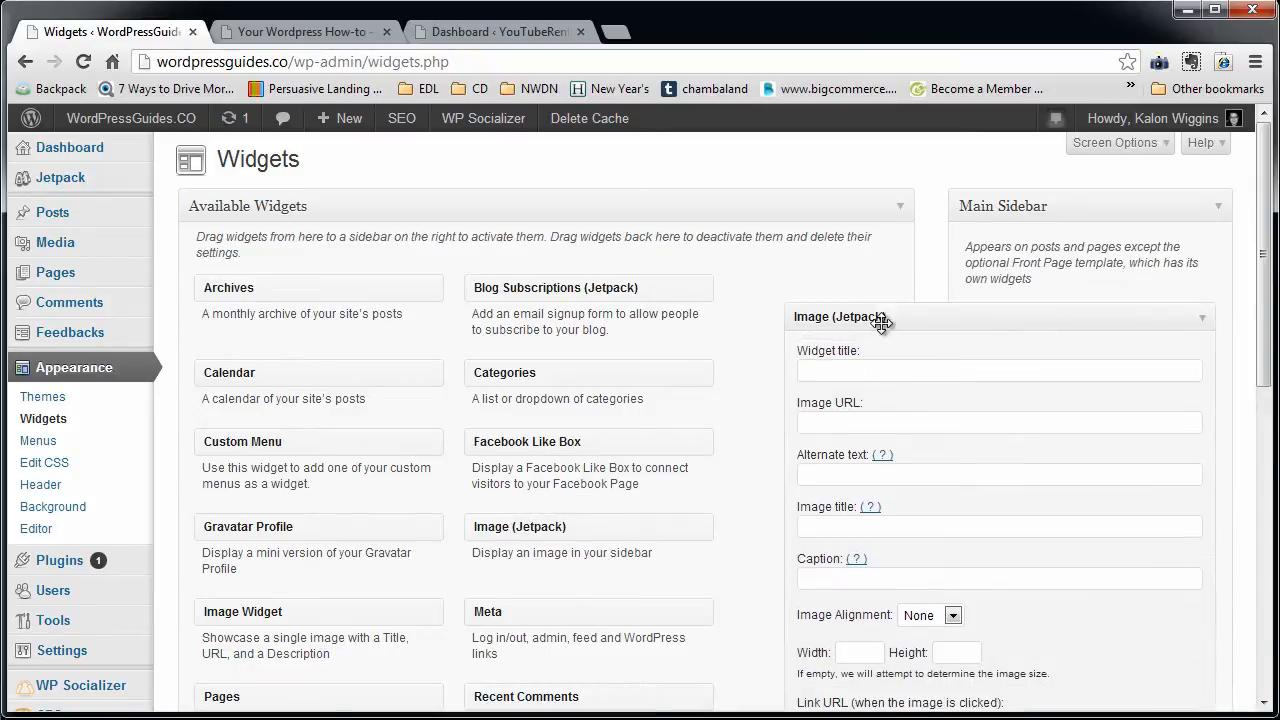
scroll("down", 3)
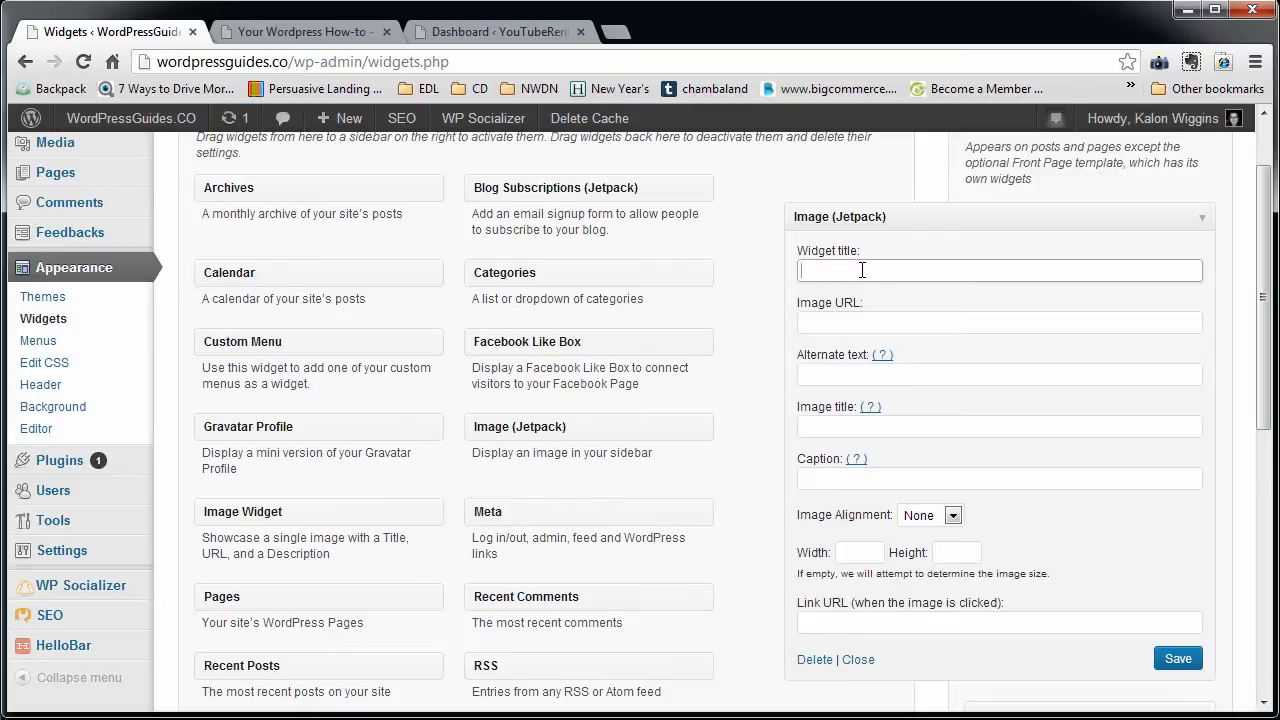
type("Image Title")
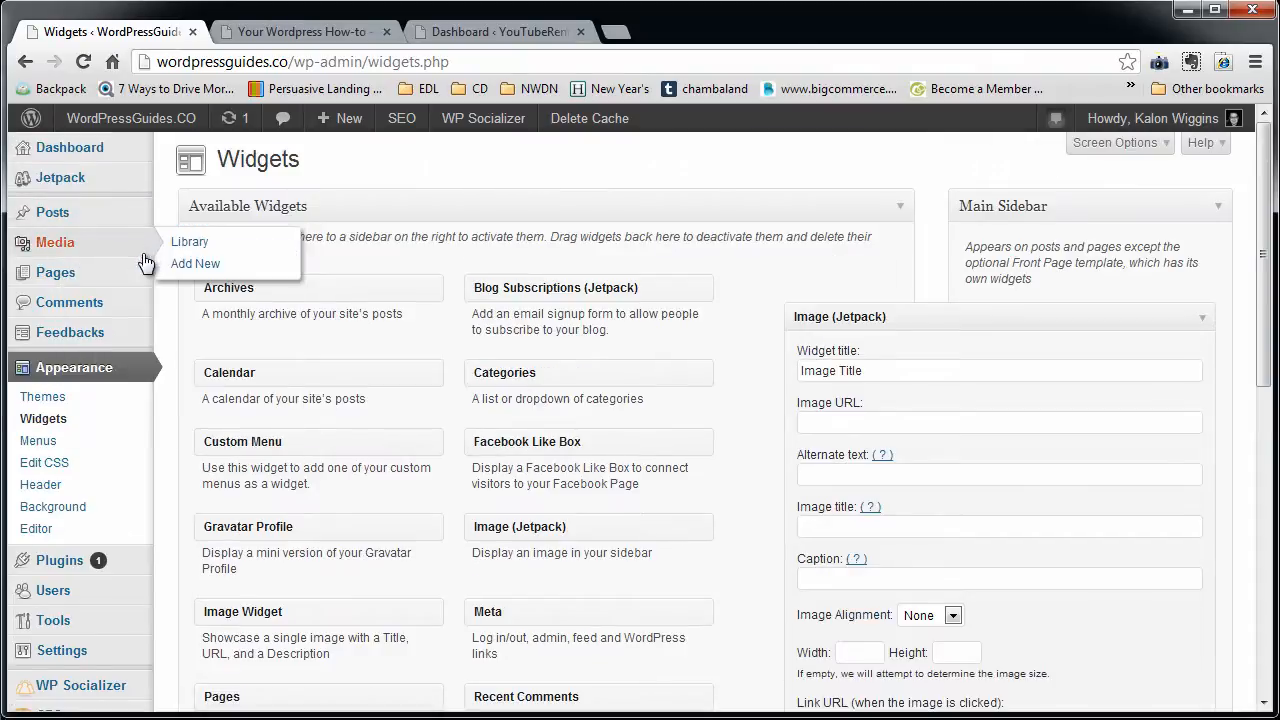
Upload the wels-catfish photo via Media > Add New and copy its File URL.
left_click(189, 241)
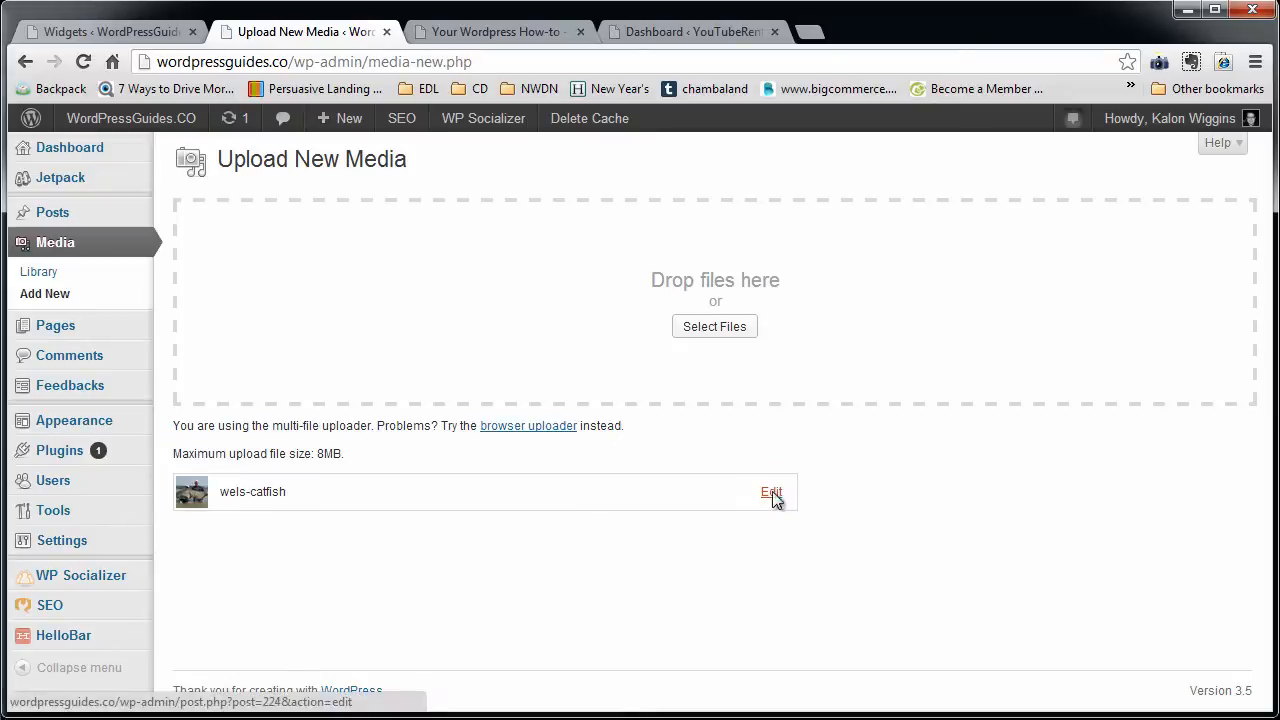
left_click(771, 491)
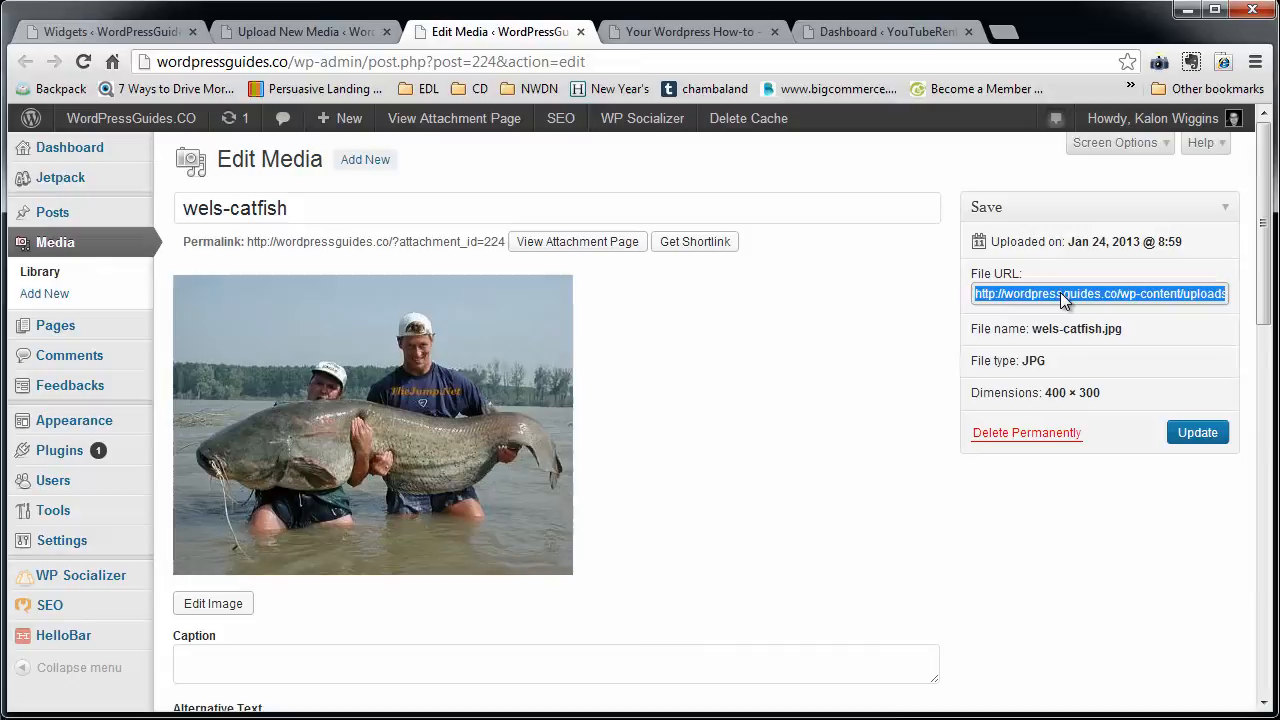
right_click(1065, 293)
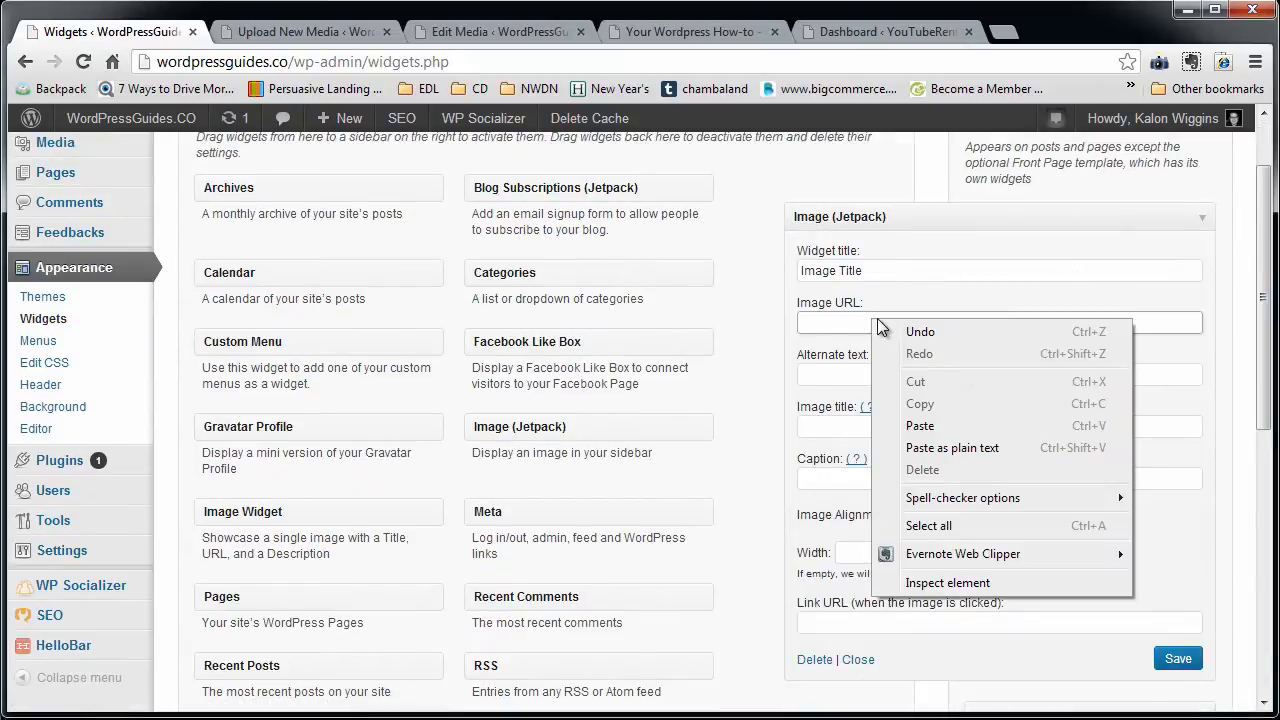
Paste the catfish URL; enter alt 'Crazy CatFish Picture', title 'Catfish Title', caption 'Catfish Caption'.
left_click(919, 425)
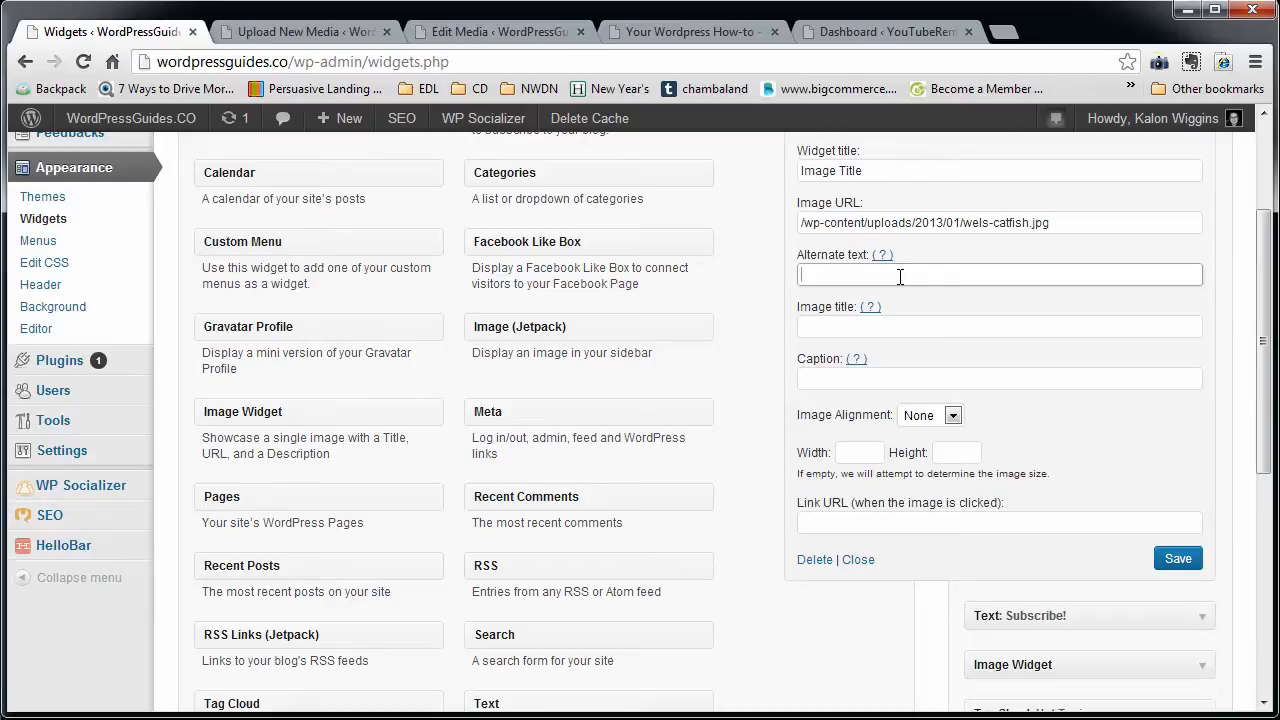
type("CatFish")
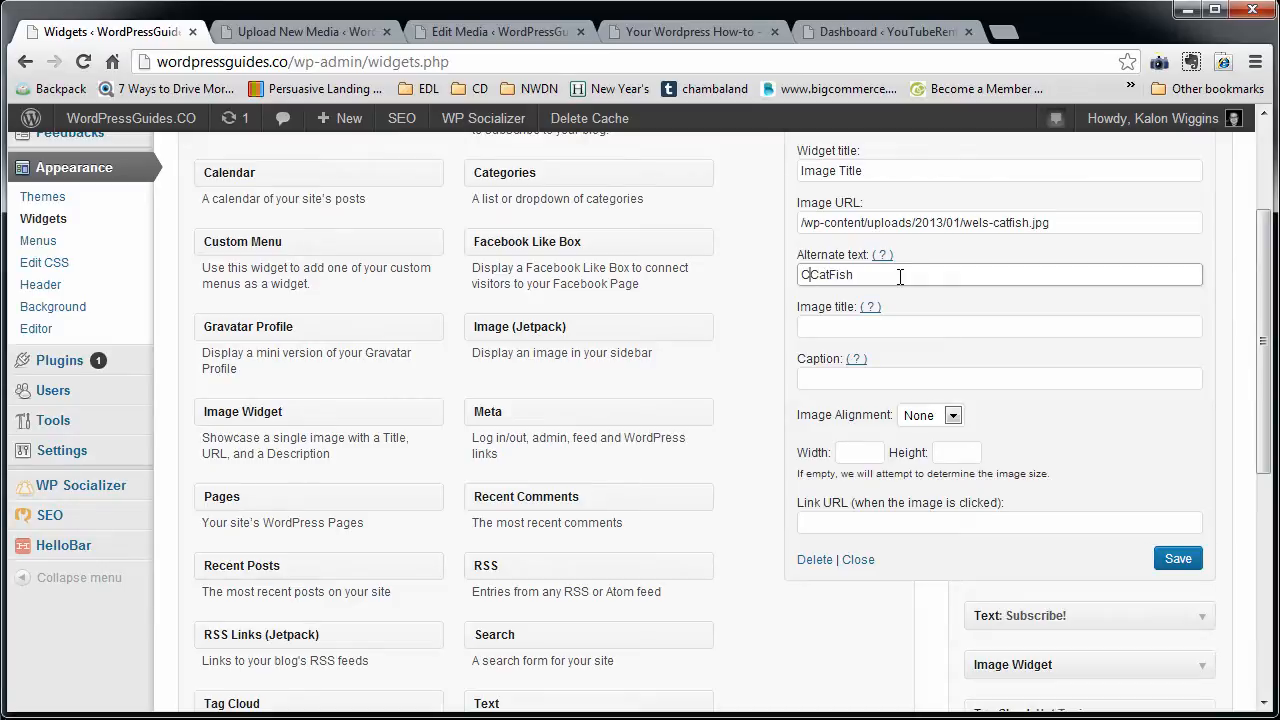
type("Crazy CatFish P")
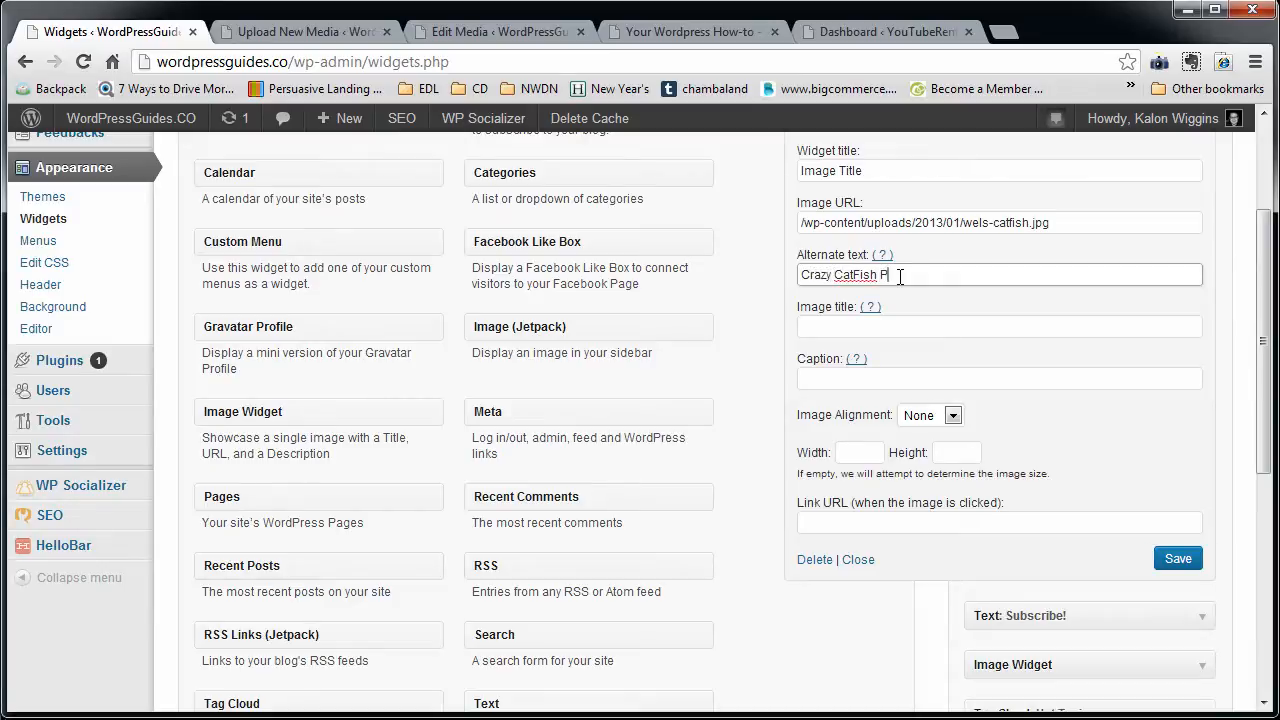
type("icture")
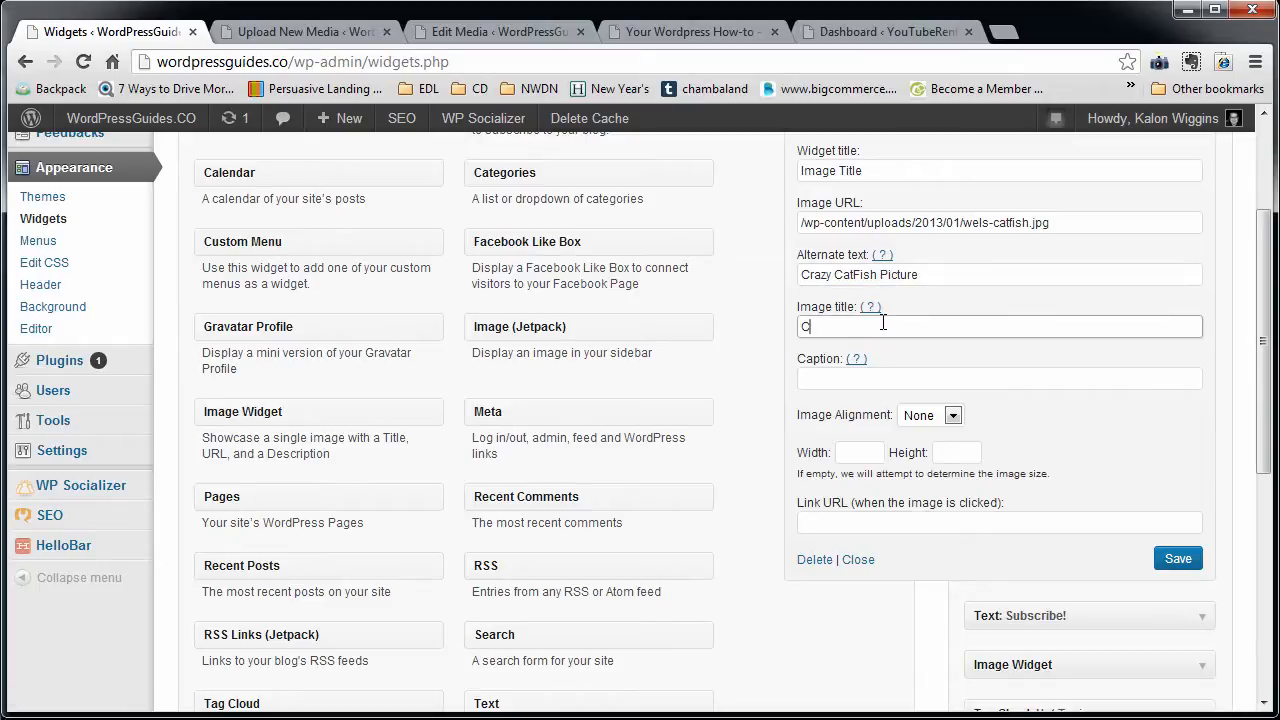
type("atfish Title")
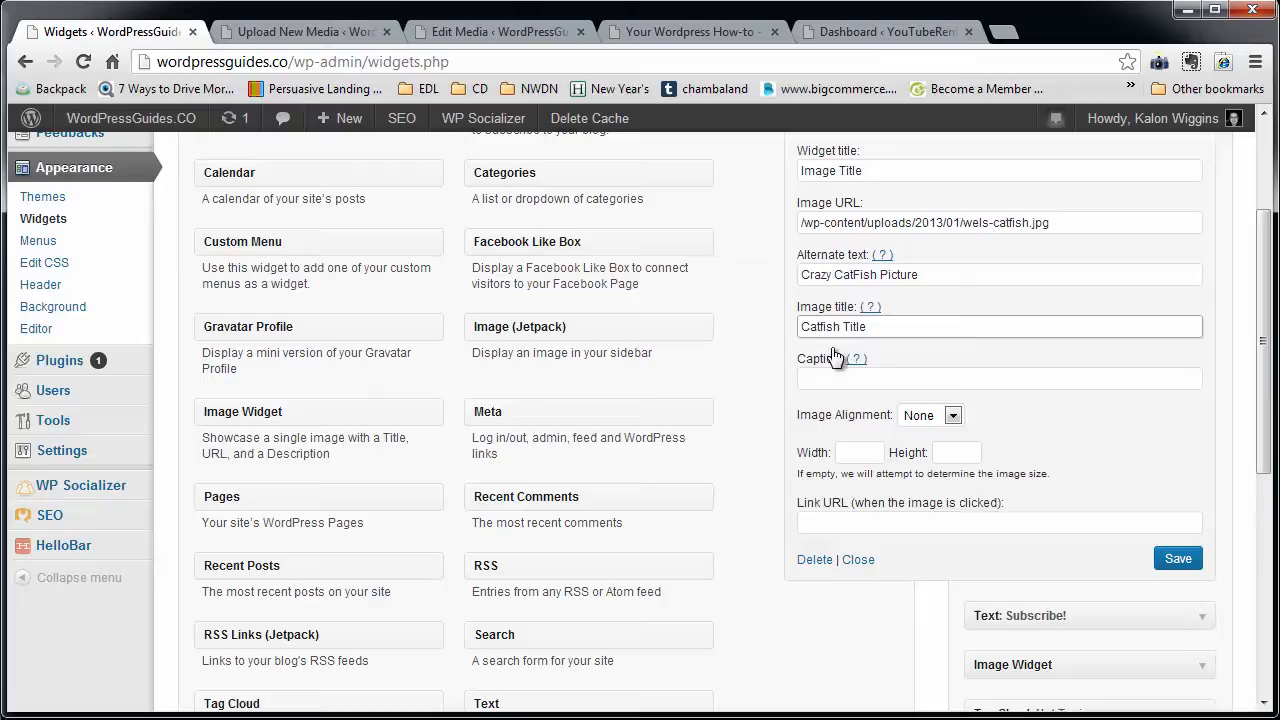
type("Catg")
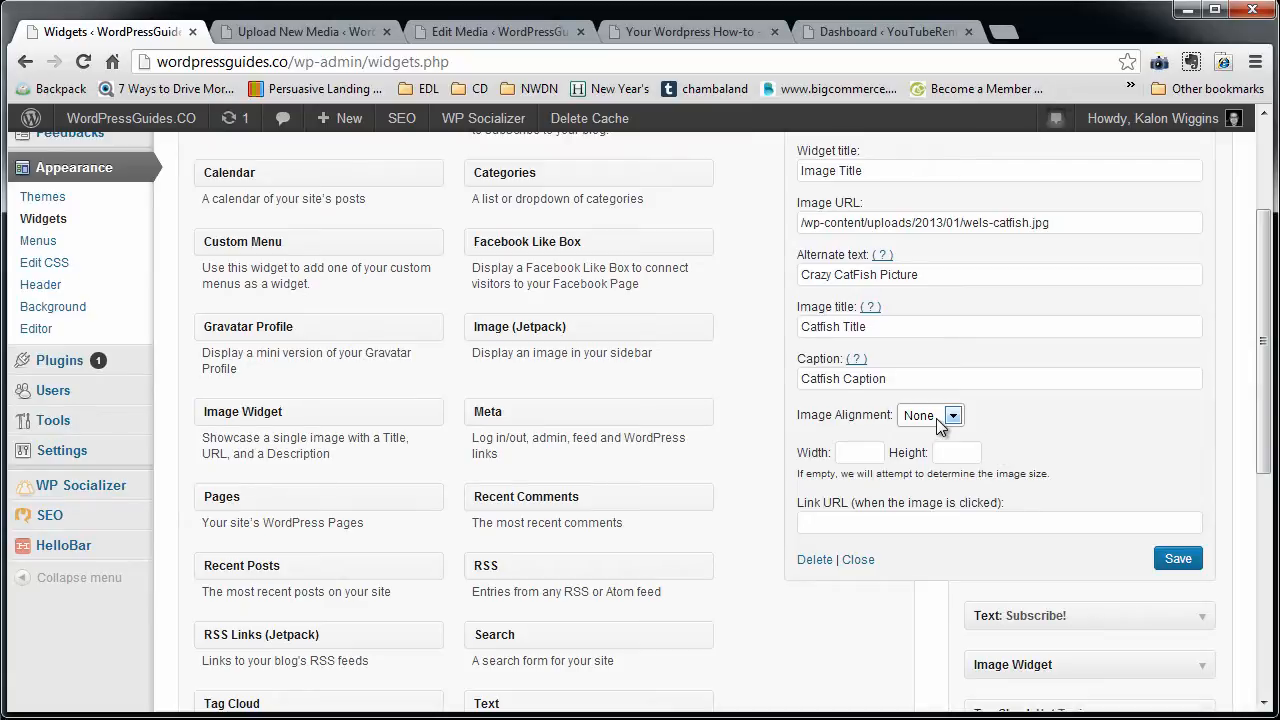
left_click(951, 415)
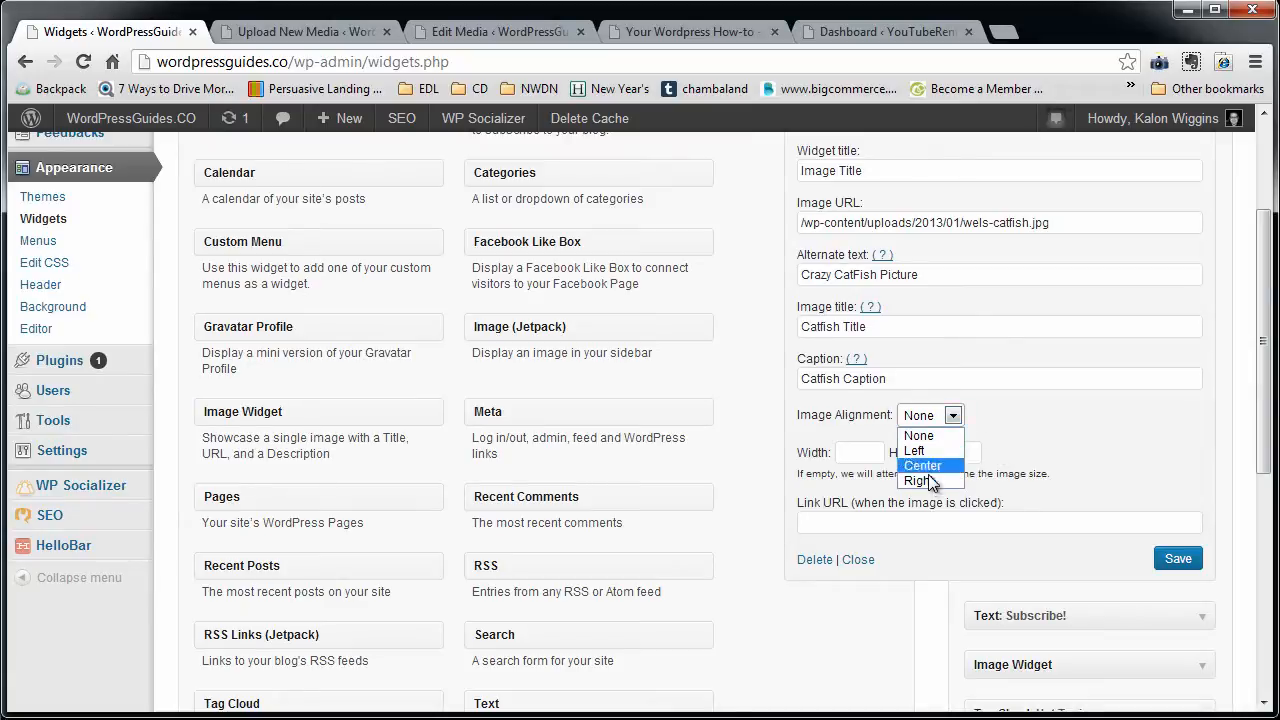
mouse_move(915, 450)
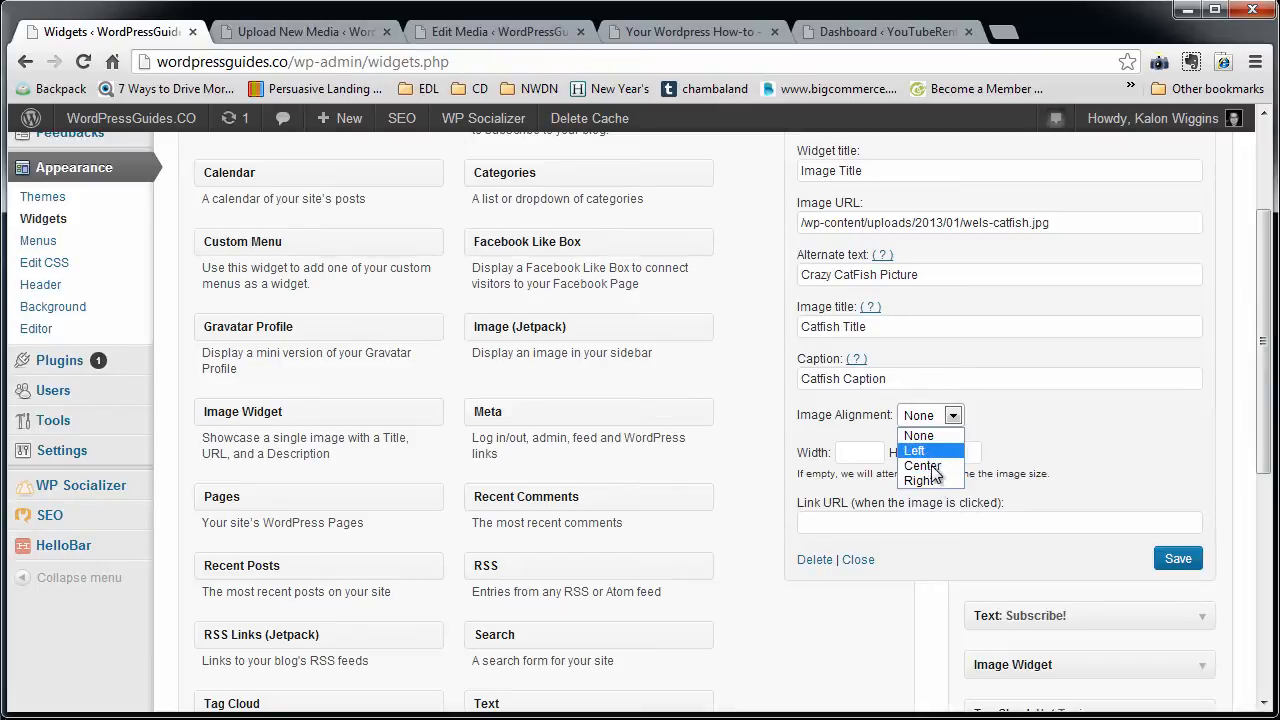
mouse_move(925, 451)
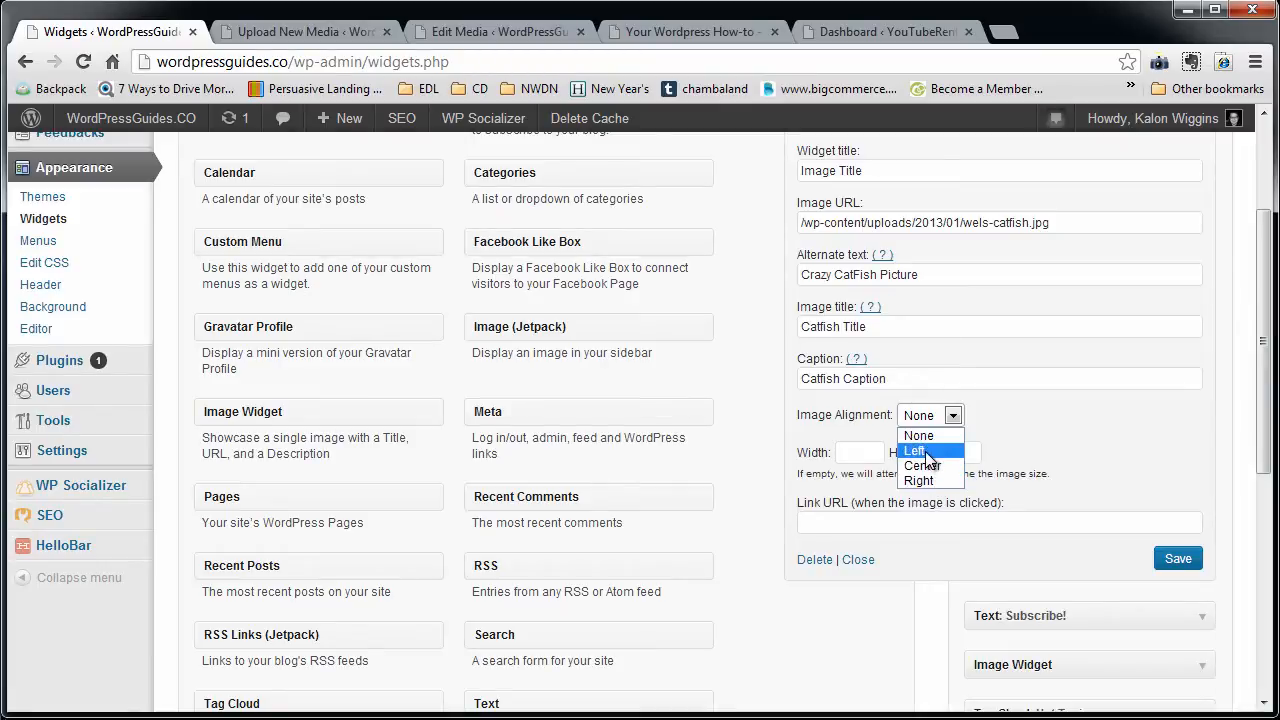
left_click(918, 481)
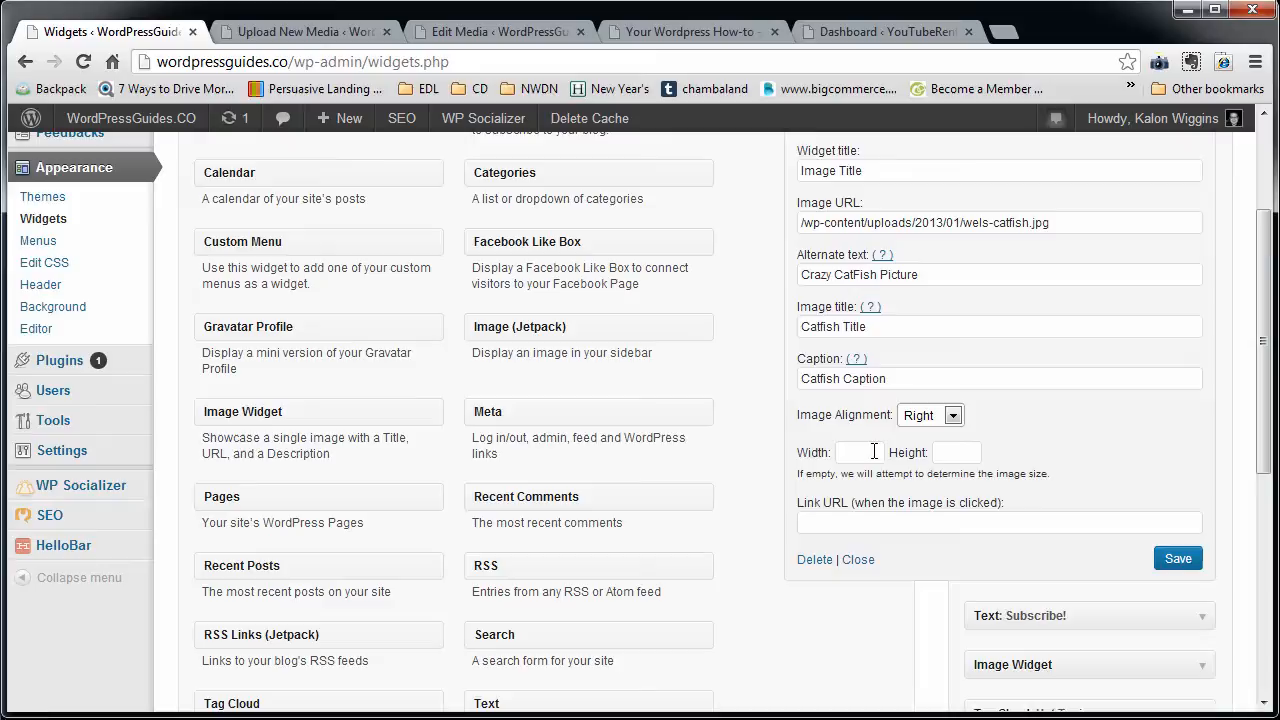
mouse_move(938, 468)
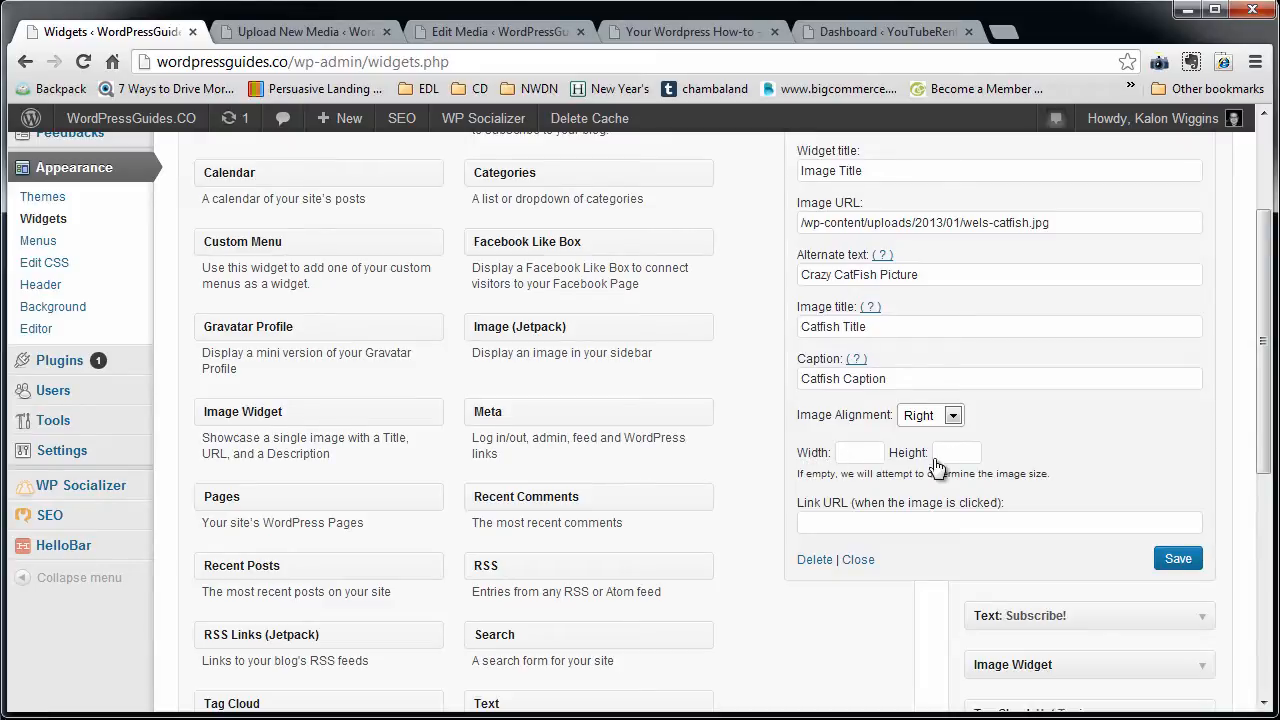
mouse_move(1011, 479)
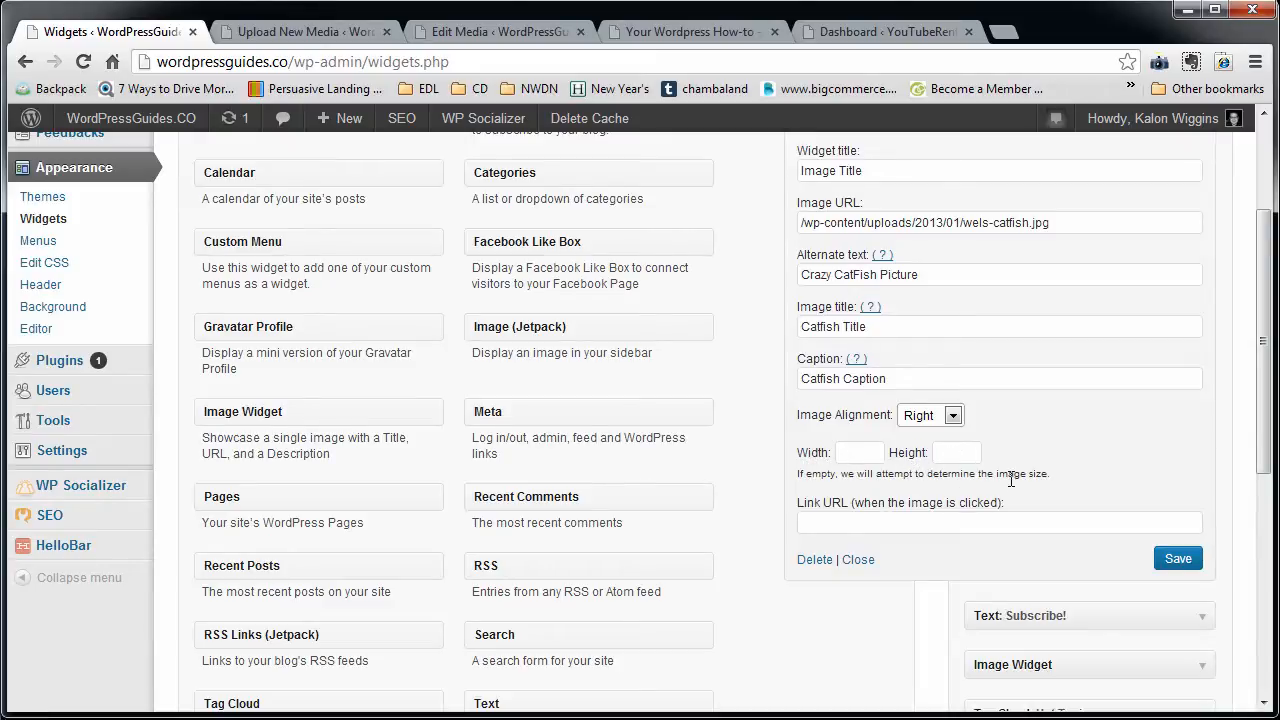
mouse_move(1047, 488)
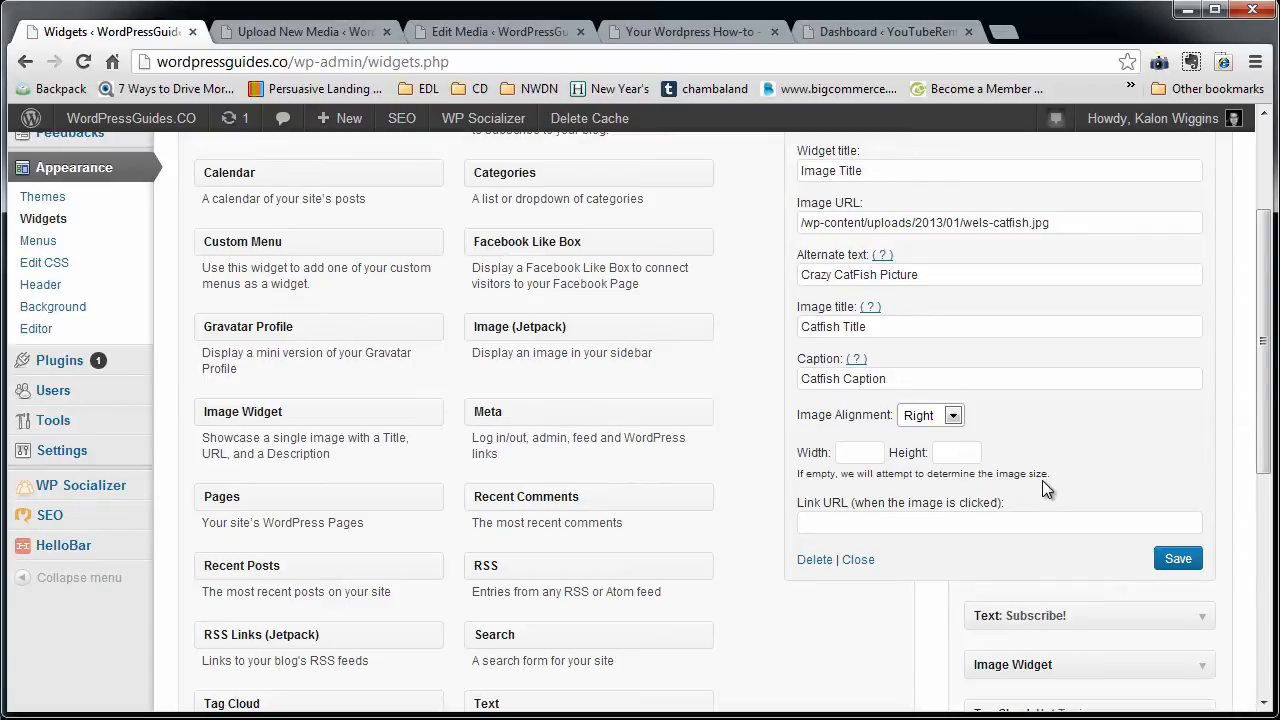
left_click(998, 521)
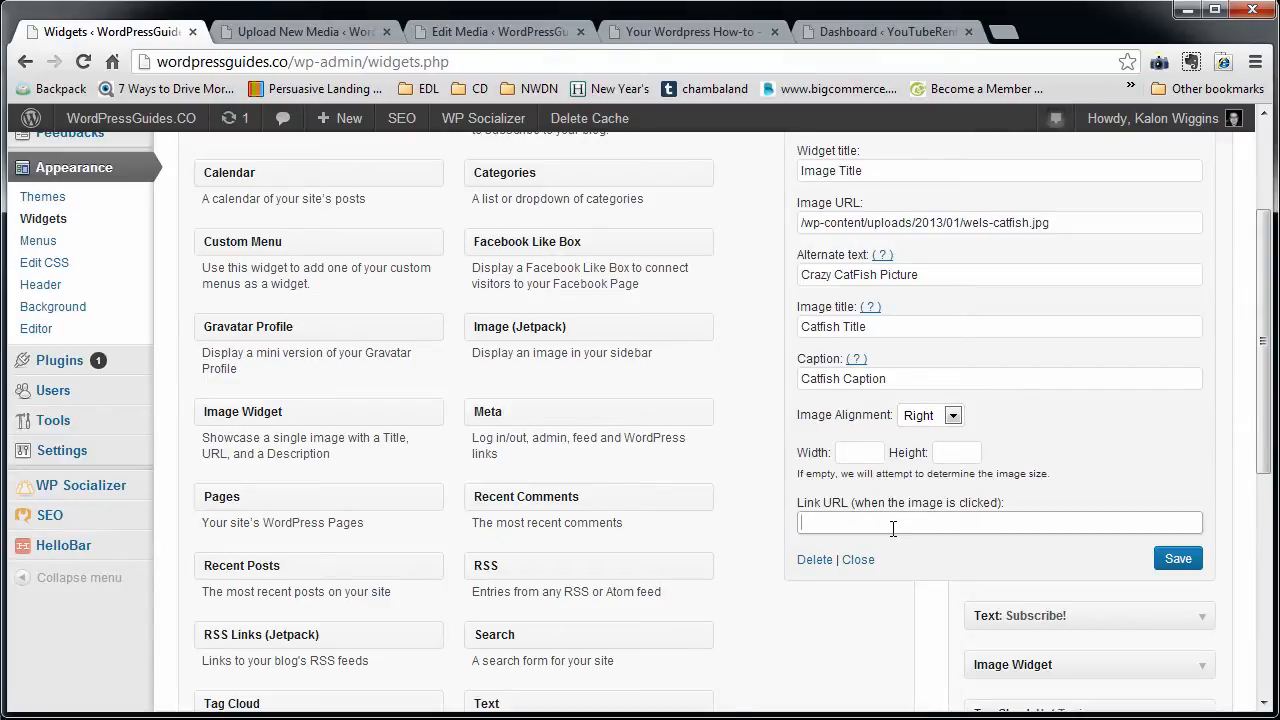
type("http://www.google.com")
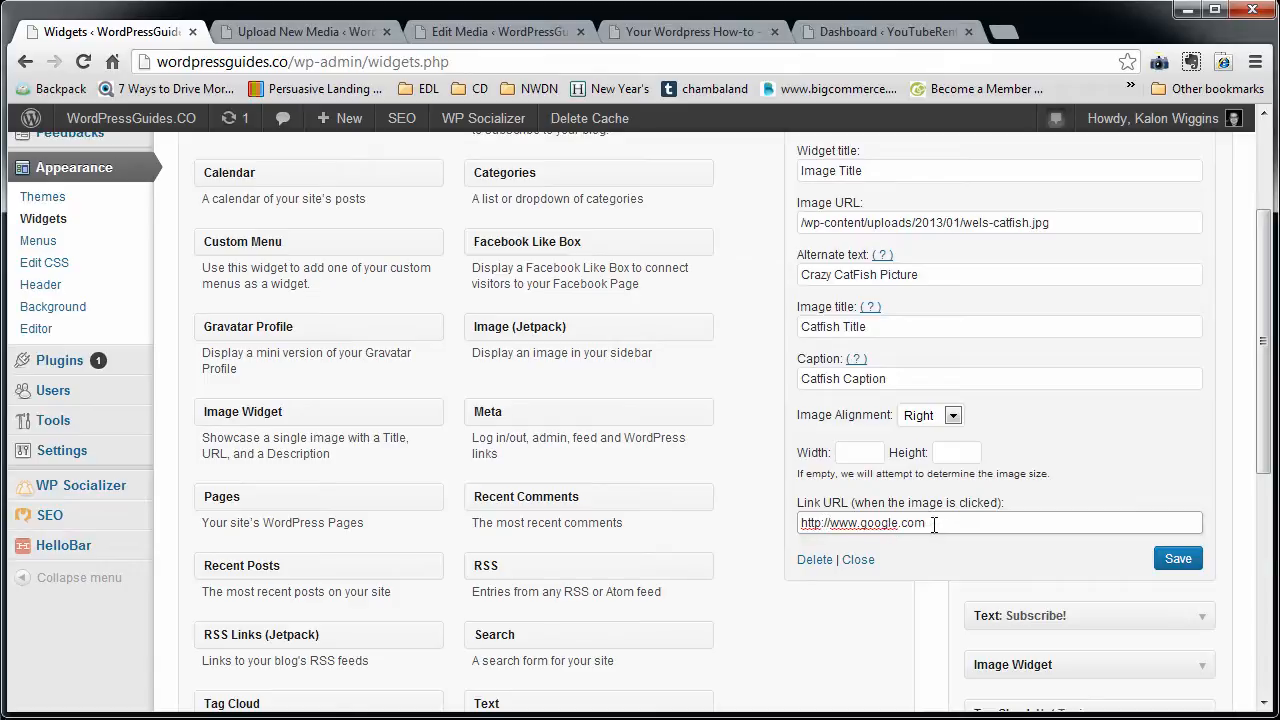
triple_click(862, 522)
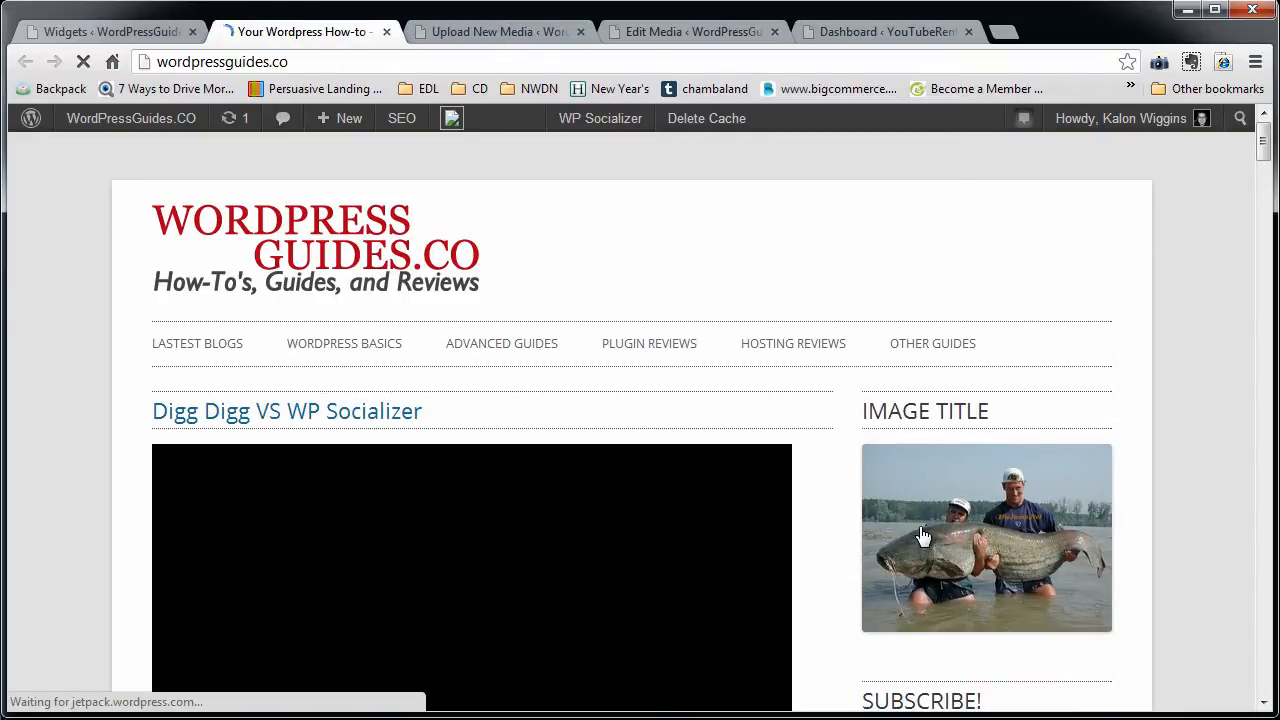
Inspect the sidebar catfish photo's markup for its google.com link, alt and title.
scroll("down", 3)
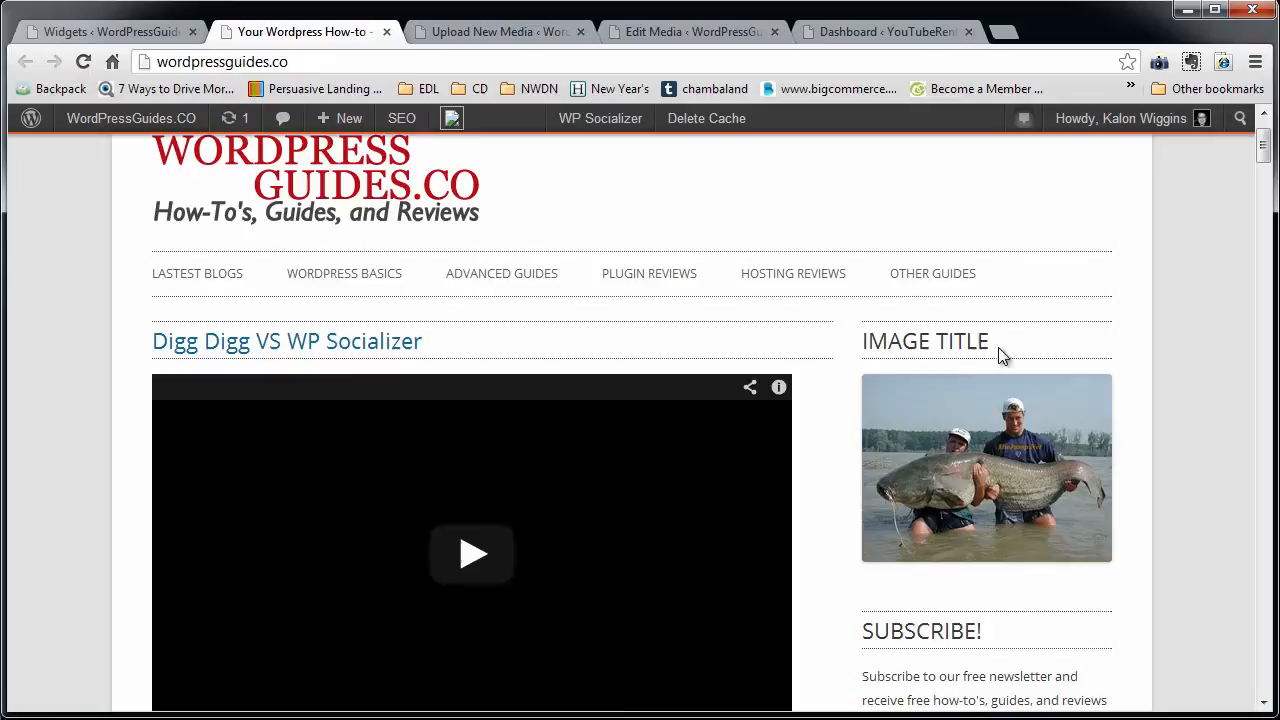
scroll("down", 3)
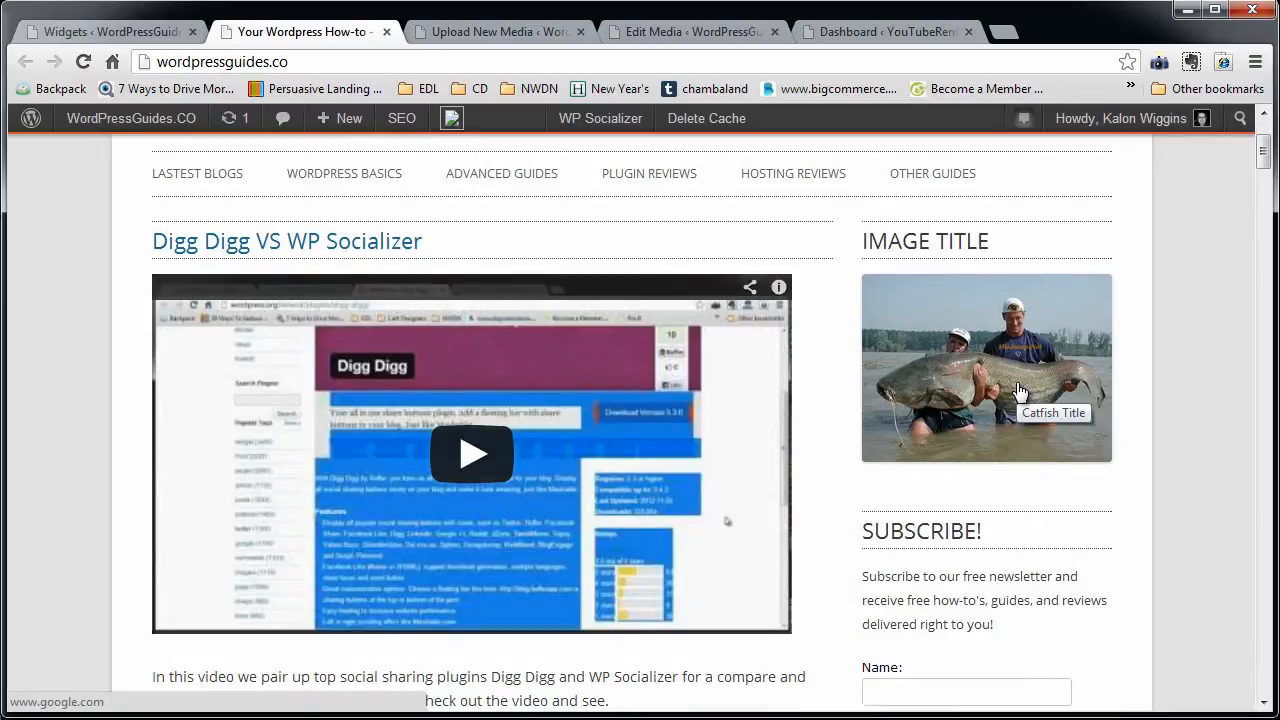
mouse_move(1065, 425)
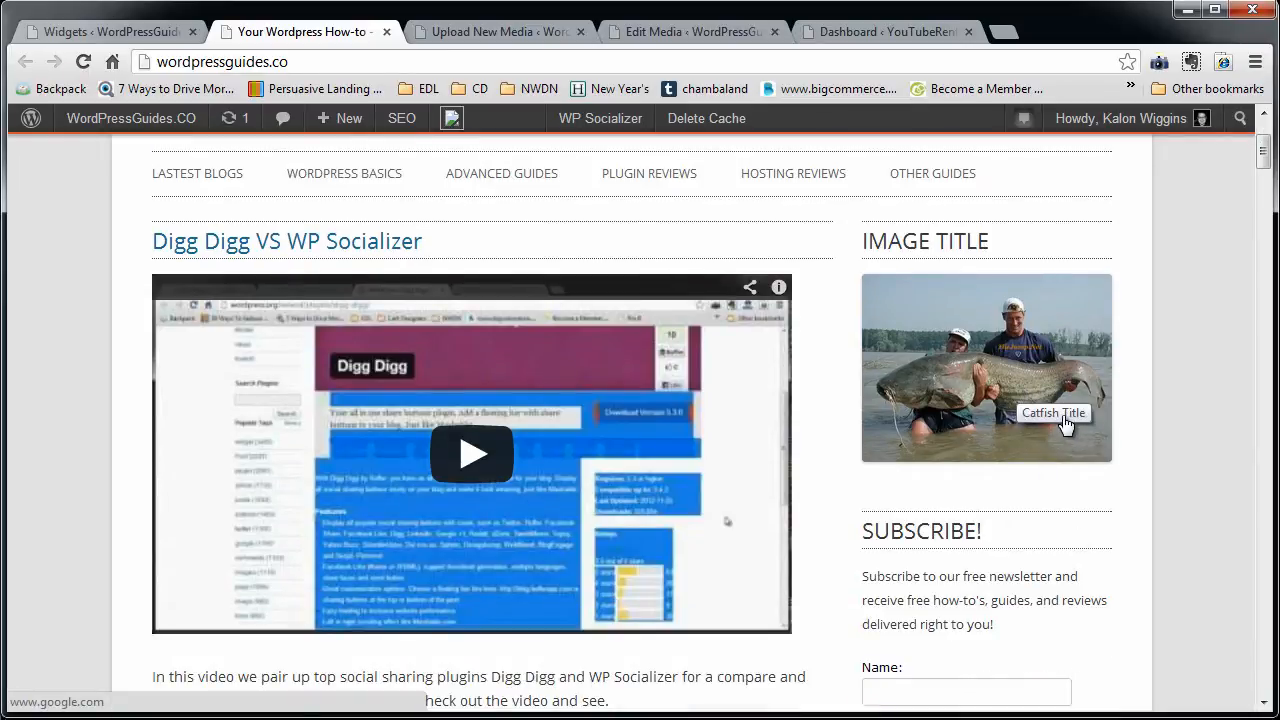
mouse_move(1055, 389)
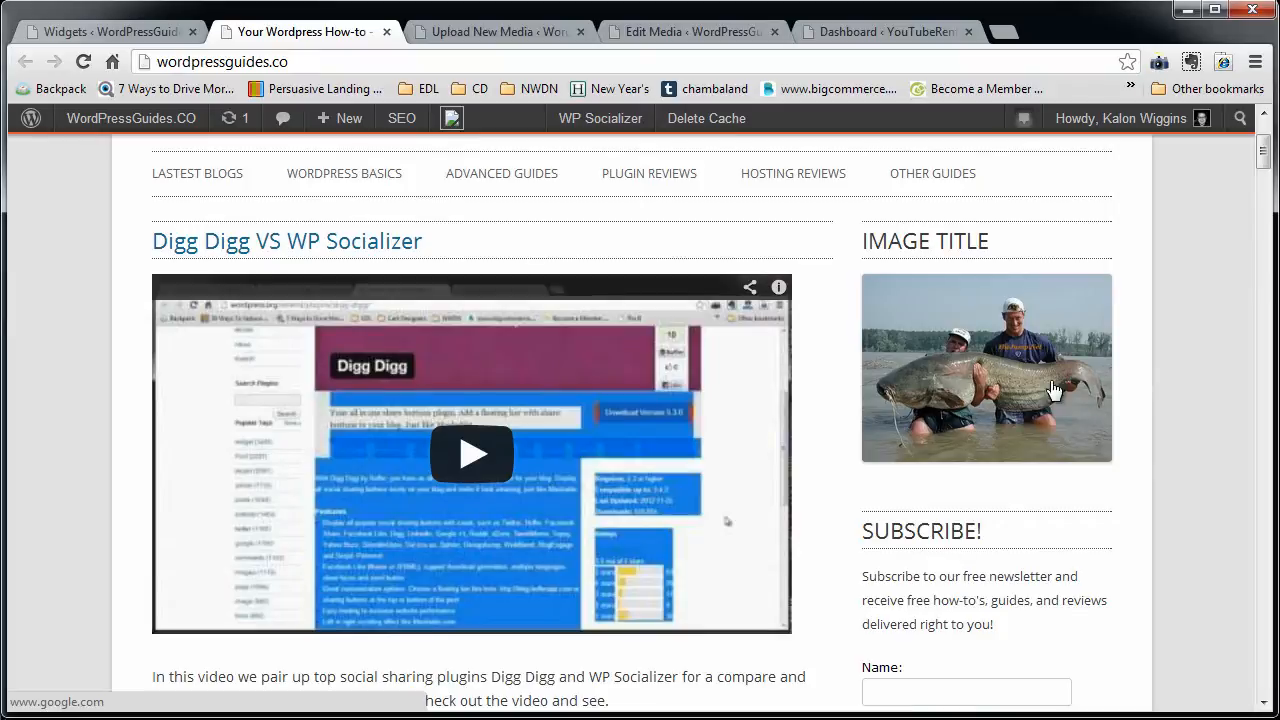
right_click(1055, 388)
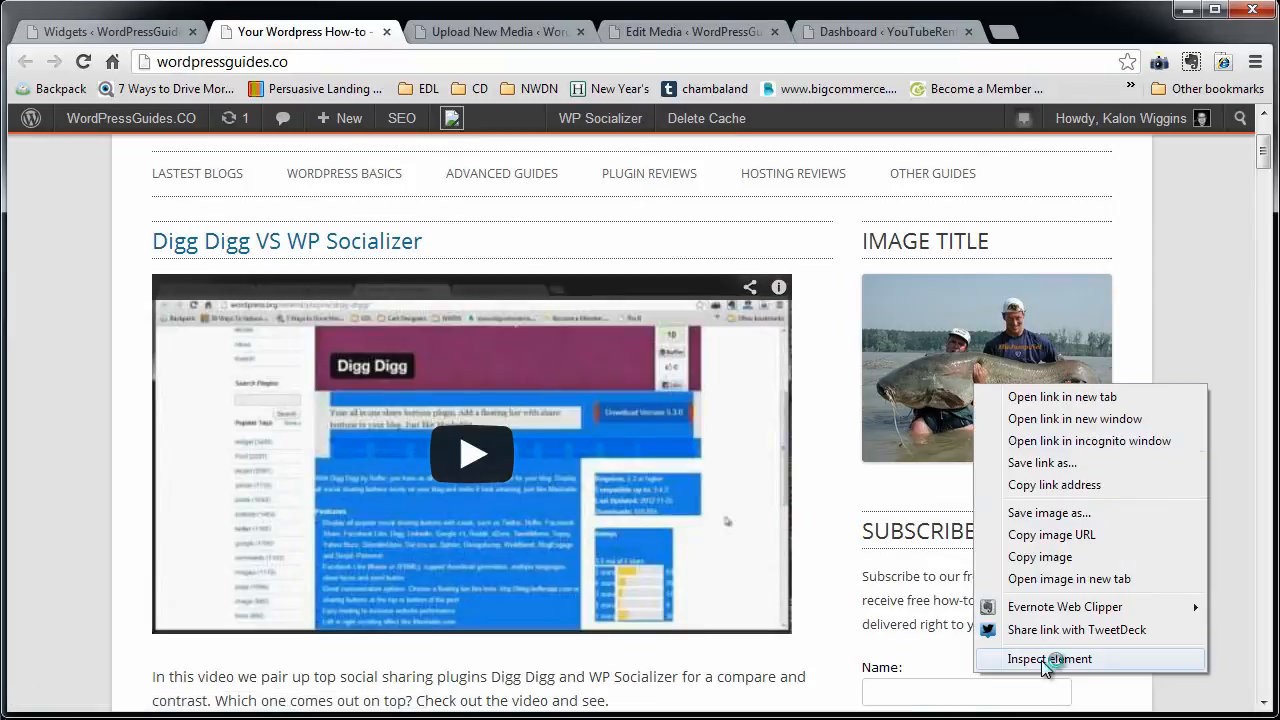
left_click(1049, 658)
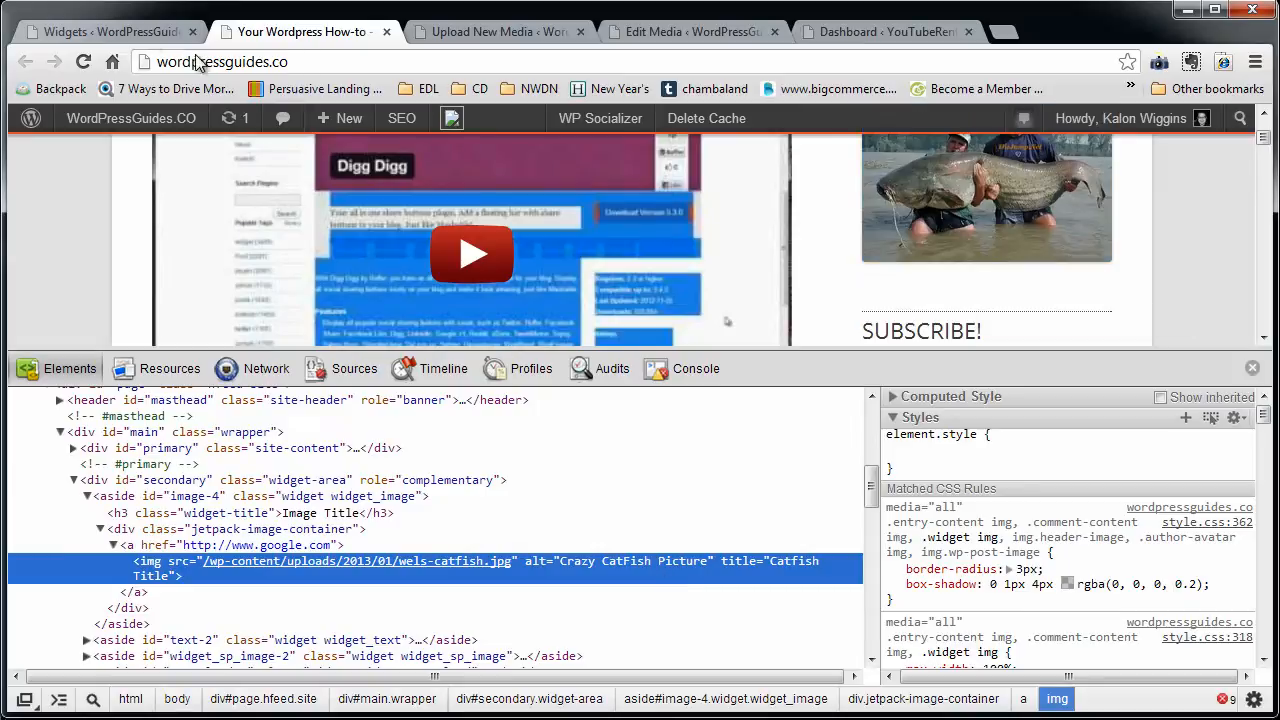
Glance at the Image Widget support article, then close DevTools on the live site.
left_click(110, 31)
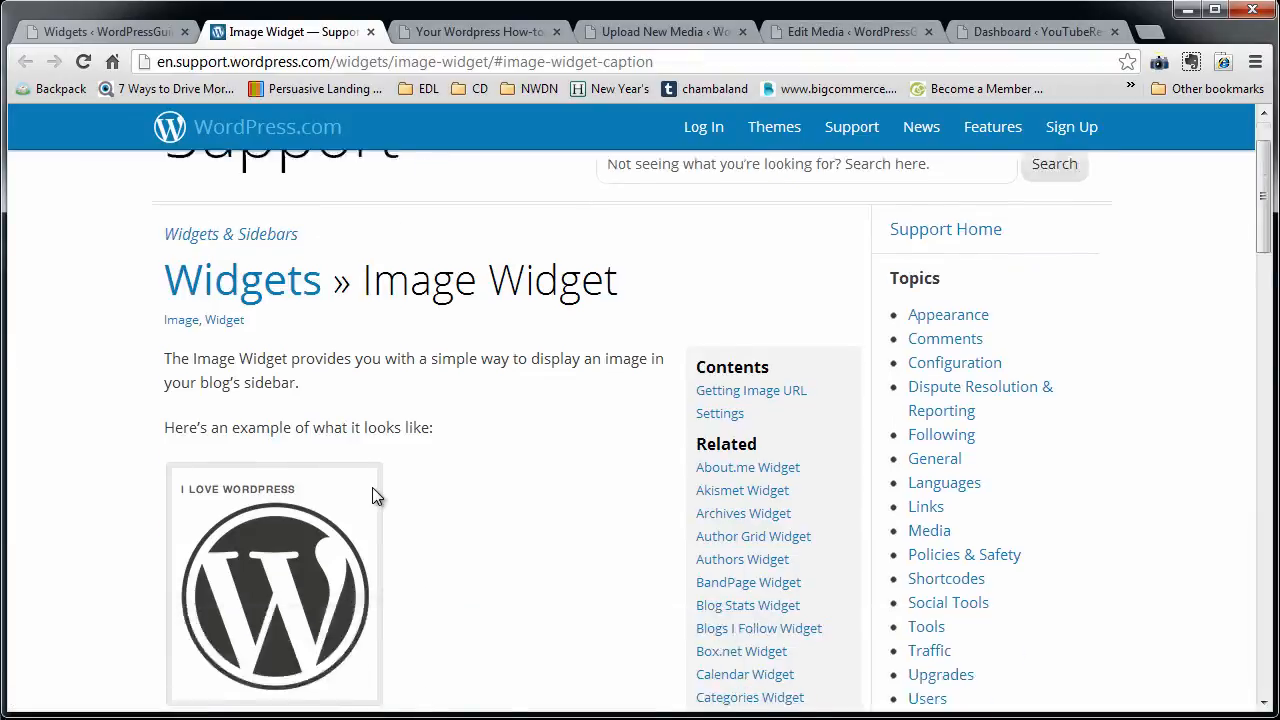
left_click(290, 31)
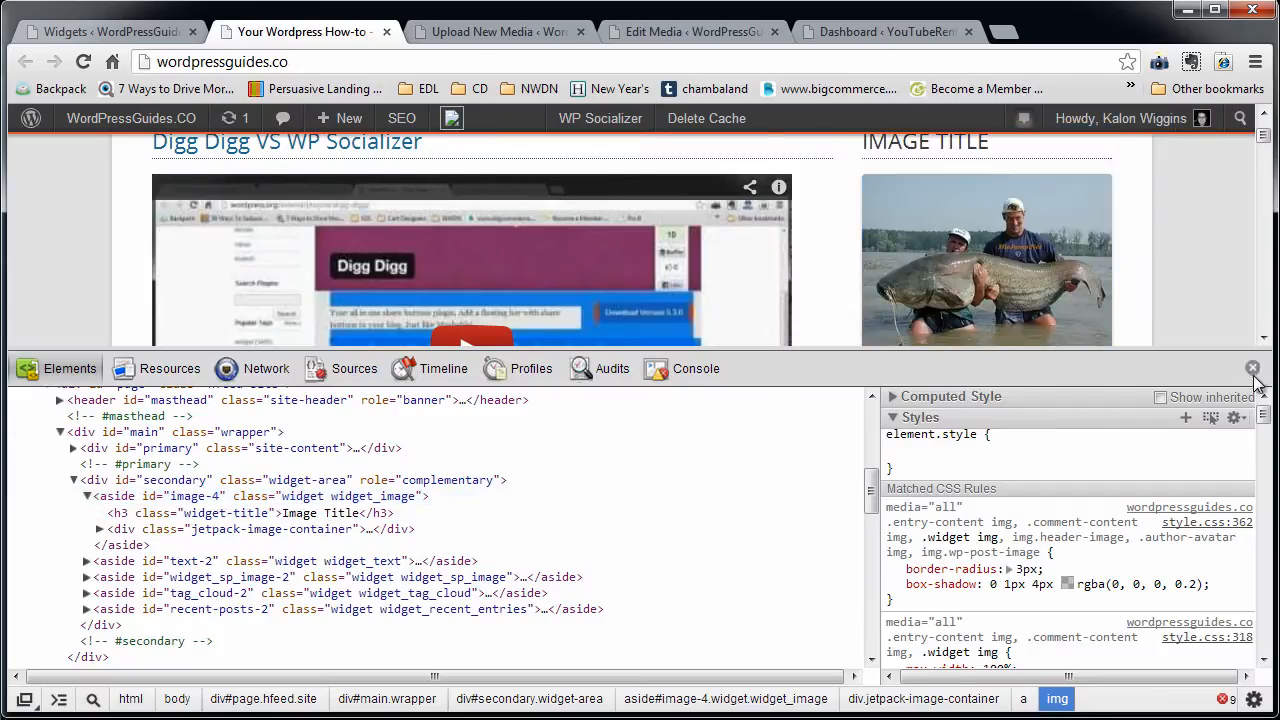
left_click(1252, 368)
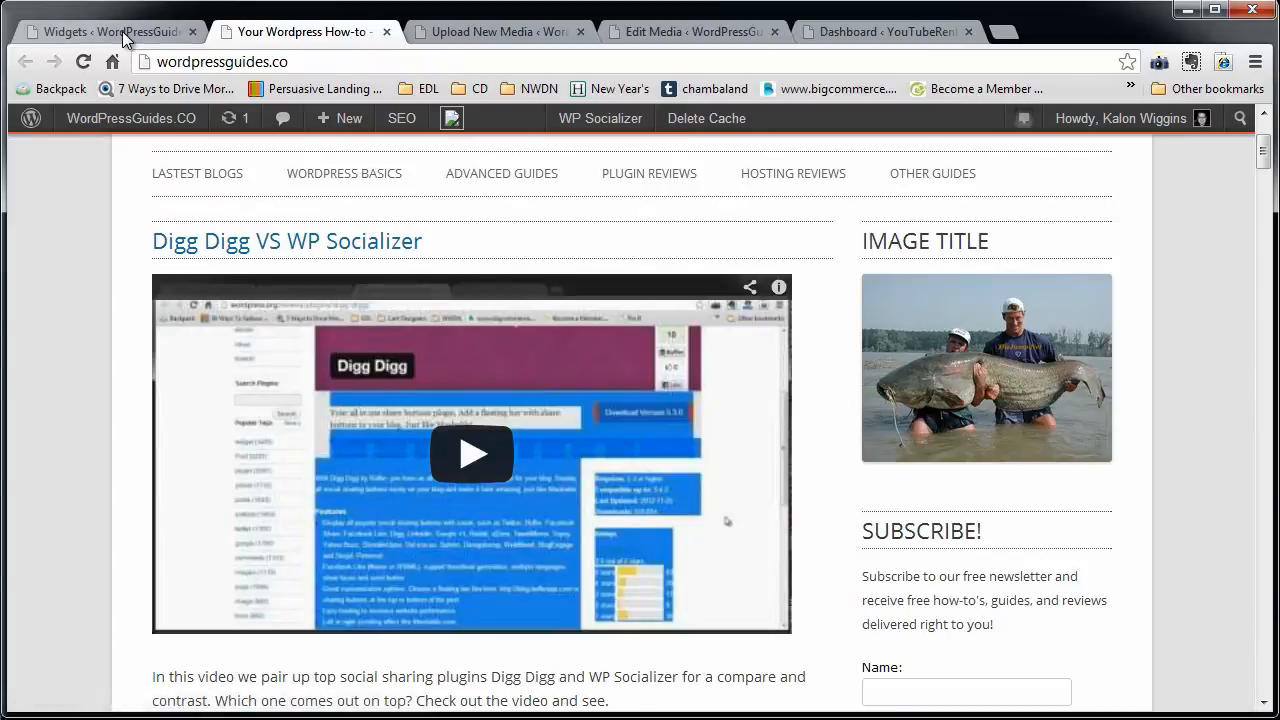
Recheck the 'Catfish Caption' caption in the widget, then view the live sidebar photo.
left_click(110, 31)
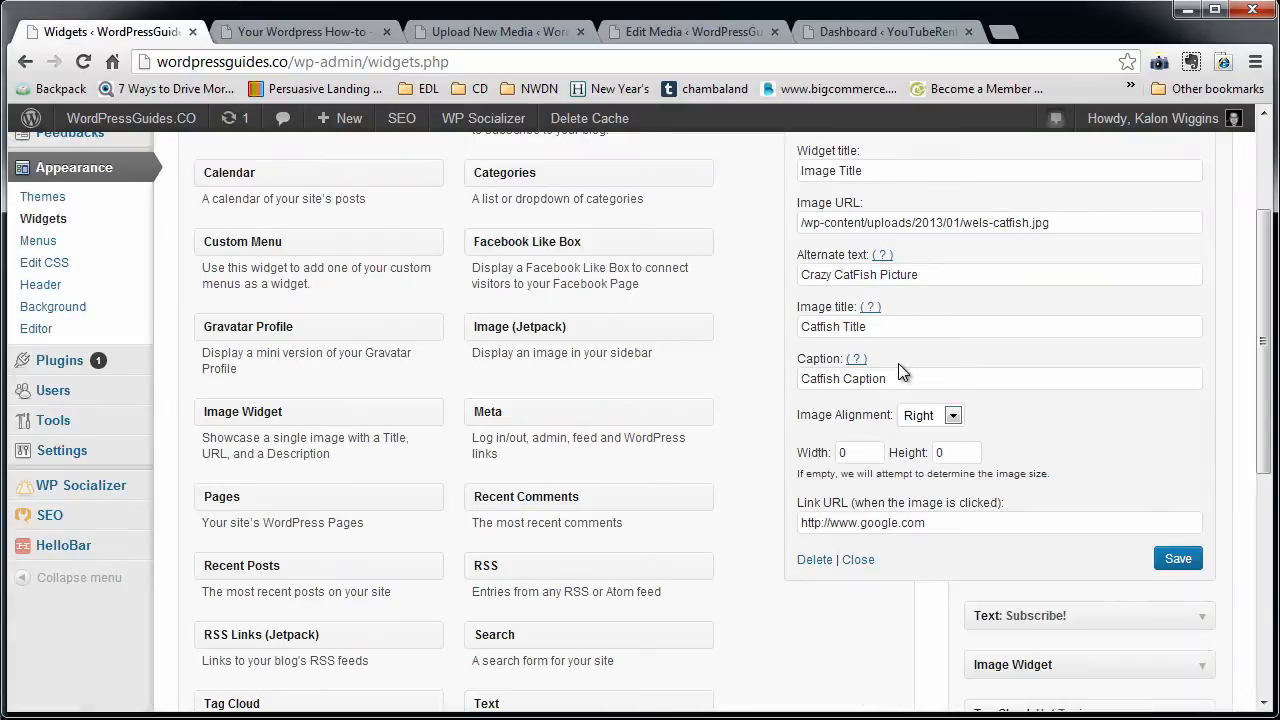
double_click(843, 378)
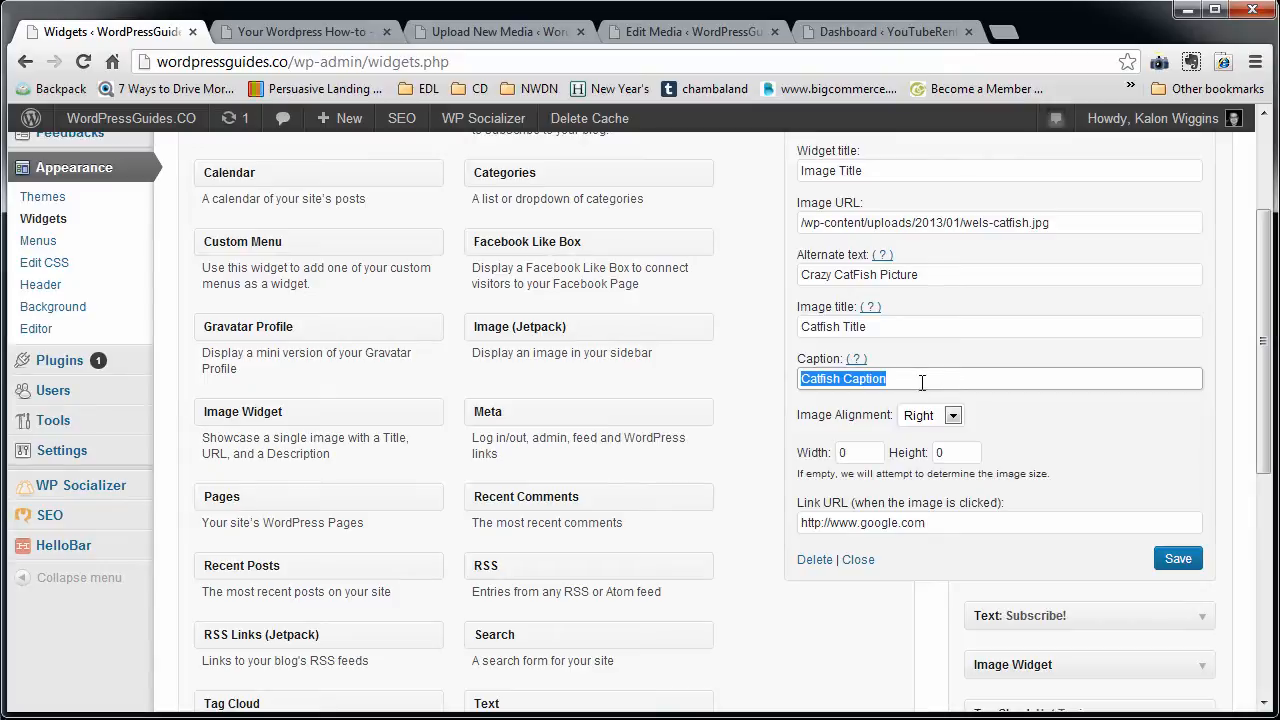
mouse_move(785, 385)
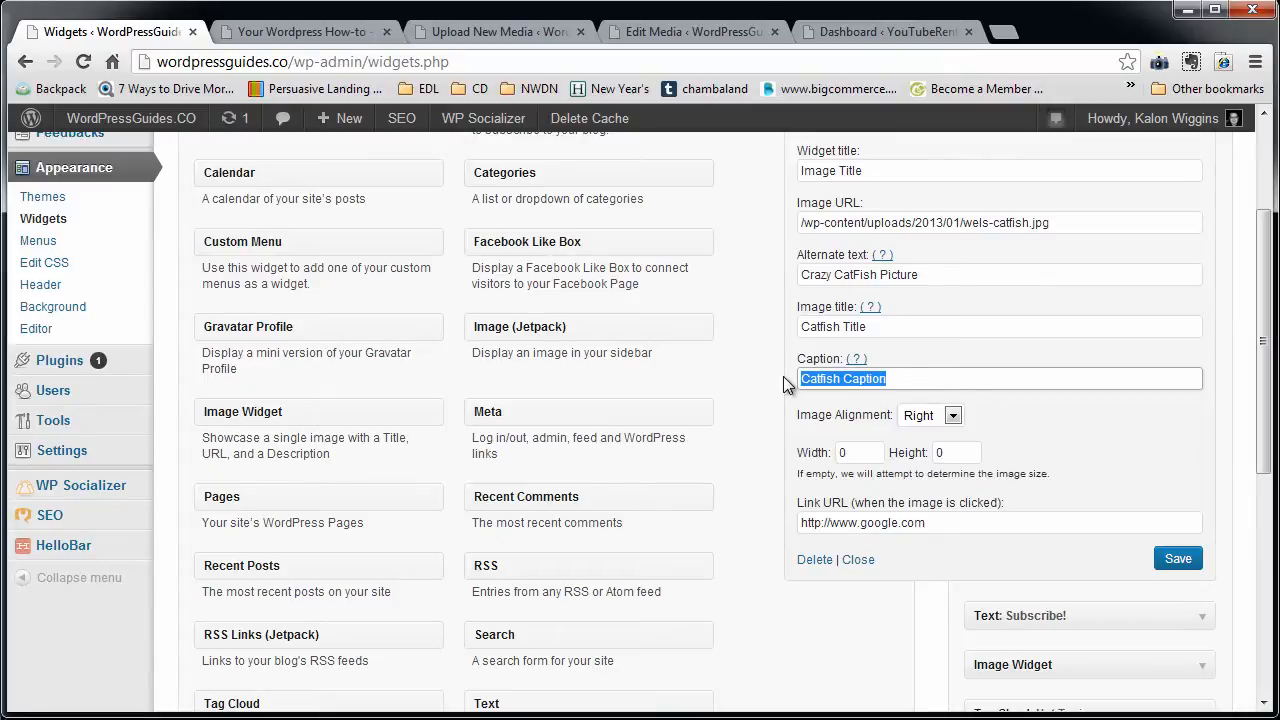
left_click(300, 31)
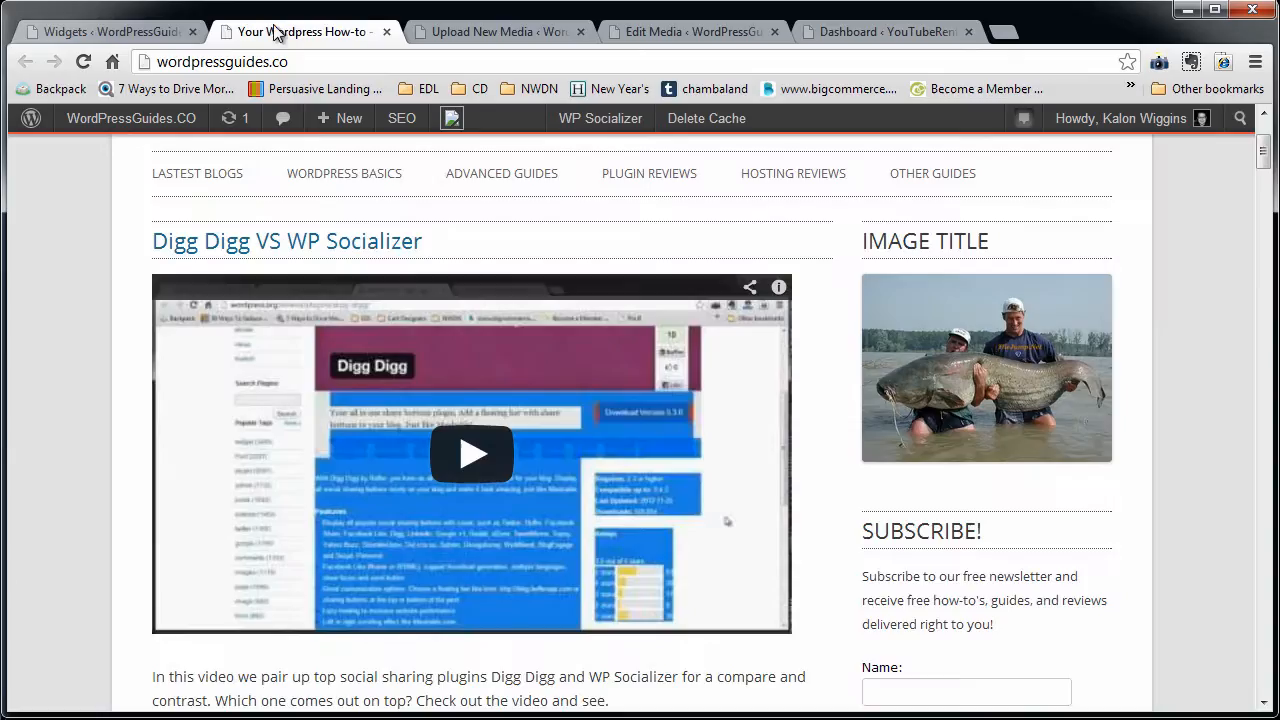
mouse_move(1018, 451)
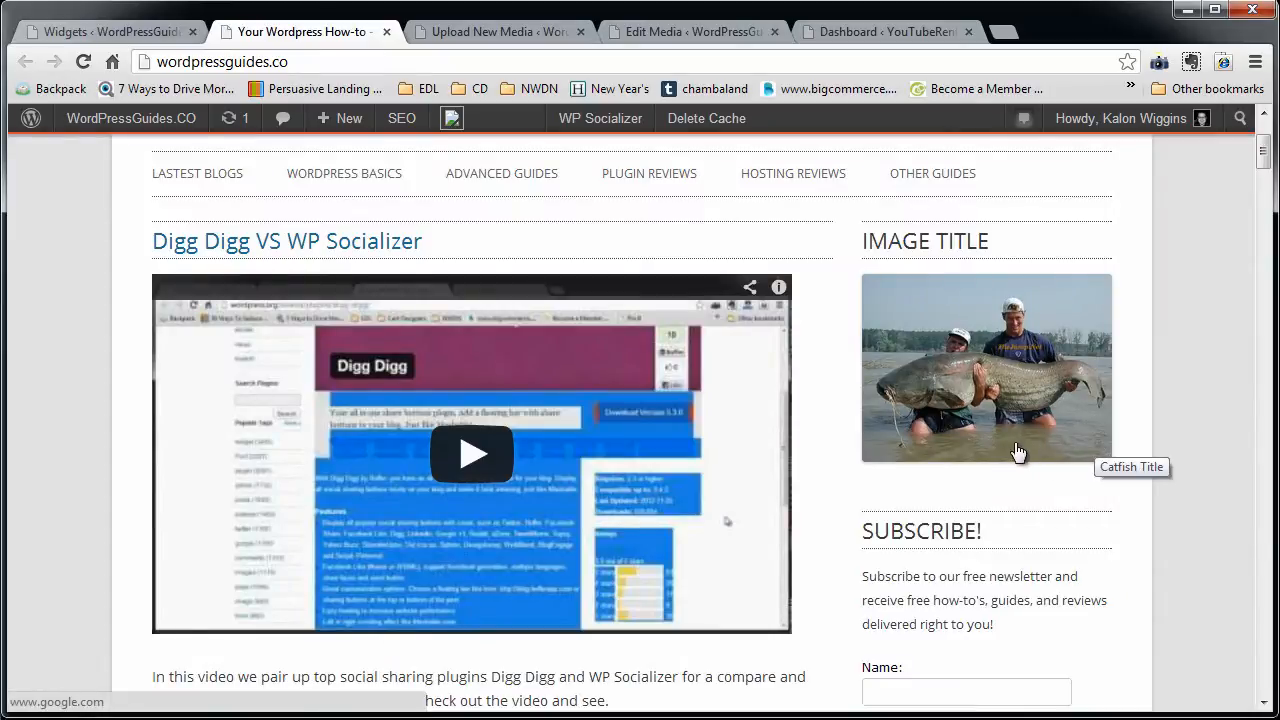
mouse_move(938, 435)
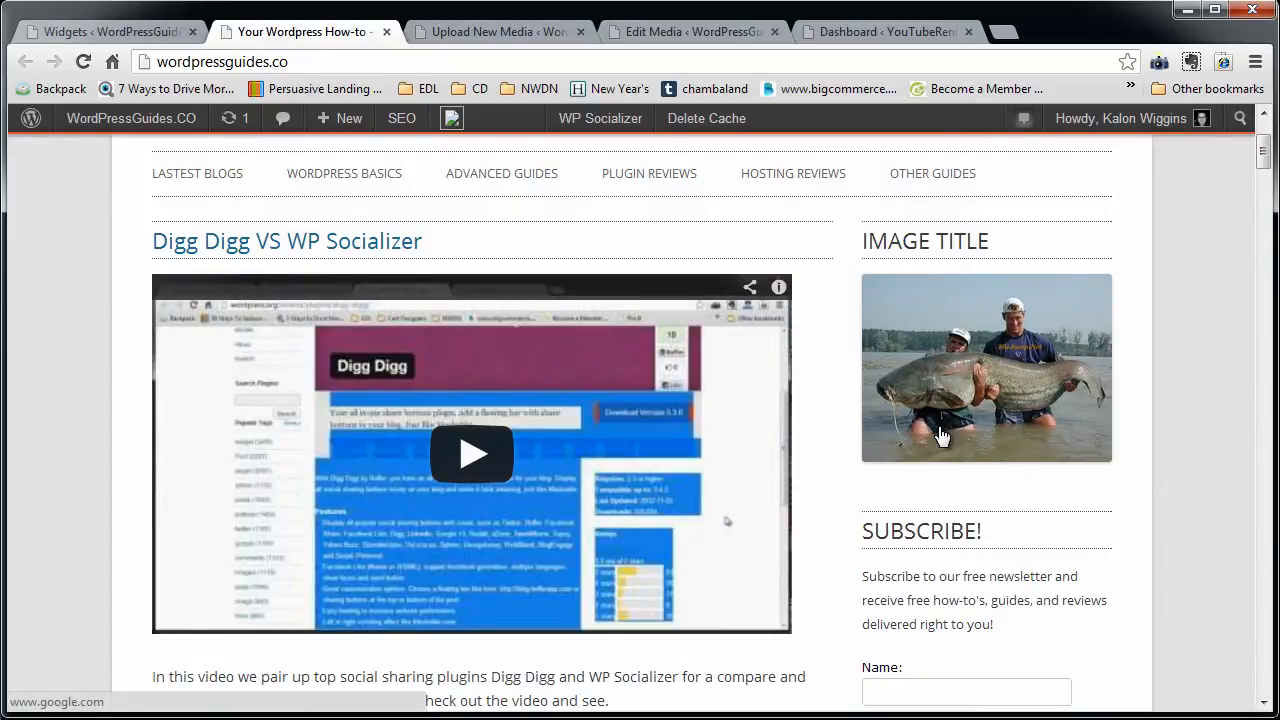
Inspect the catfish image's natural size and enter a 100×66 size in the widget.
right_click(940, 435)
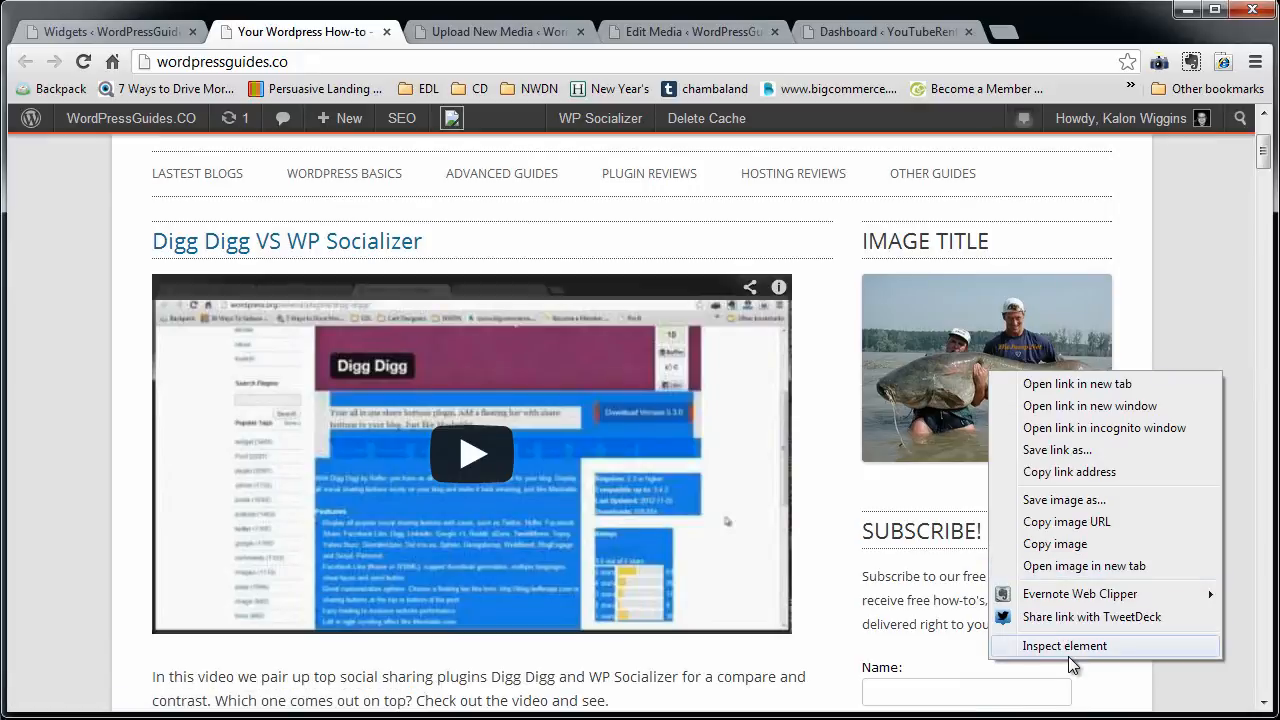
left_click(1064, 645)
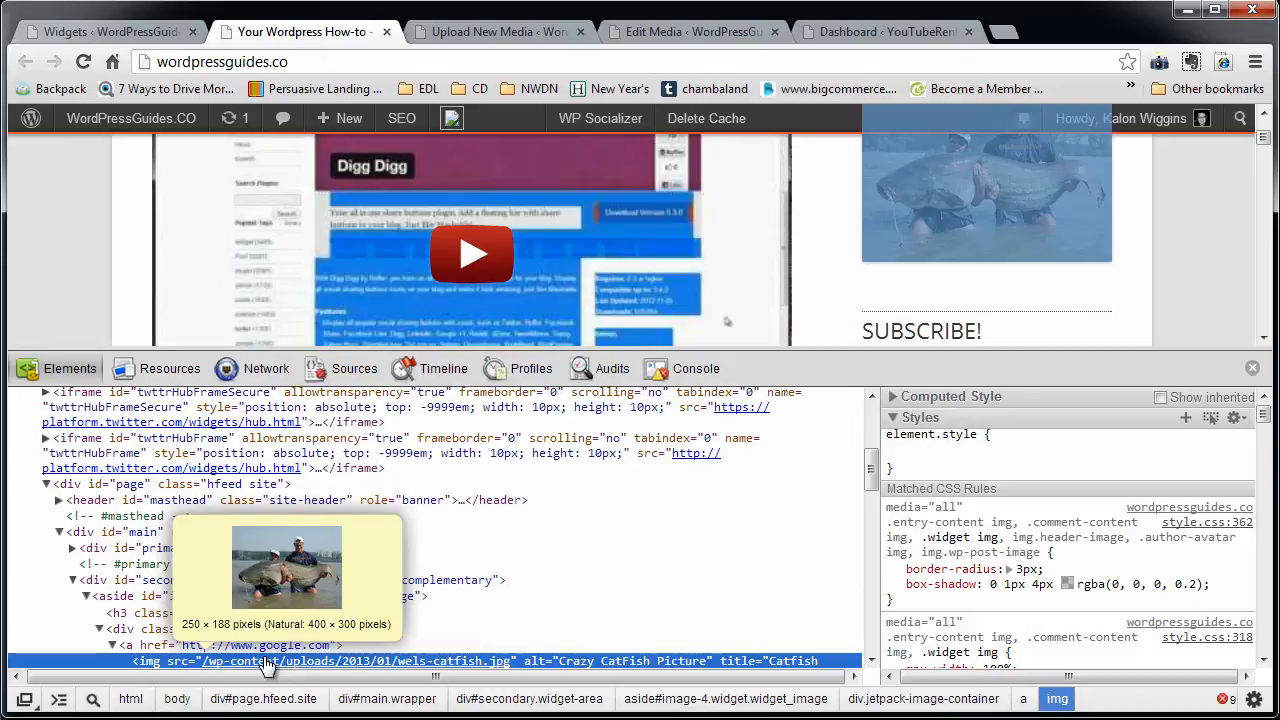
left_click(108, 31)
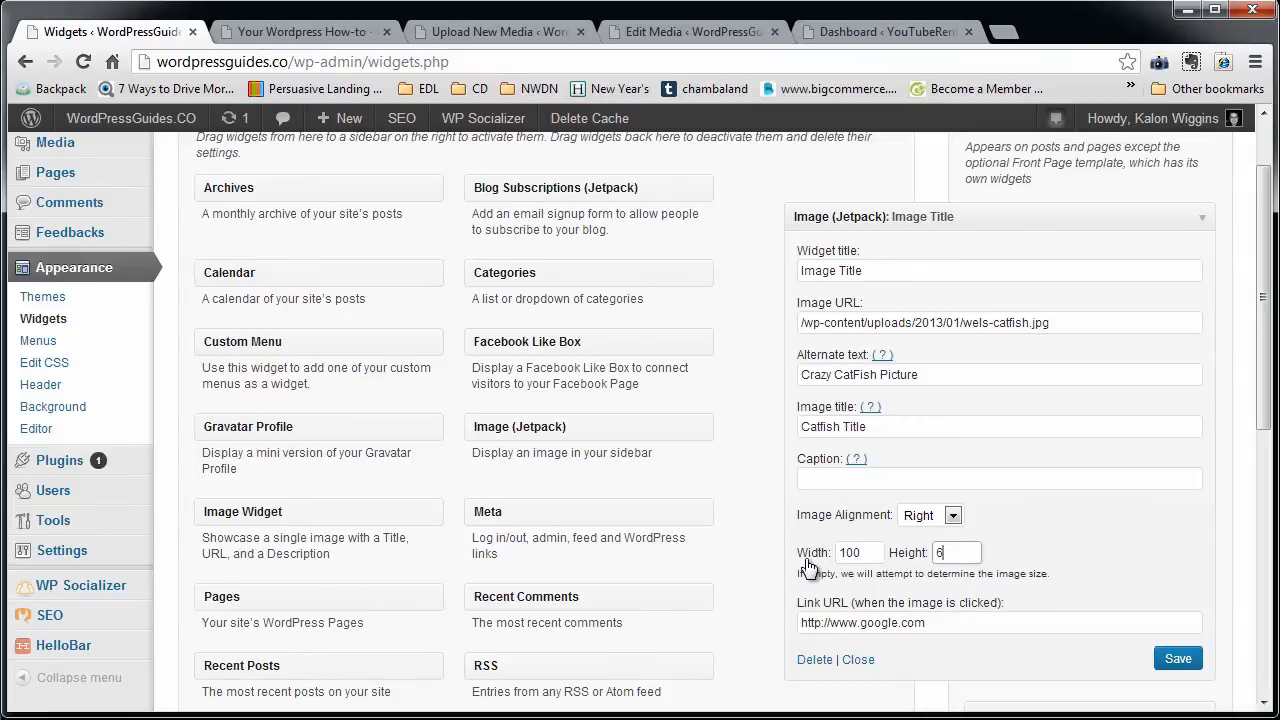
type("6")
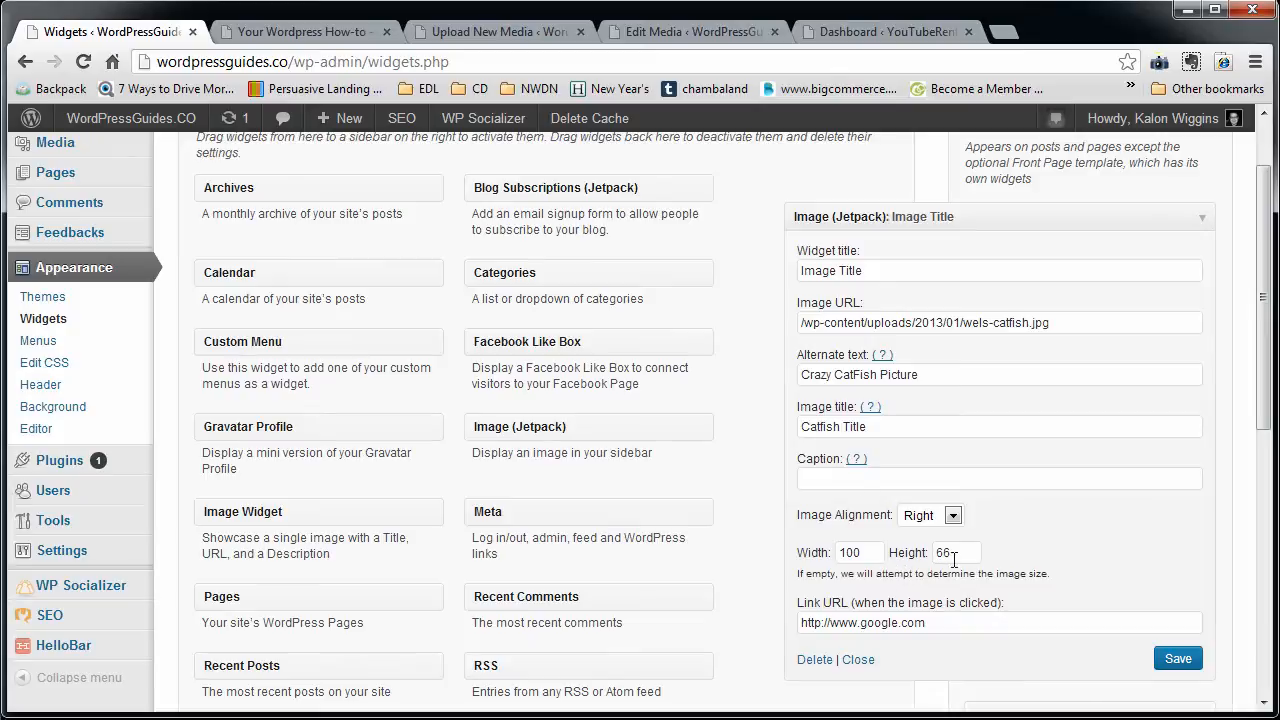
Compare the shrunken sidebar photo, then set the widget to left alignment with 0×0 size.
left_click(300, 31)
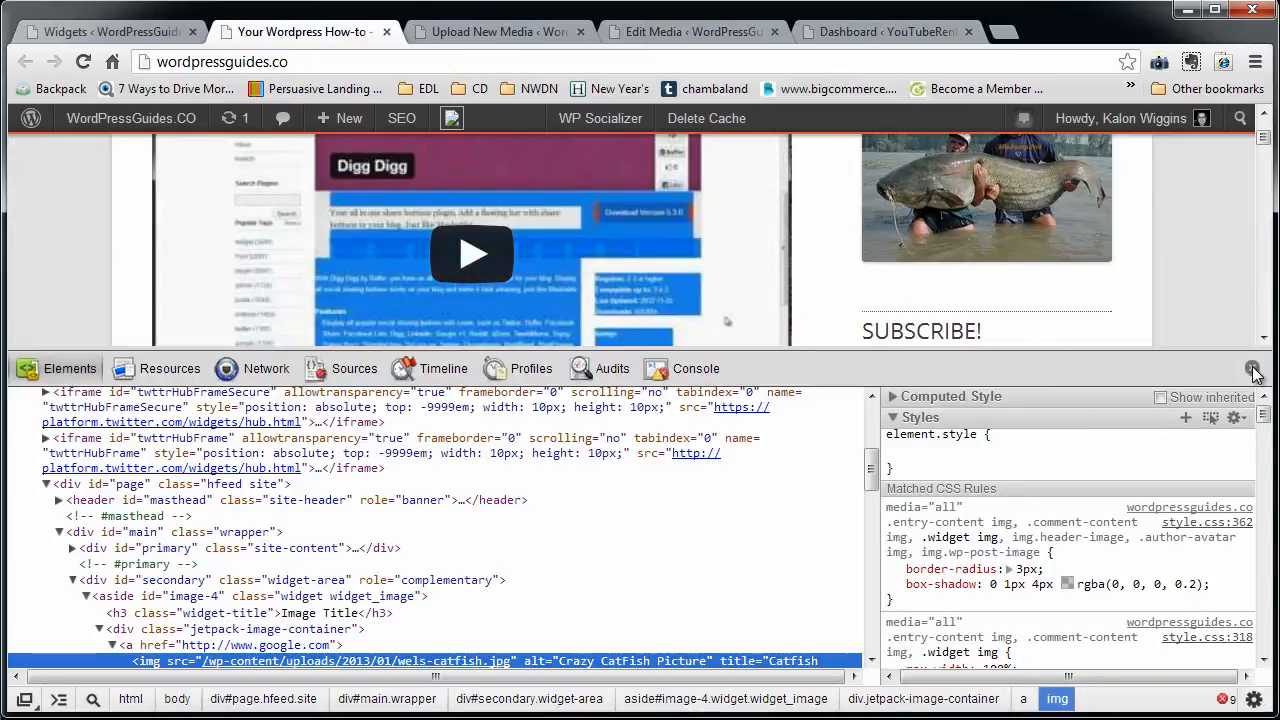
left_click(1254, 371)
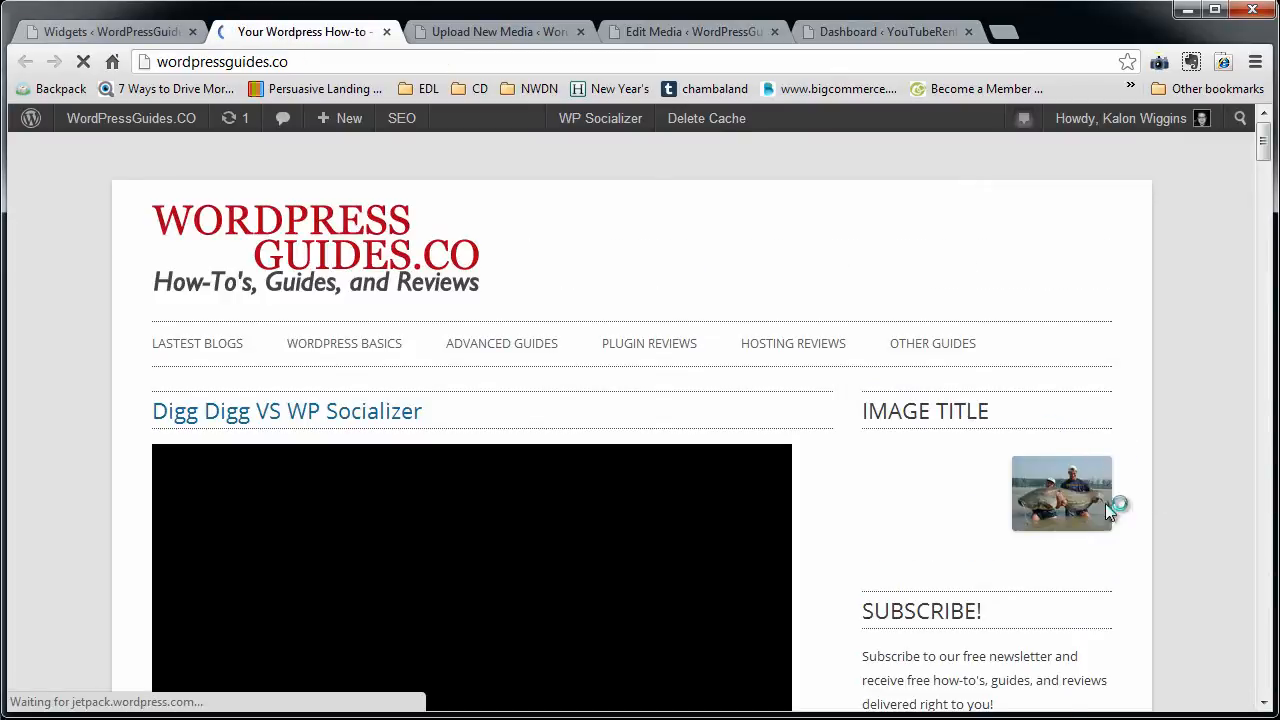
scroll("down", 3)
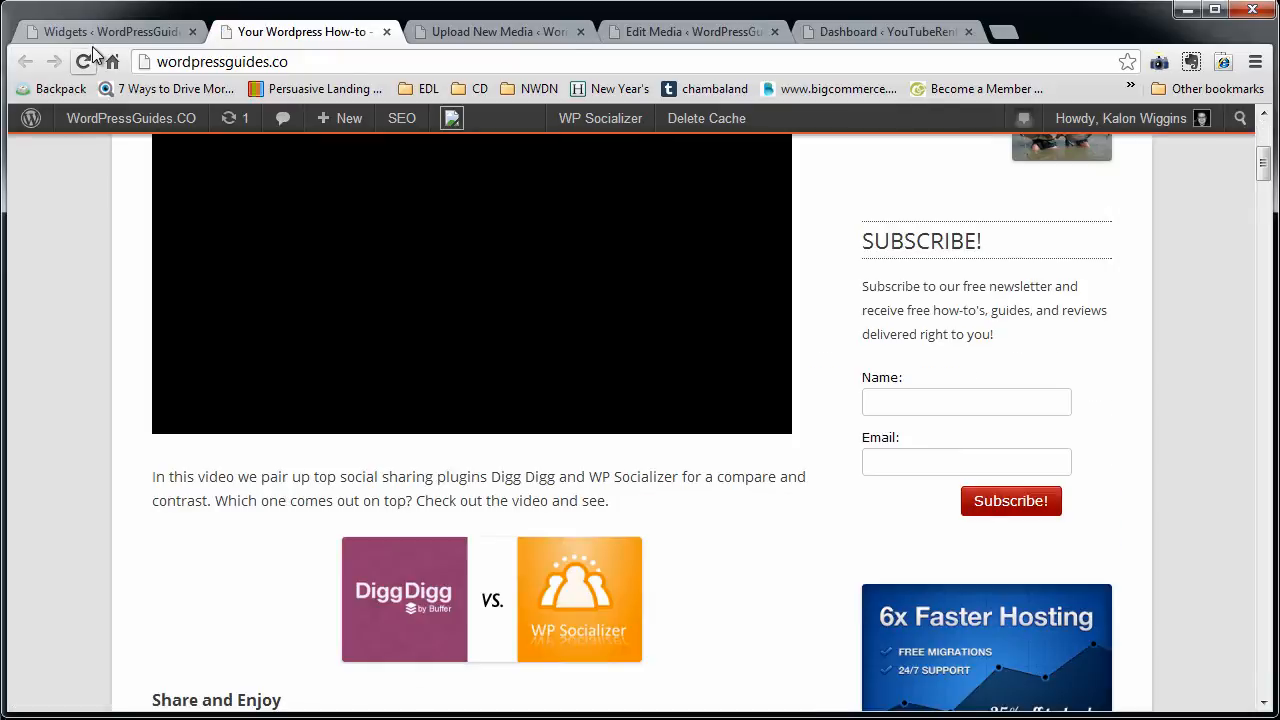
left_click(110, 31)
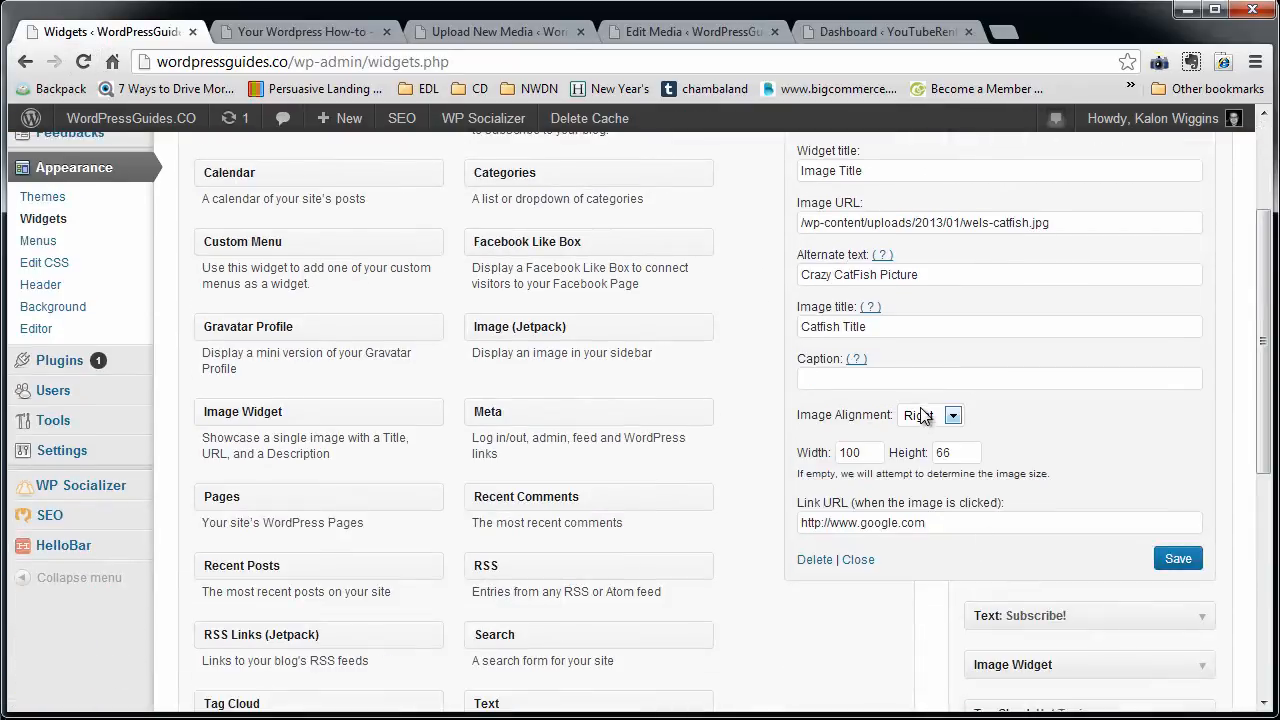
left_click(300, 31)
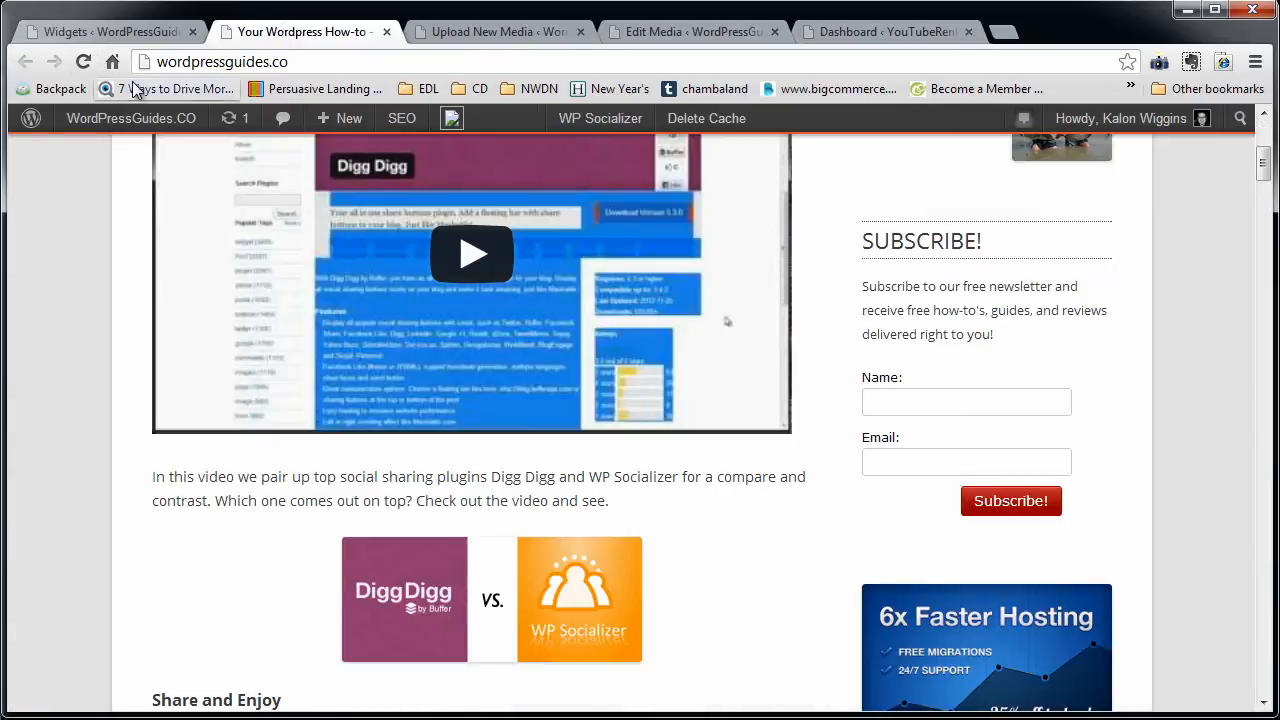
left_click(110, 31)
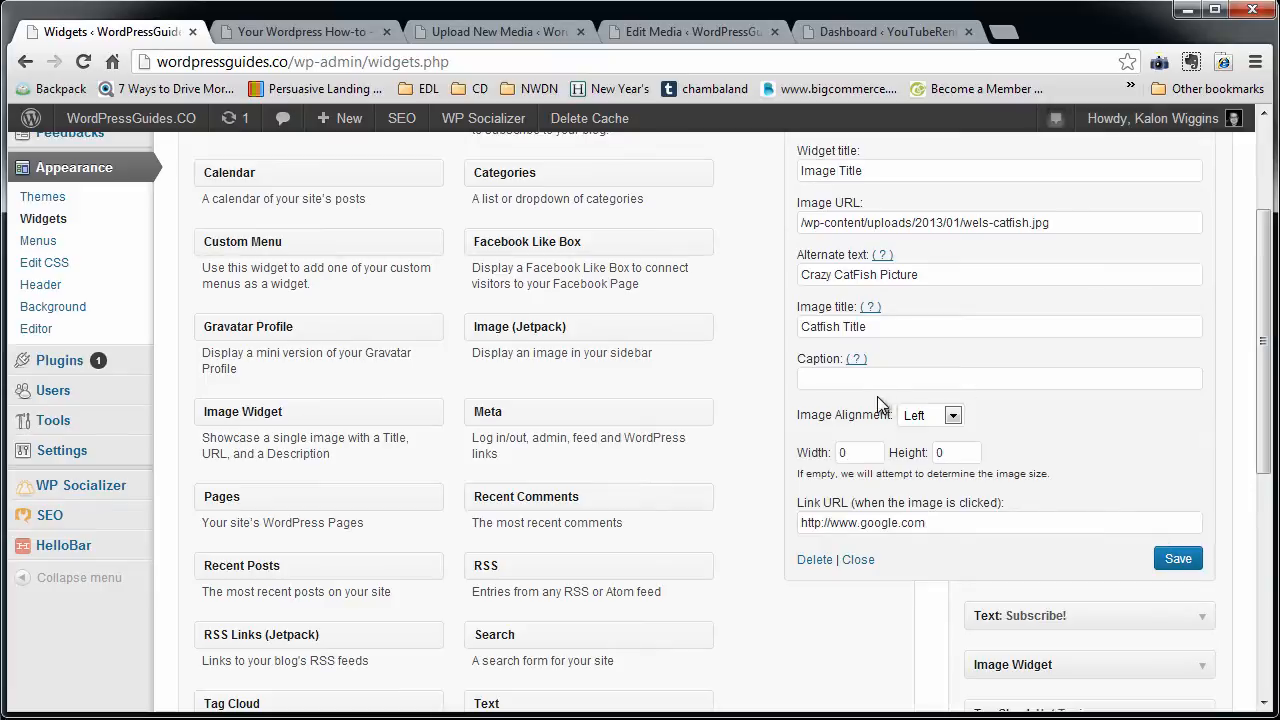
Clear the widget title, save, and reload the site to see the untitled photo.
left_click(300, 31)
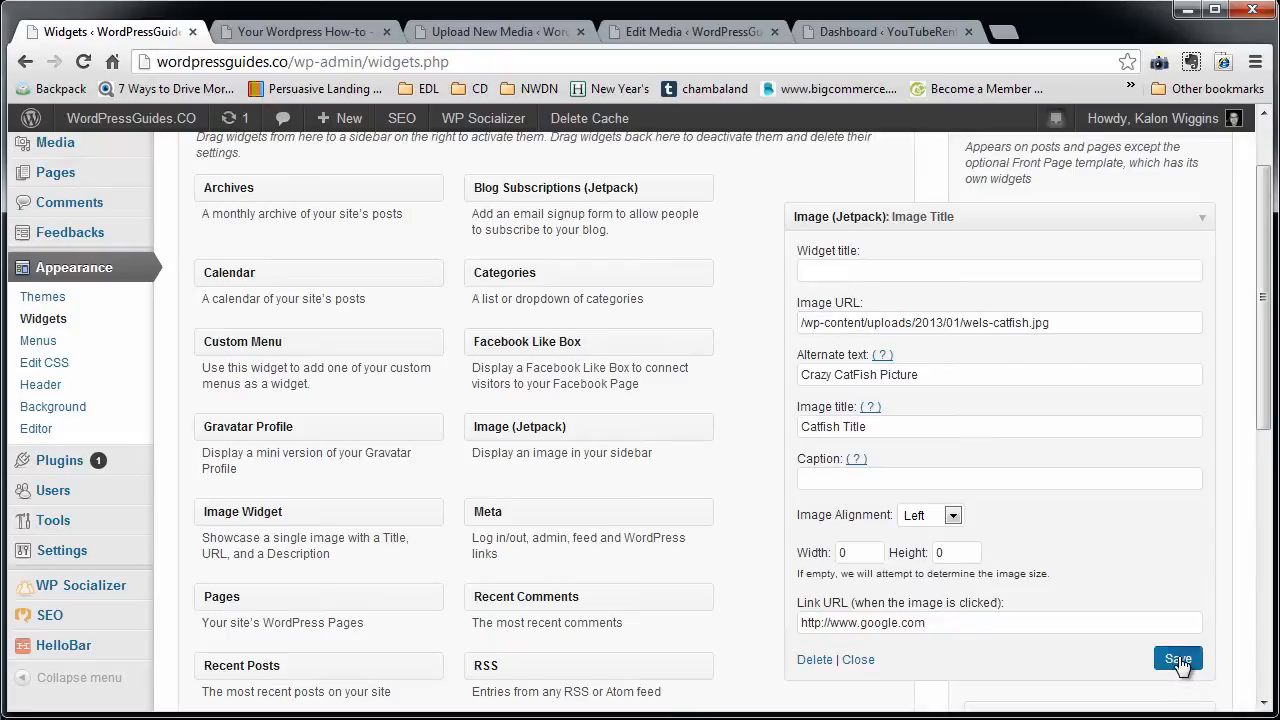
left_click(300, 31)
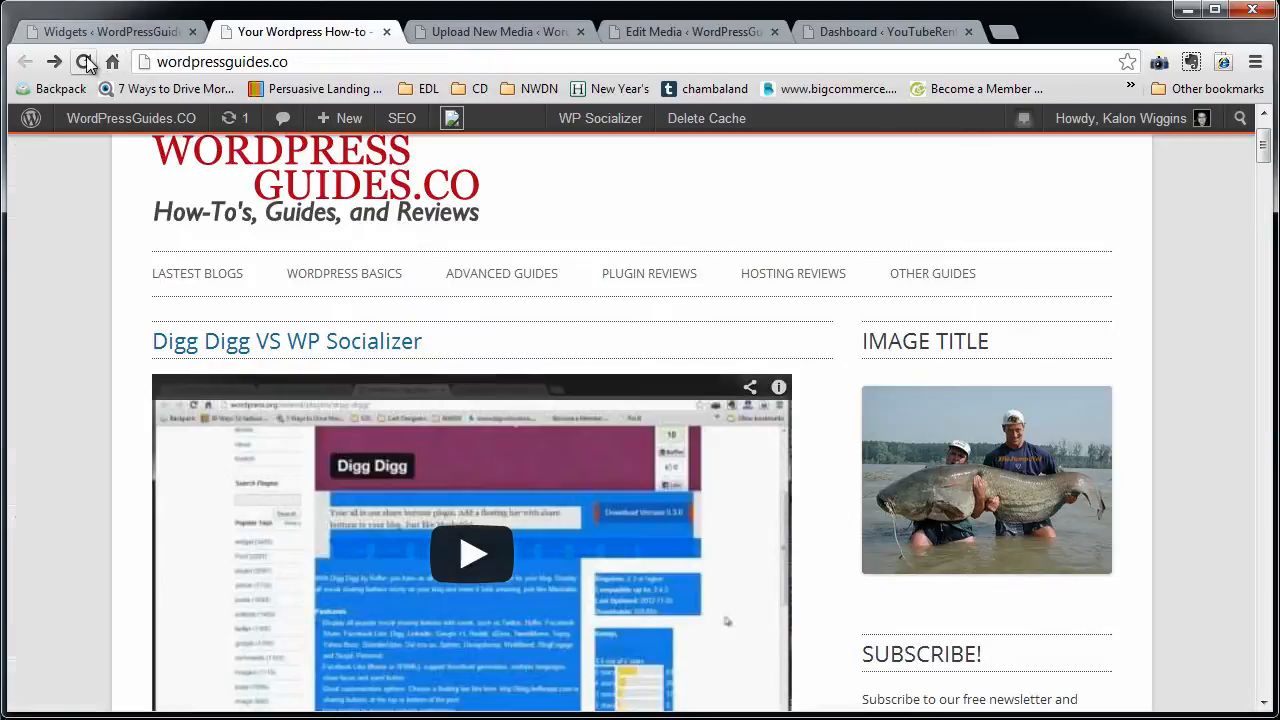
left_click(85, 61)
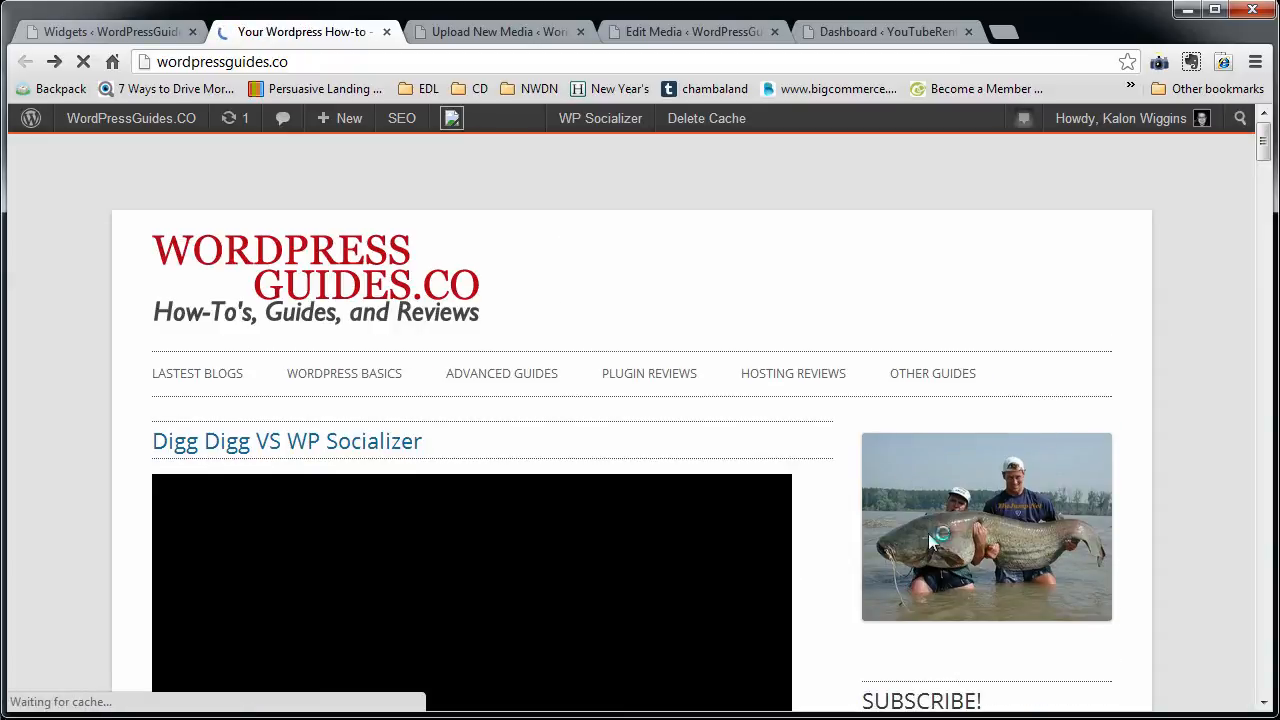
scroll("down", 3)
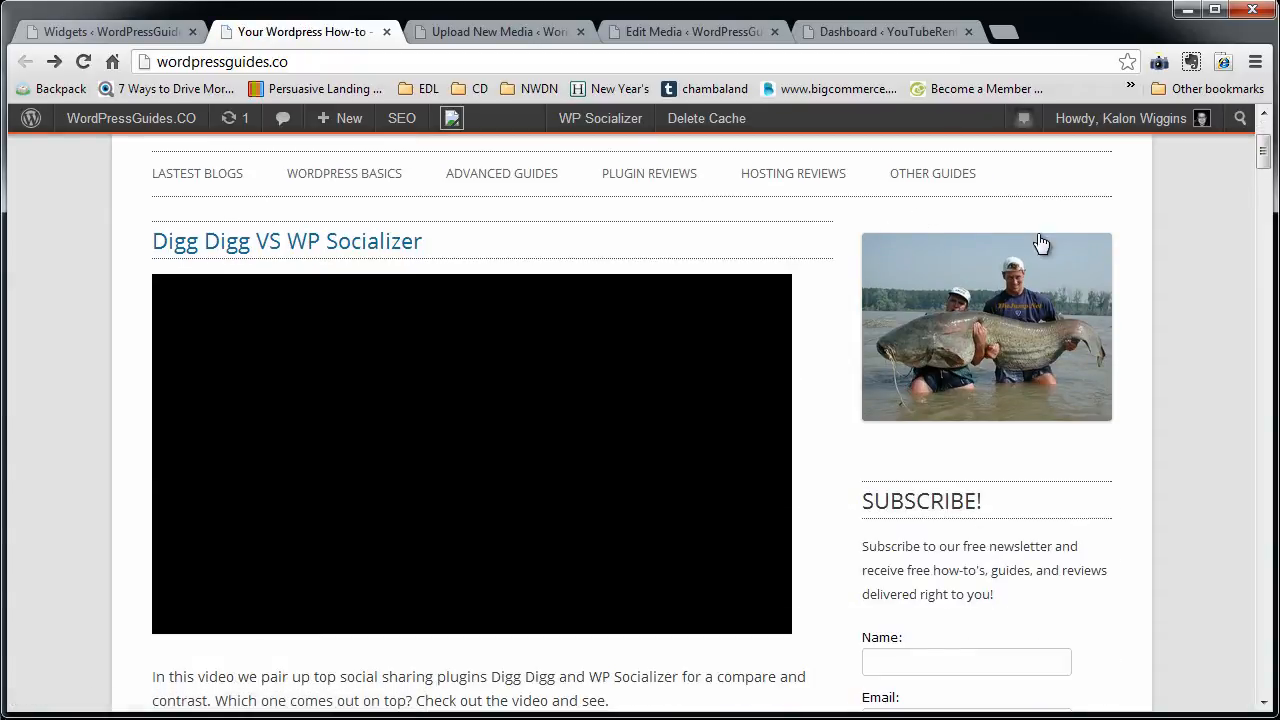
mouse_move(1007, 347)
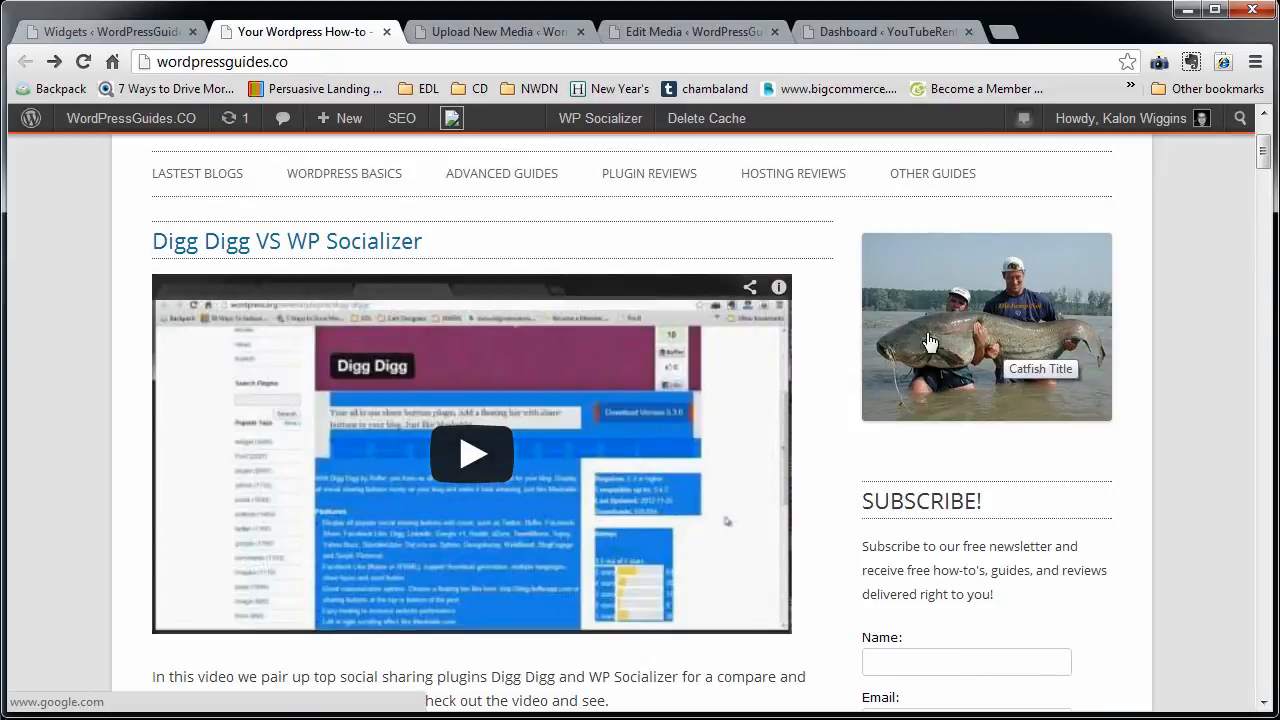
mouse_move(950, 350)
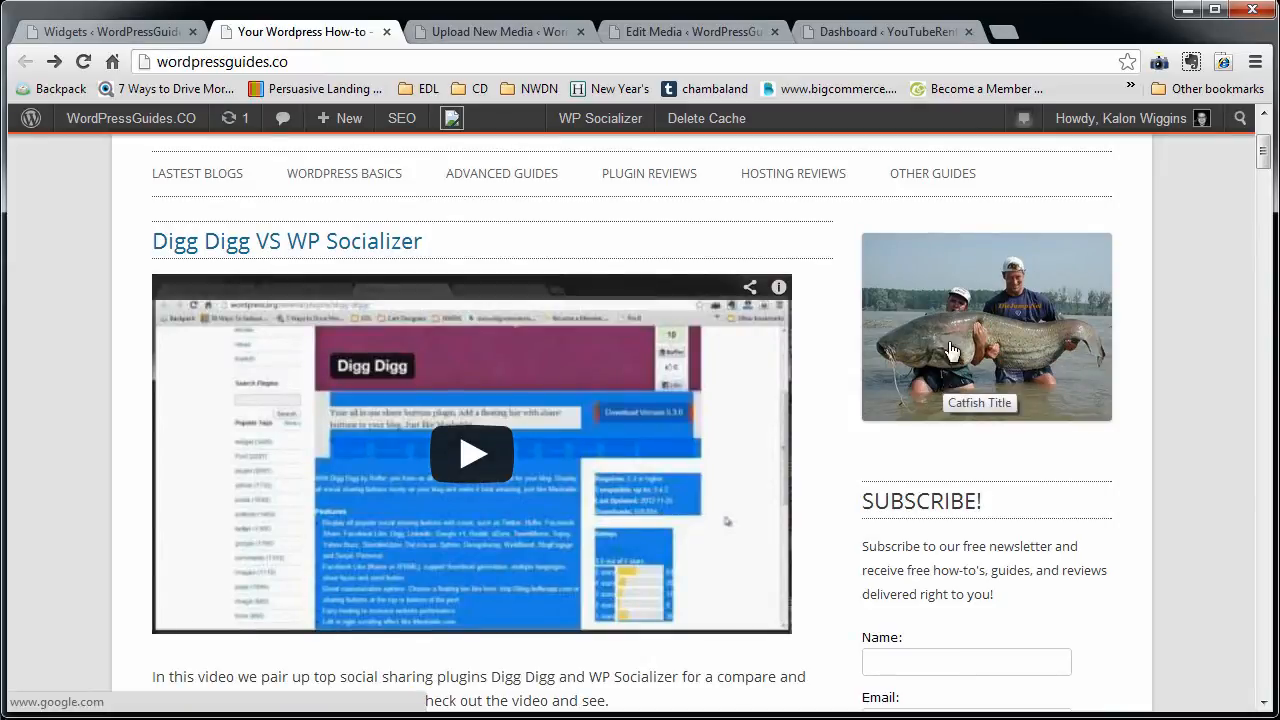
Review the widget's image URL, width and height values, and google.com link.
left_click(110, 31)
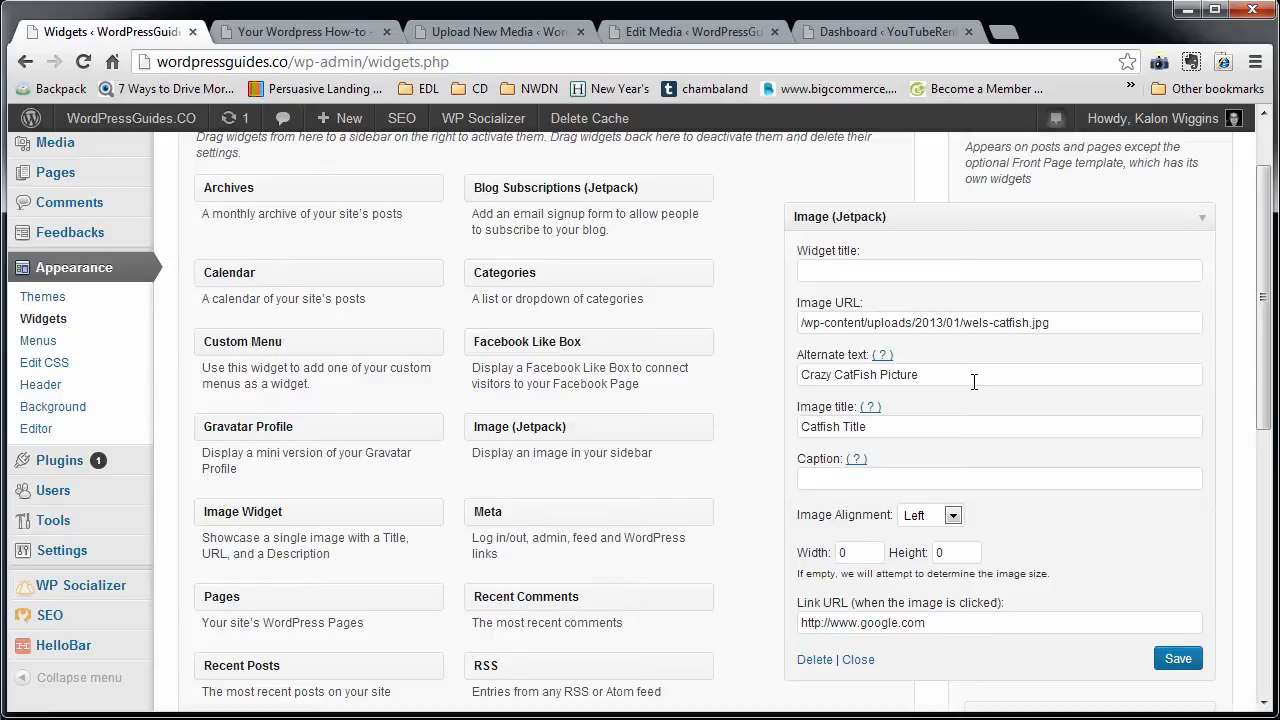
mouse_move(1168, 305)
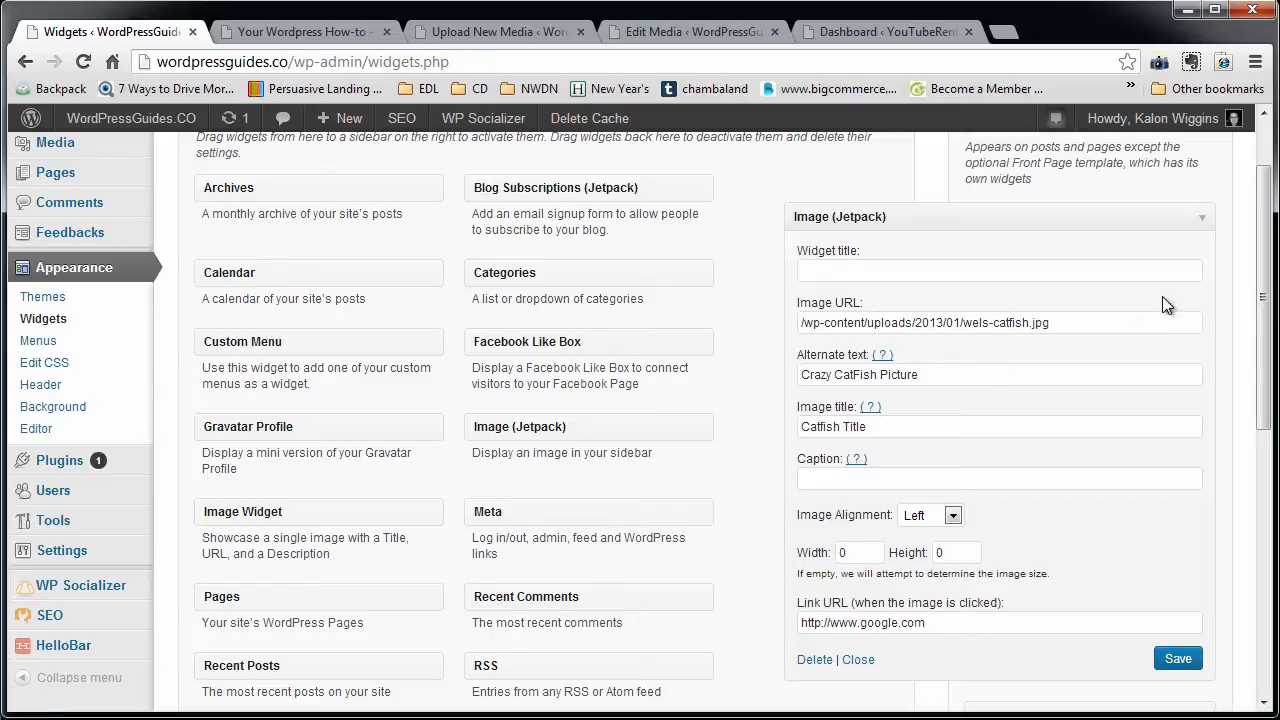
mouse_move(1158, 618)
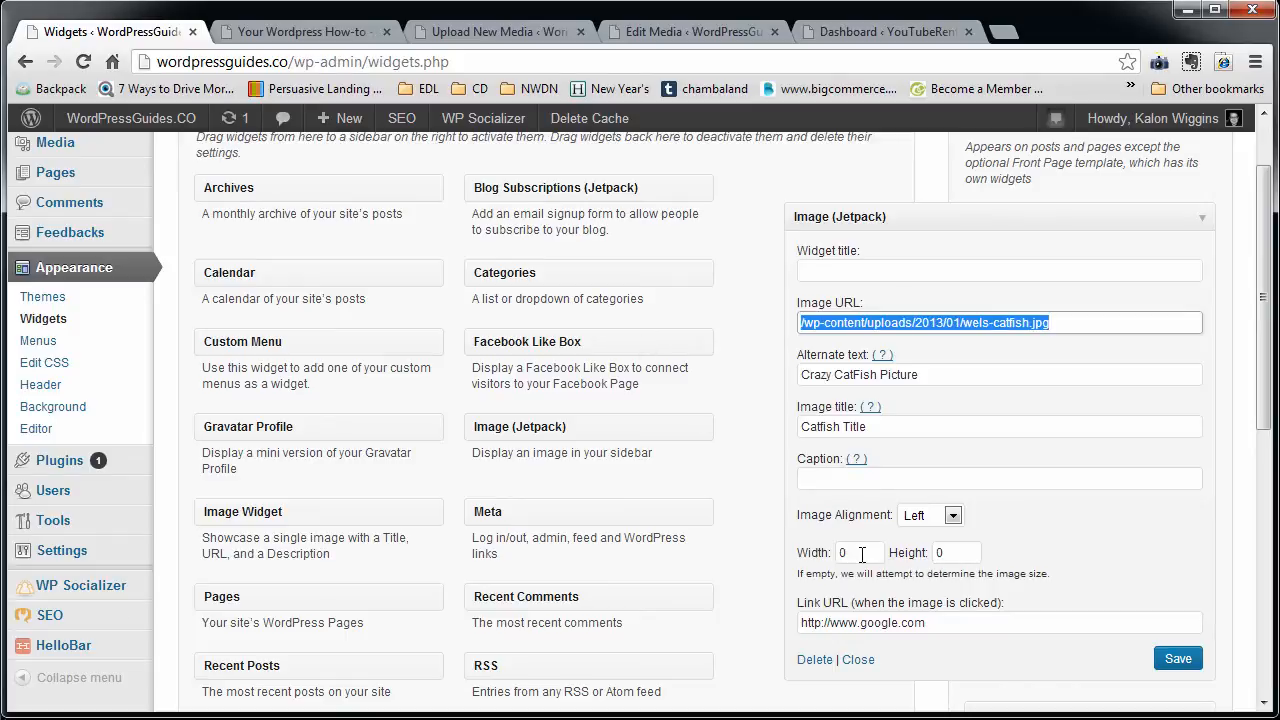
left_click(955, 552)
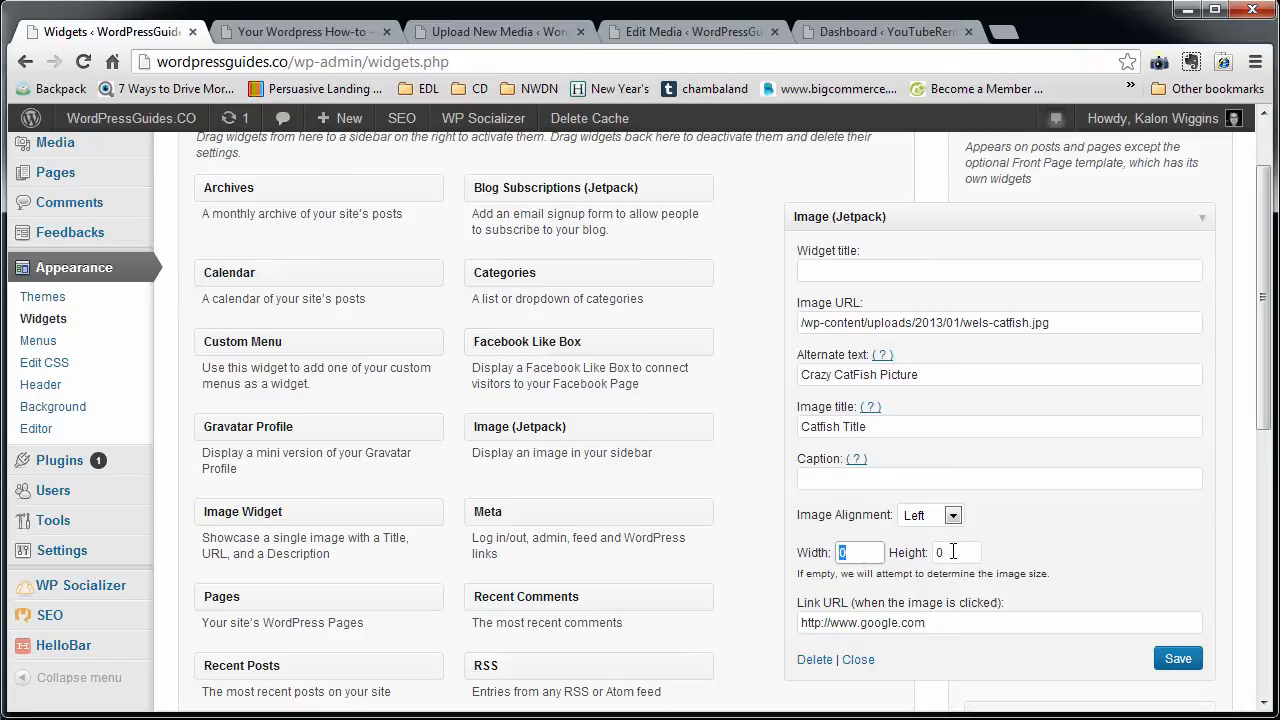
left_click(955, 552)
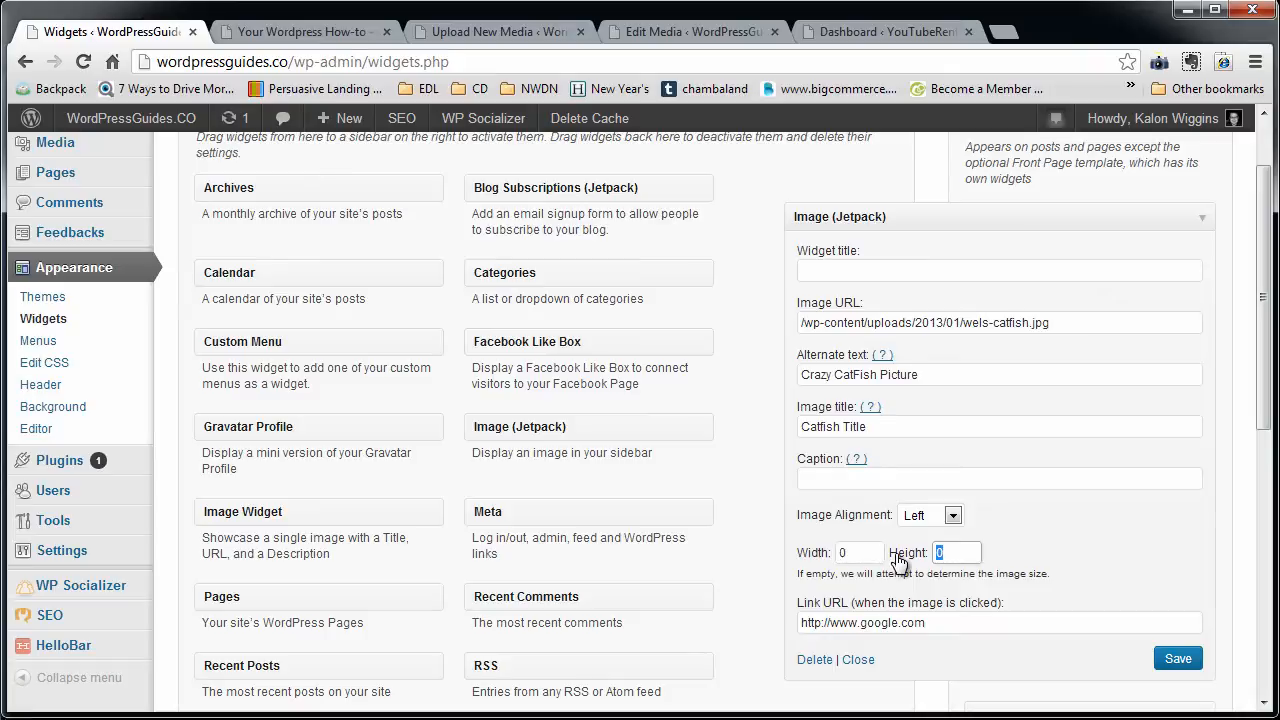
left_click(858, 552)
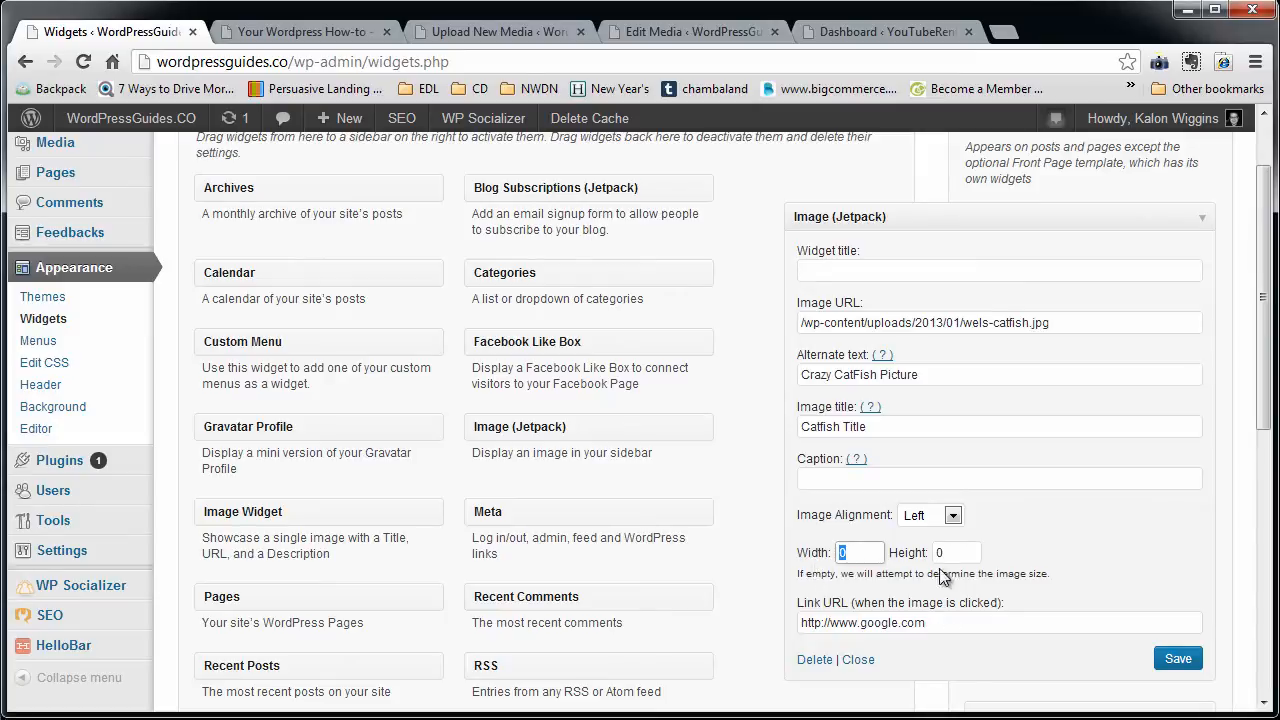
mouse_move(1058, 598)
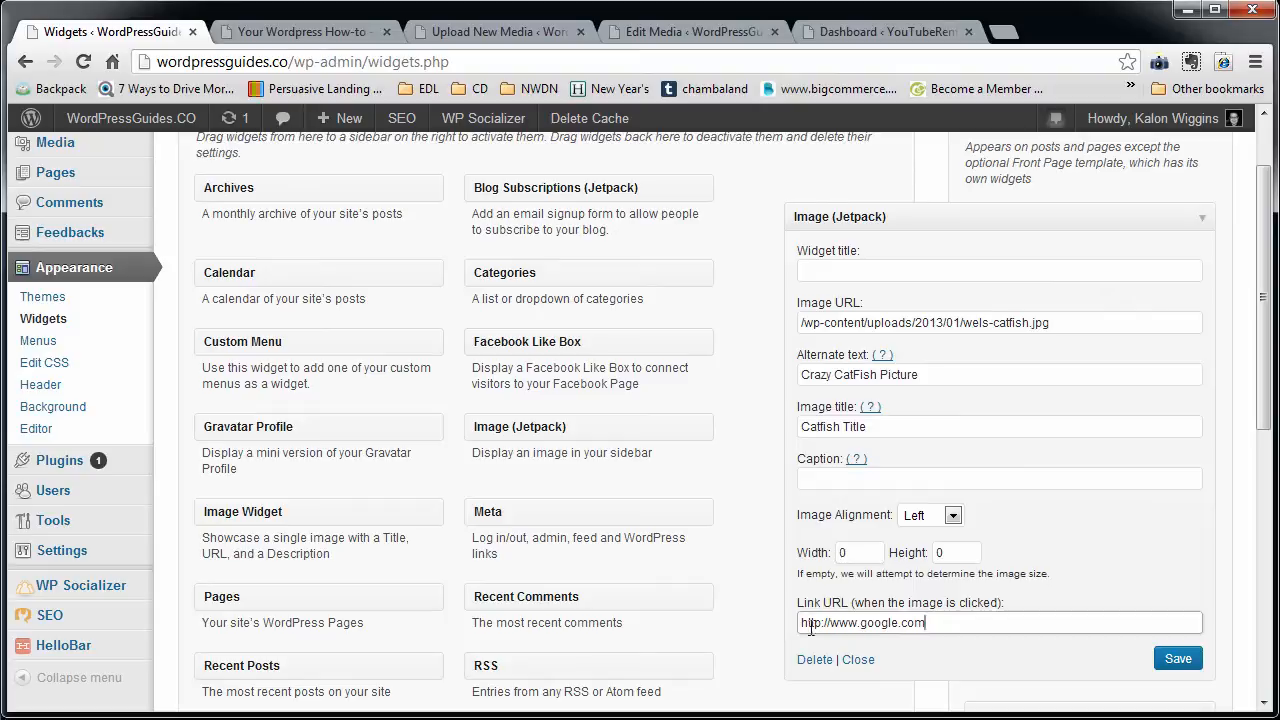
left_click(999, 478)
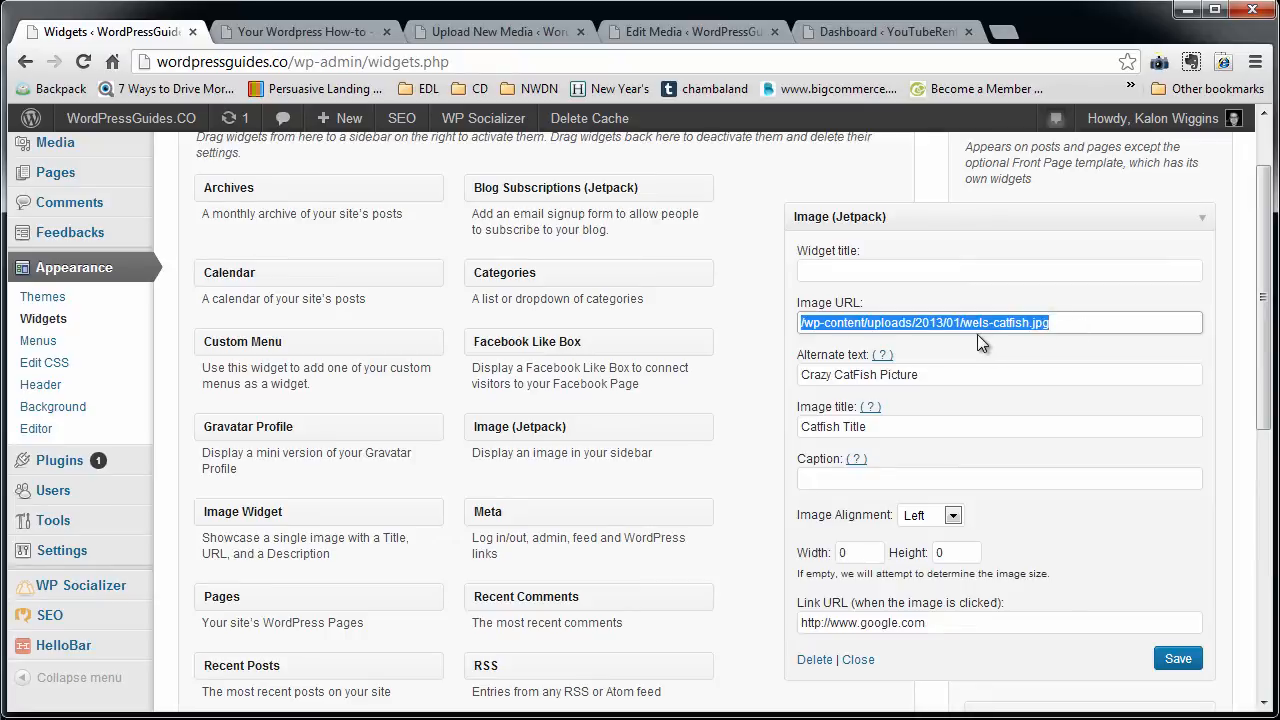
mouse_move(825, 345)
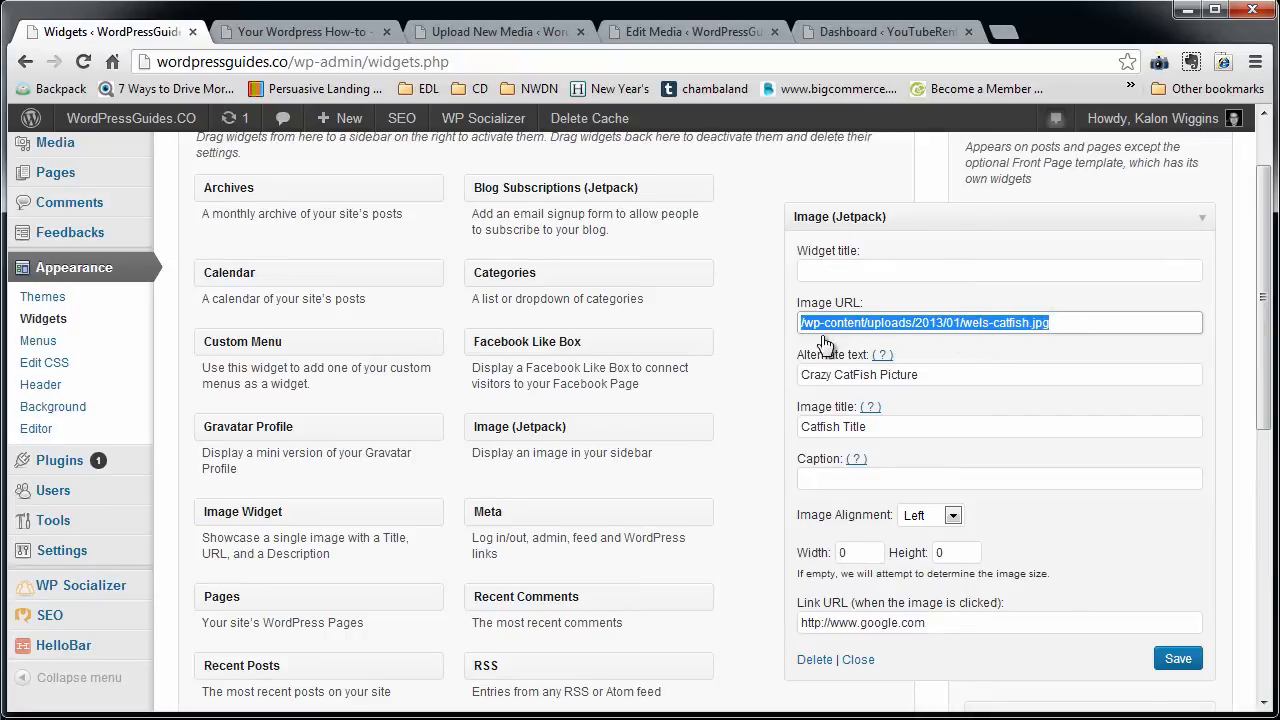